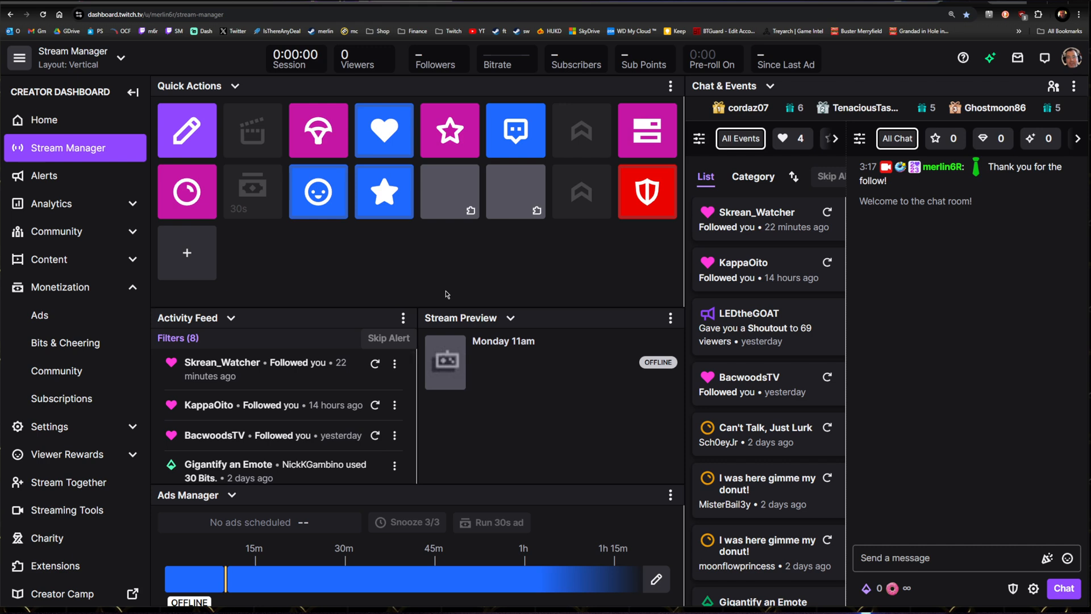
mouse_move(473, 354)
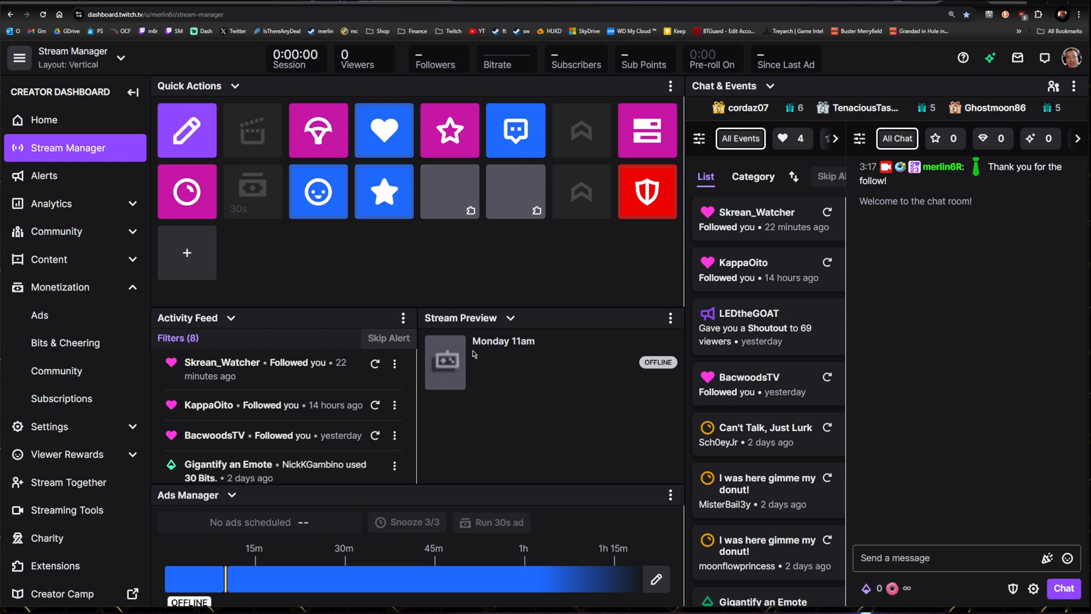
mouse_move(281, 239)
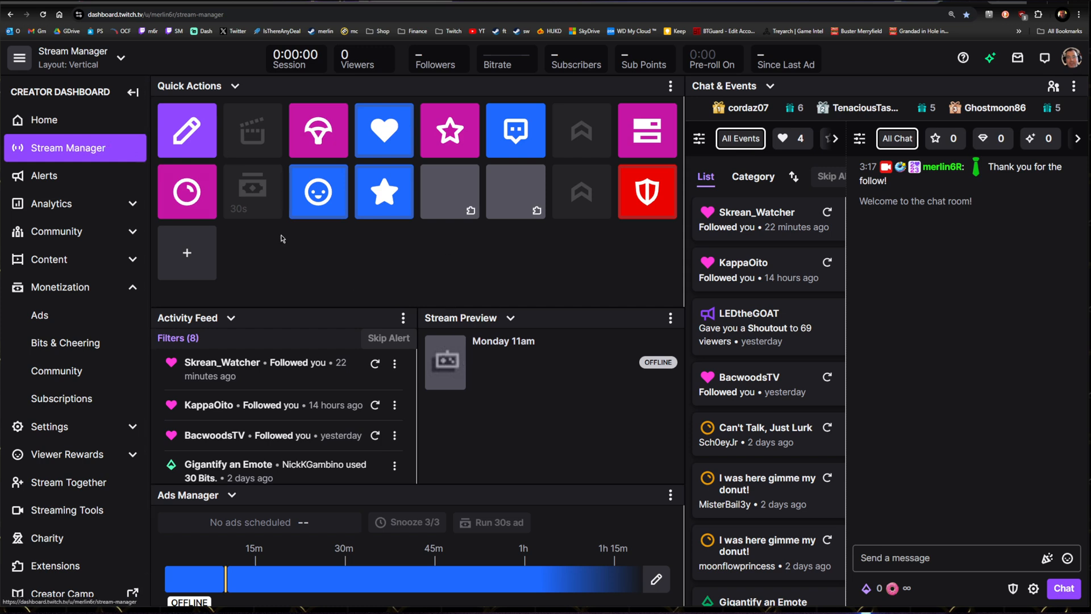
mouse_move(428, 568)
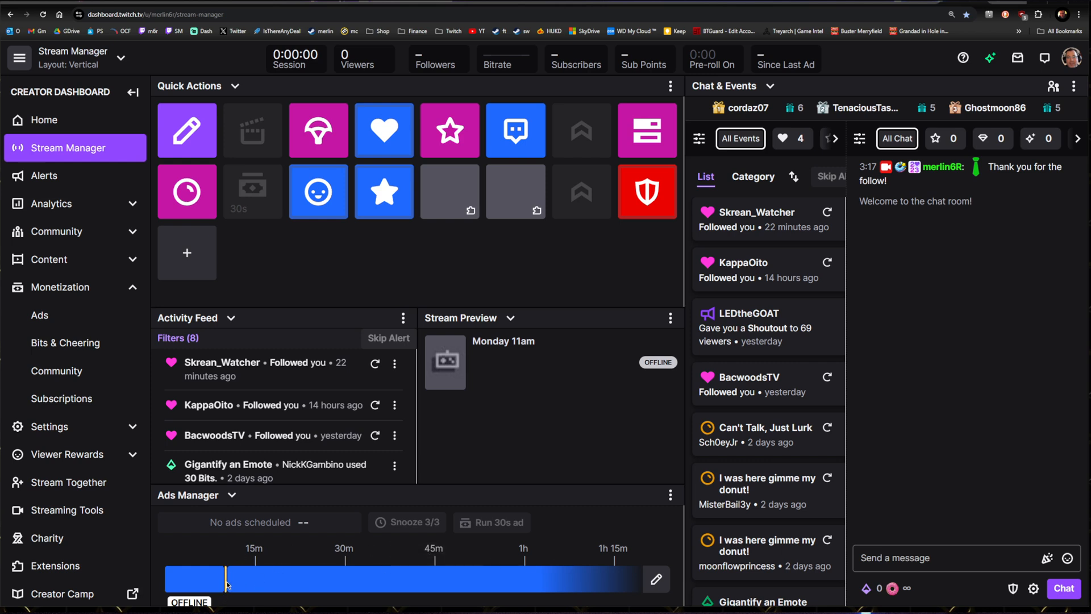
mouse_move(227, 578)
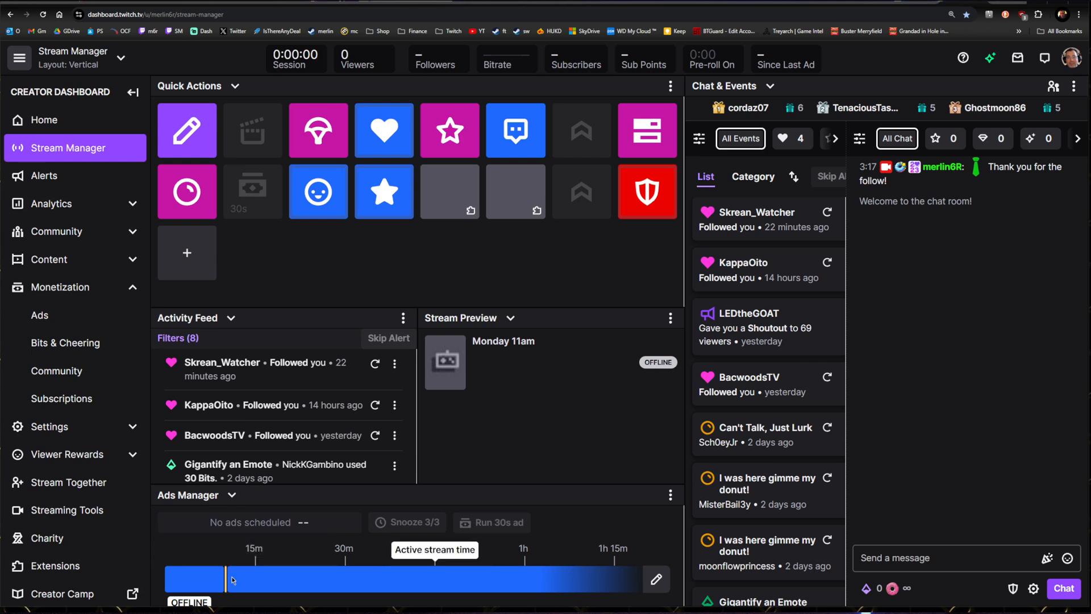
mouse_move(299, 554)
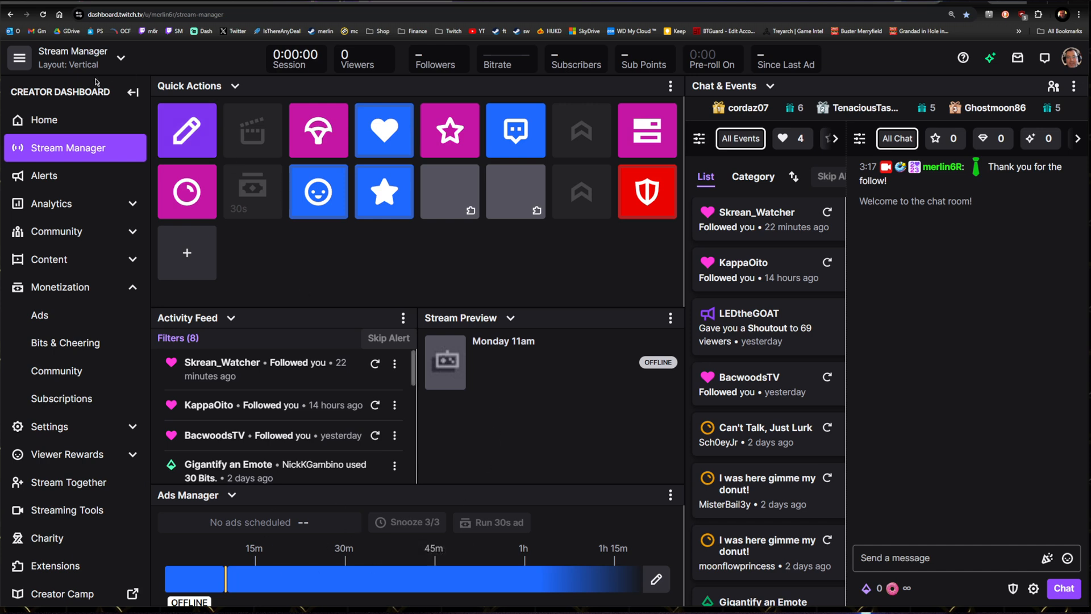
- Peek at the saved Stream Manager layouts, then go to the Ads page under Monetization
click(120, 58)
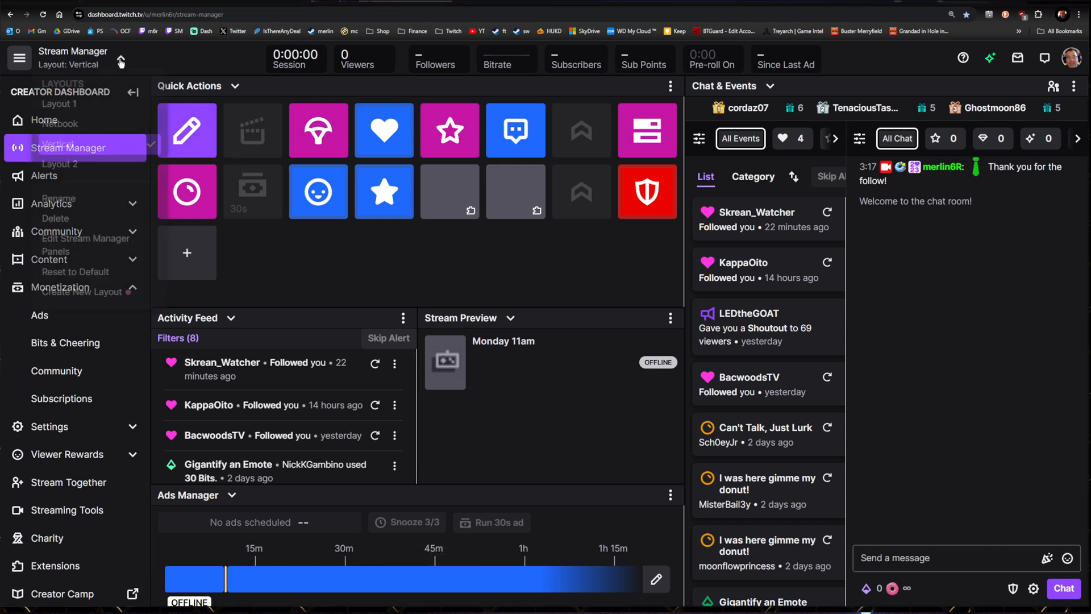
click(120, 60)
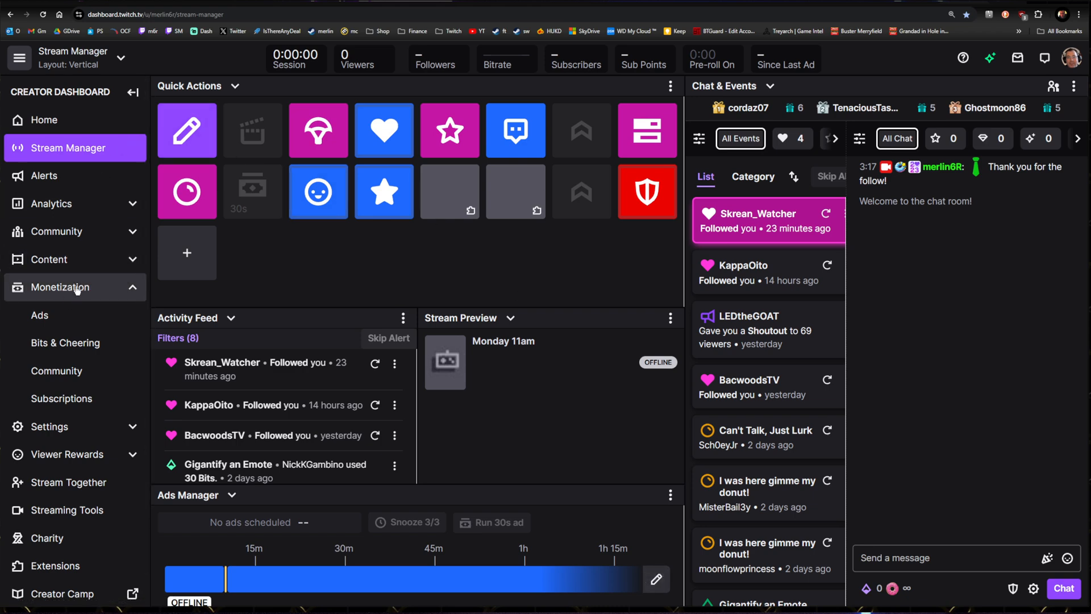
click(40, 315)
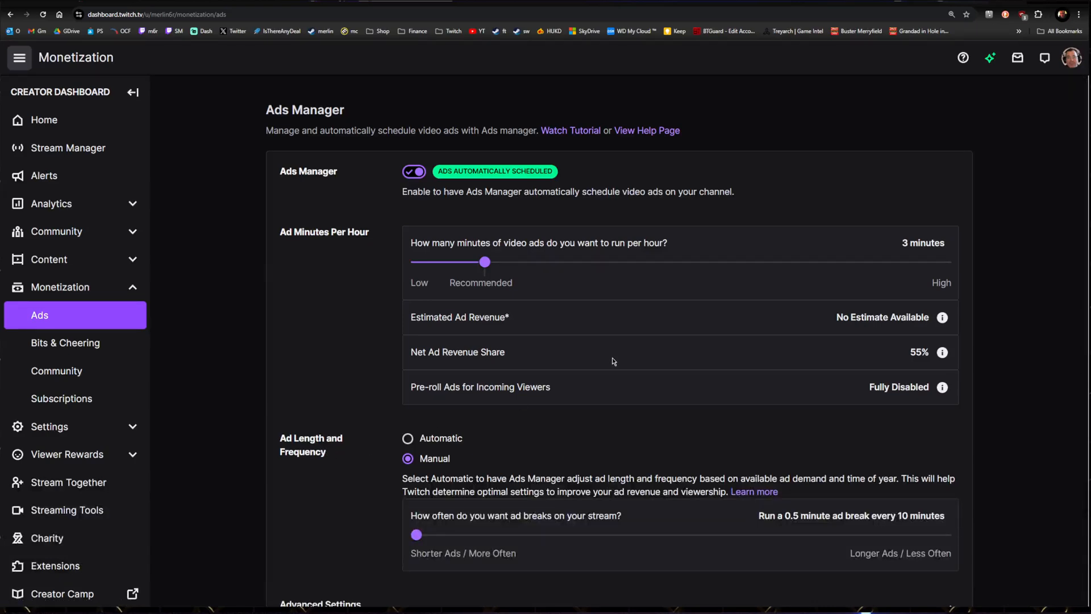
mouse_move(717, 370)
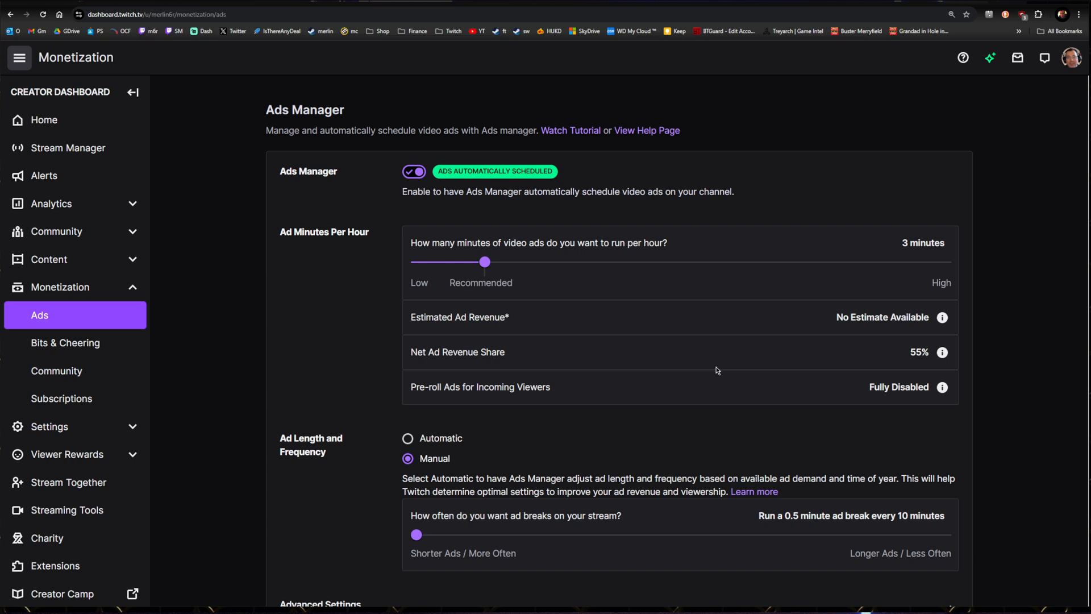
mouse_move(697, 355)
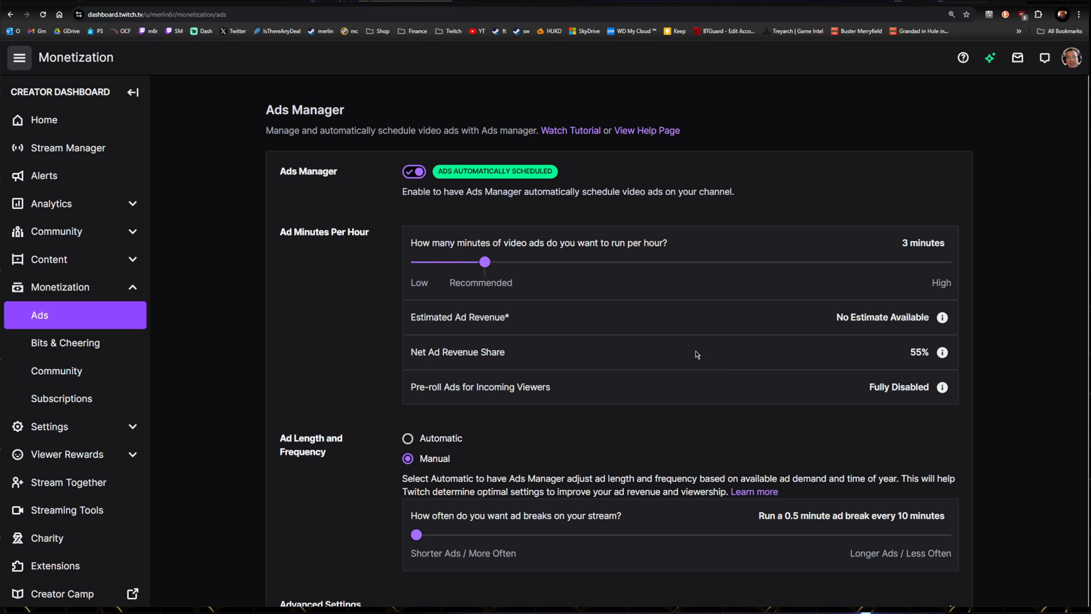
mouse_move(704, 394)
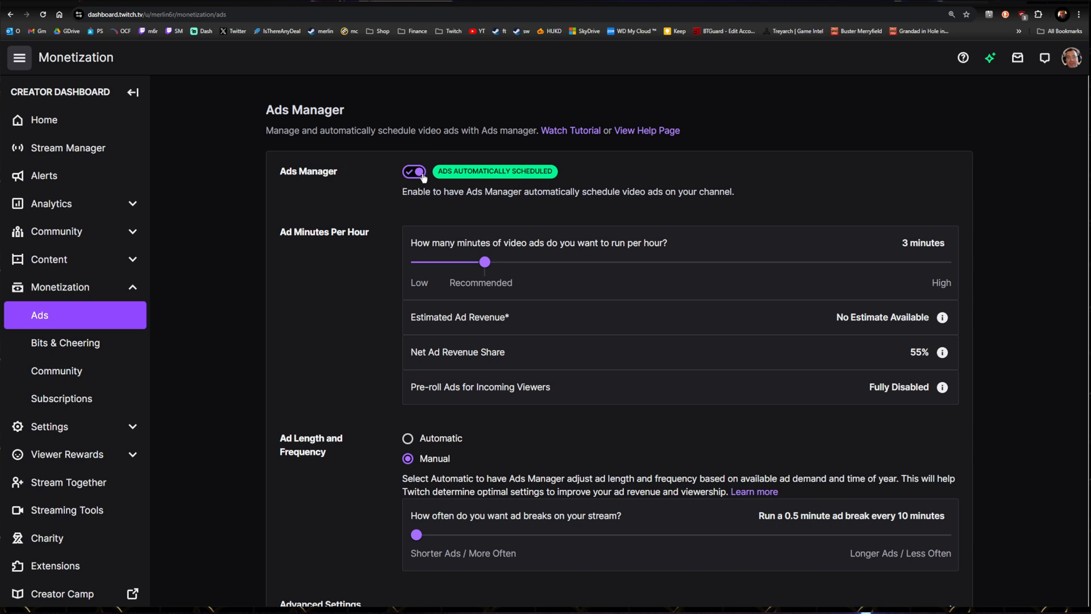
mouse_move(497, 189)
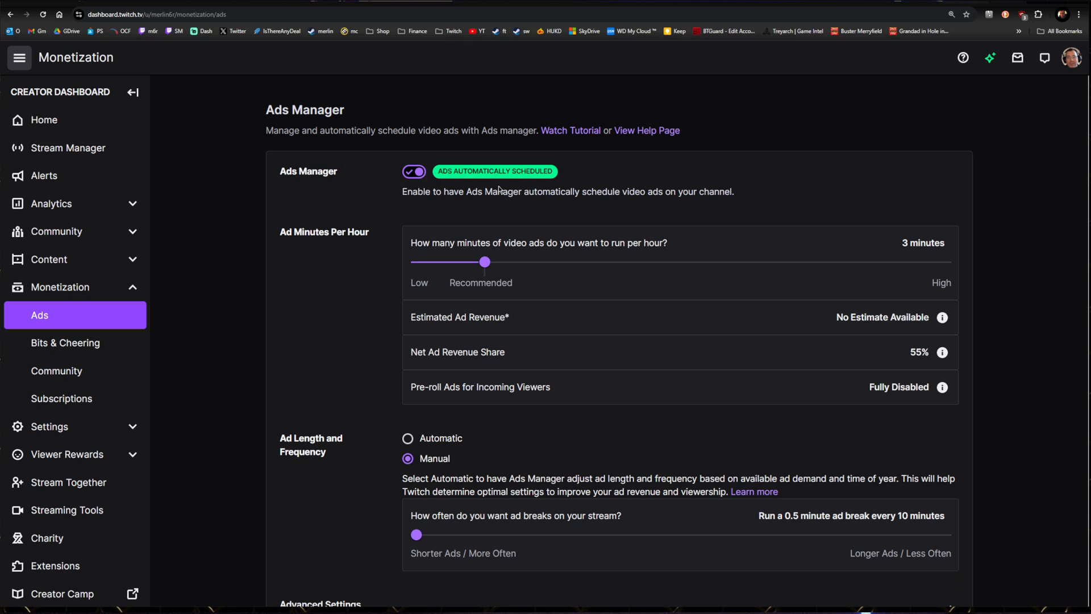
mouse_move(524, 184)
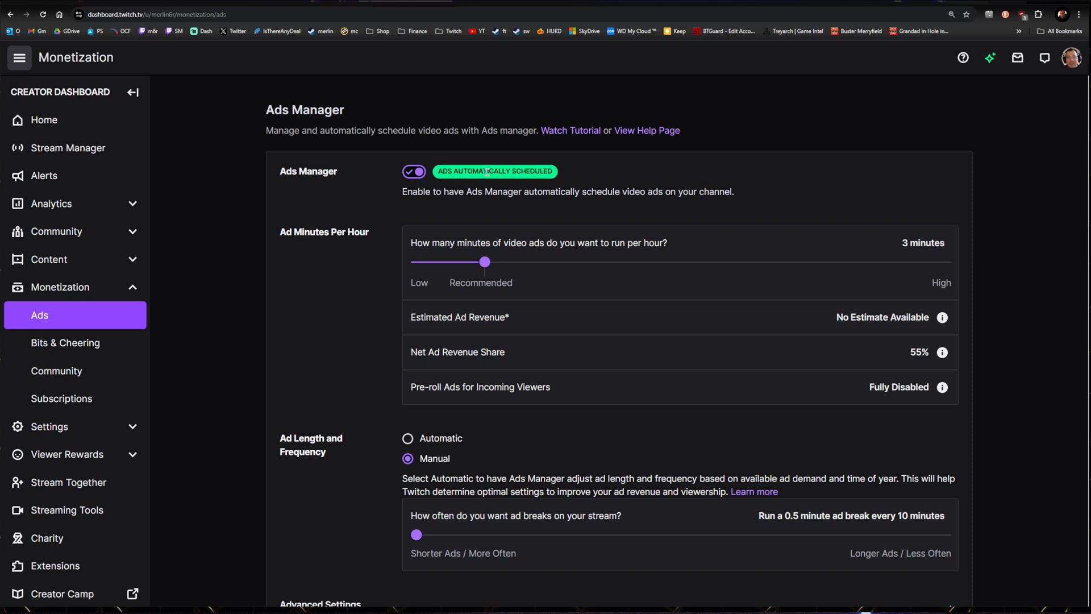
- Switch automatic ad scheduling off and back on
click(414, 172)
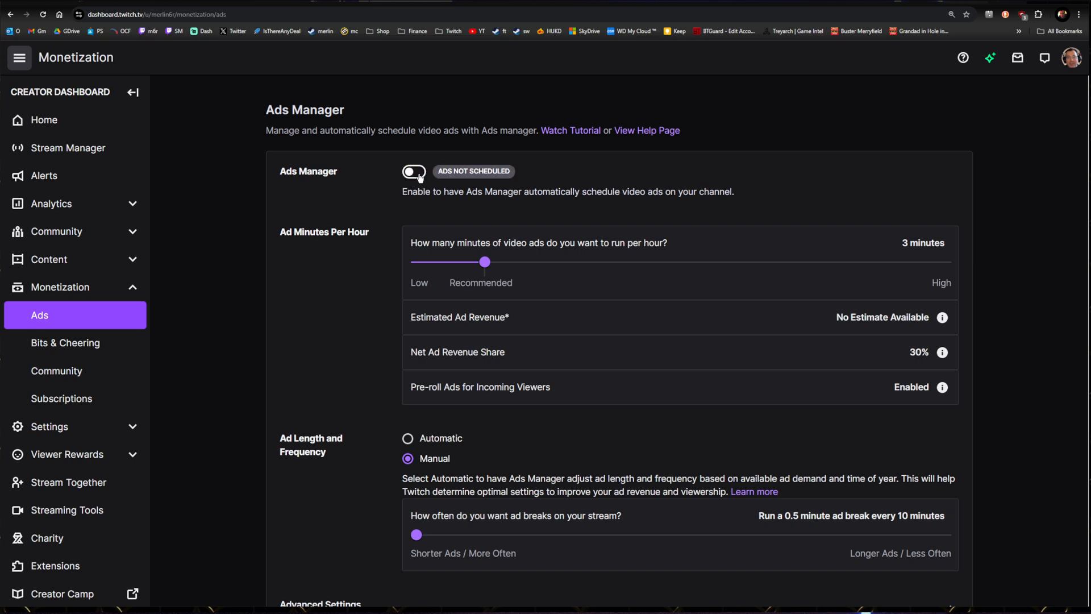
click(414, 171)
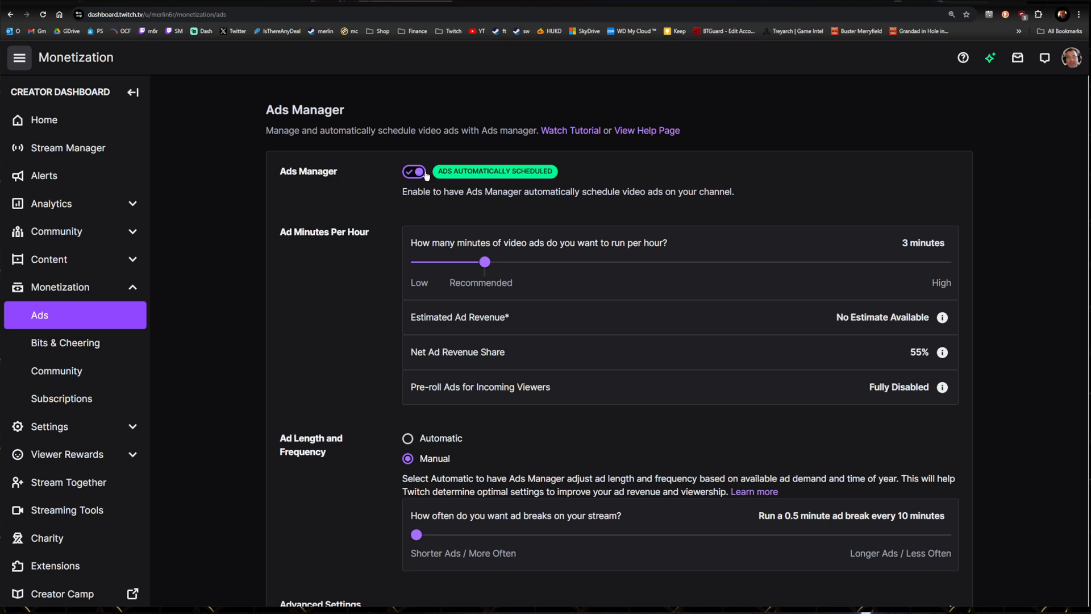
mouse_move(458, 183)
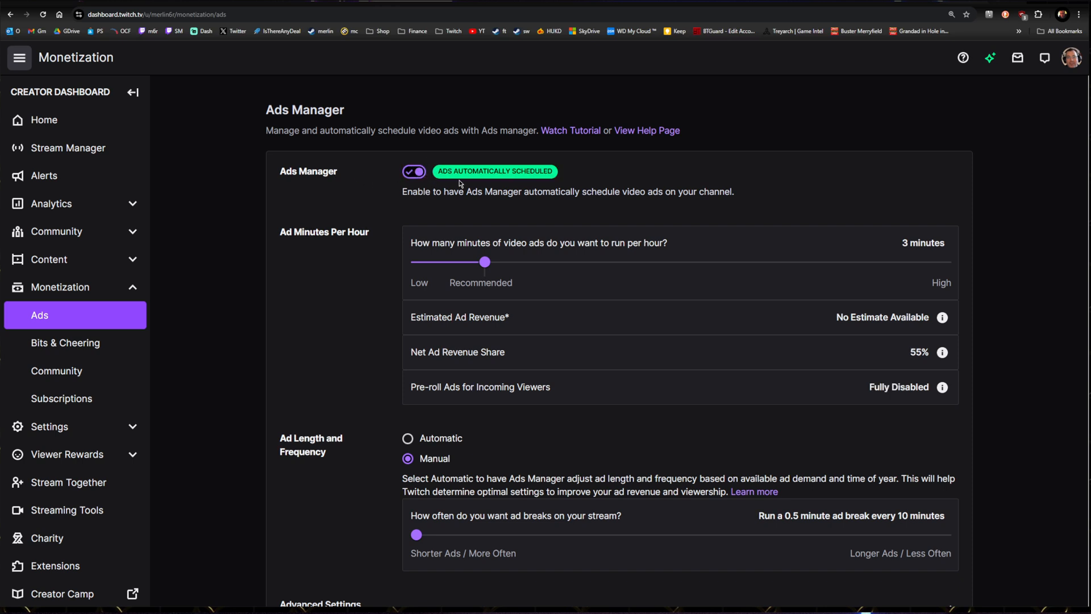
mouse_move(568, 156)
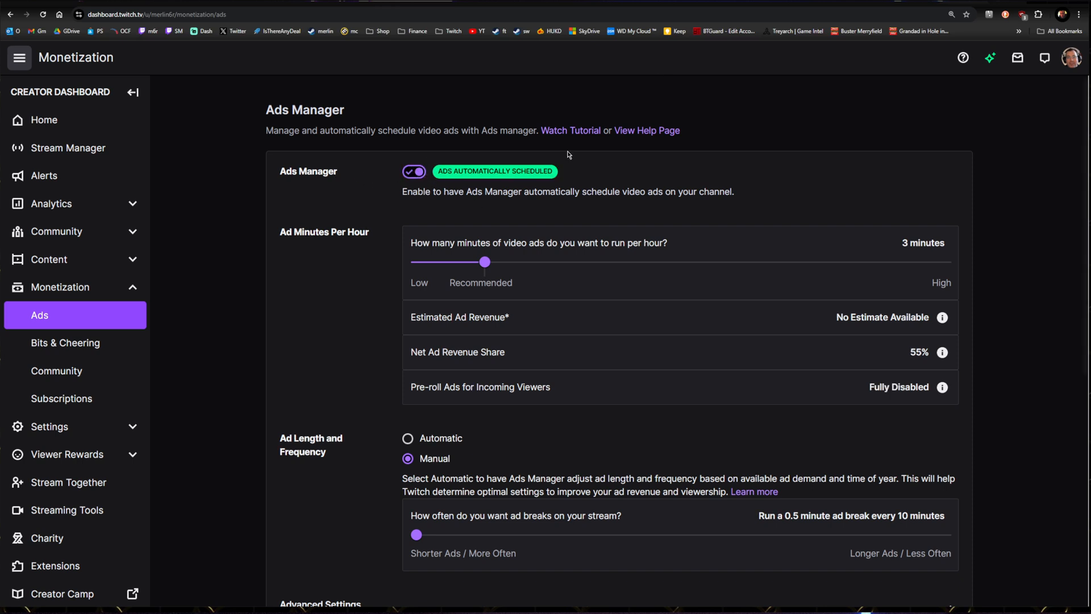
mouse_move(590, 265)
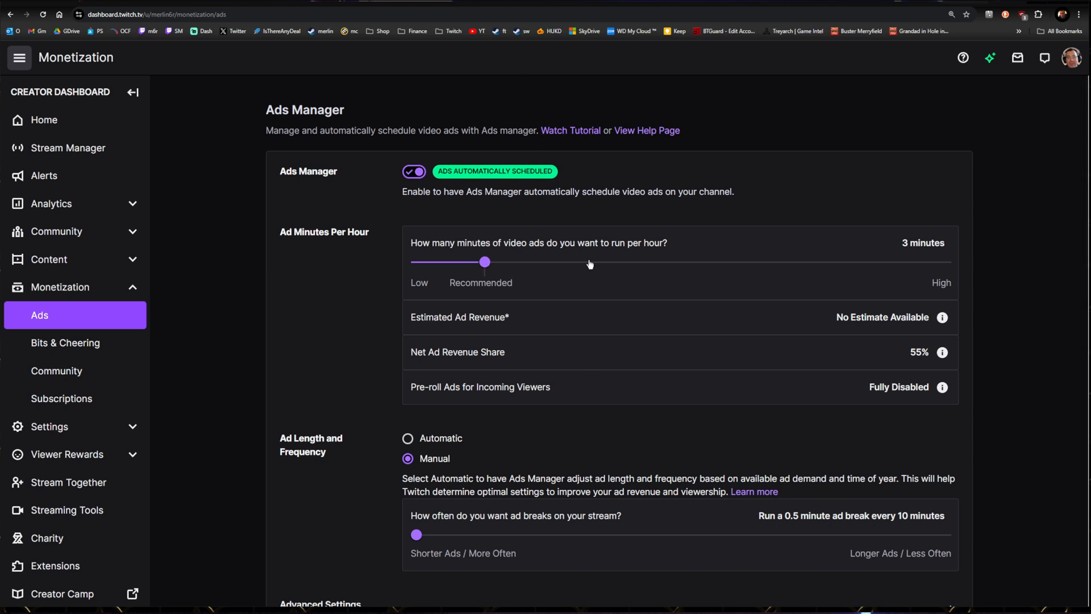
mouse_move(485, 266)
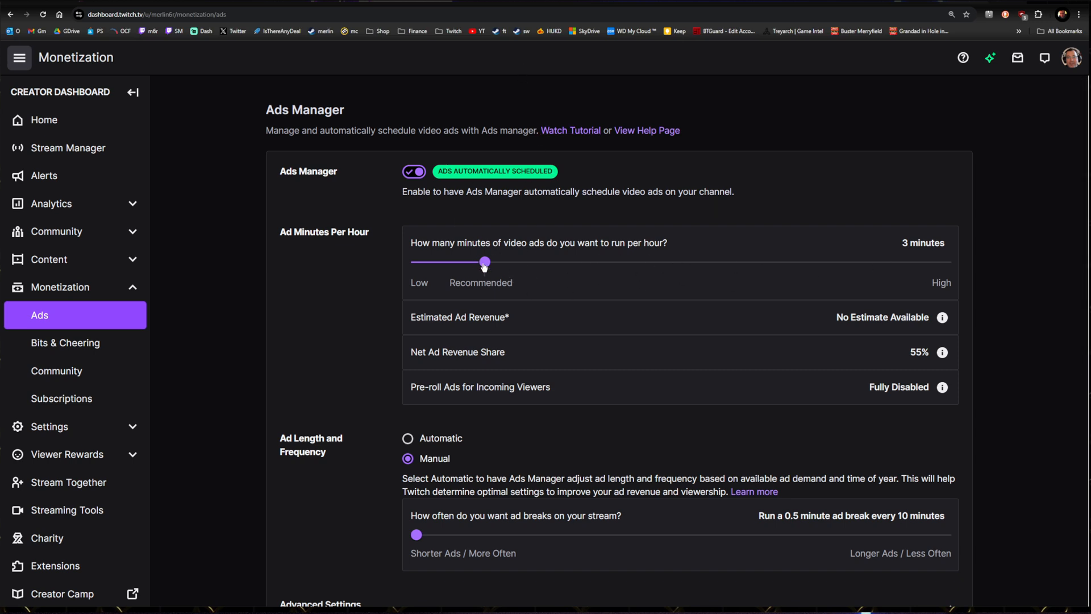
mouse_move(487, 271)
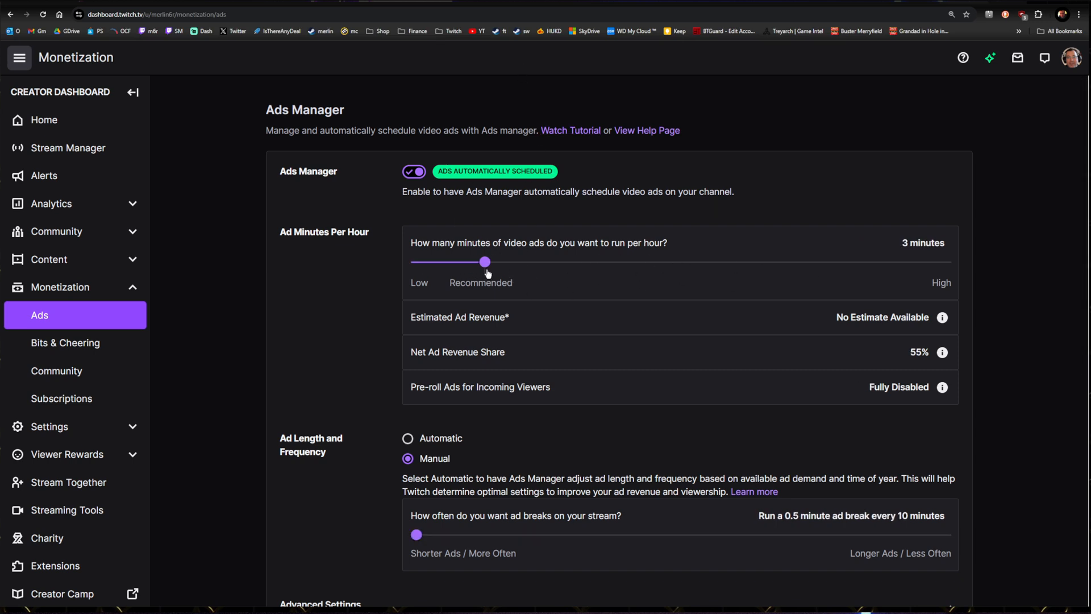
- Try ad minutes per hour at 4.5, 3.5 and 2.5 minutes, settling back on 3 minutes
drag(485, 262, 523, 263)
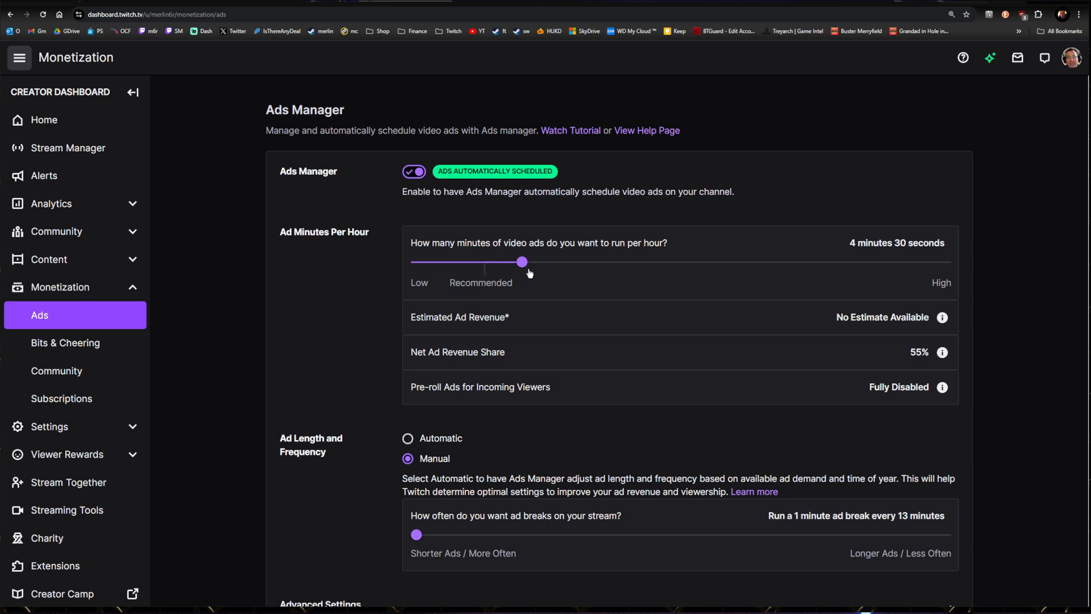
drag(521, 262, 496, 262)
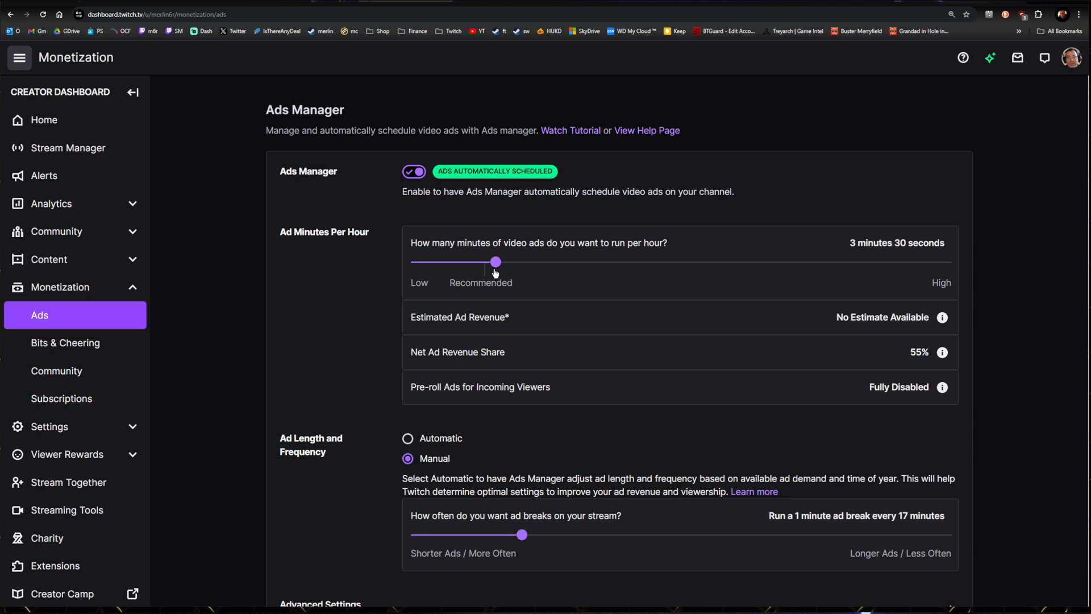
drag(495, 261, 485, 262)
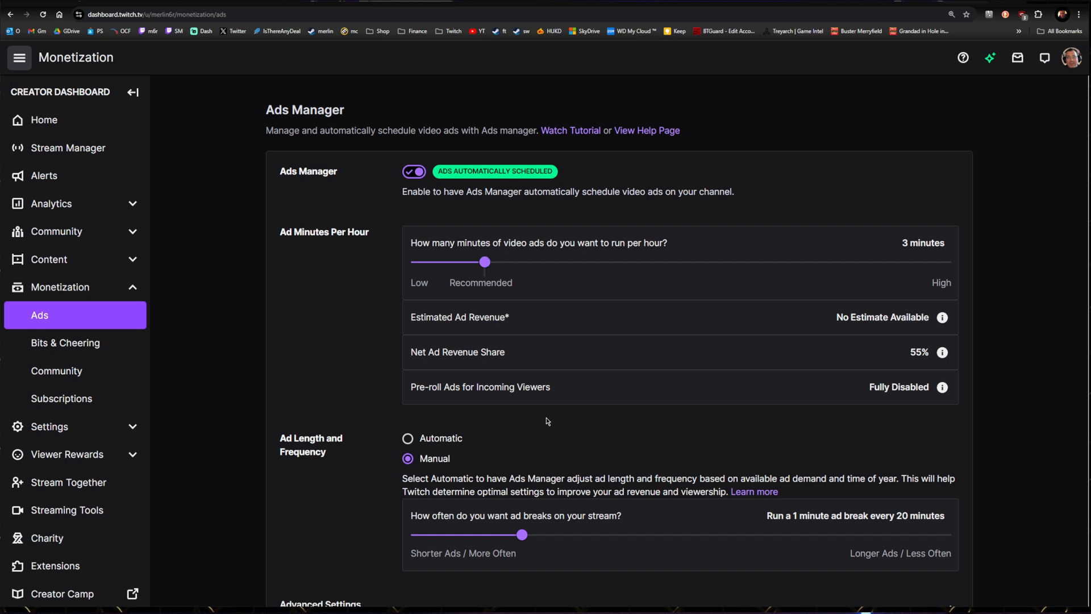
mouse_move(515, 390)
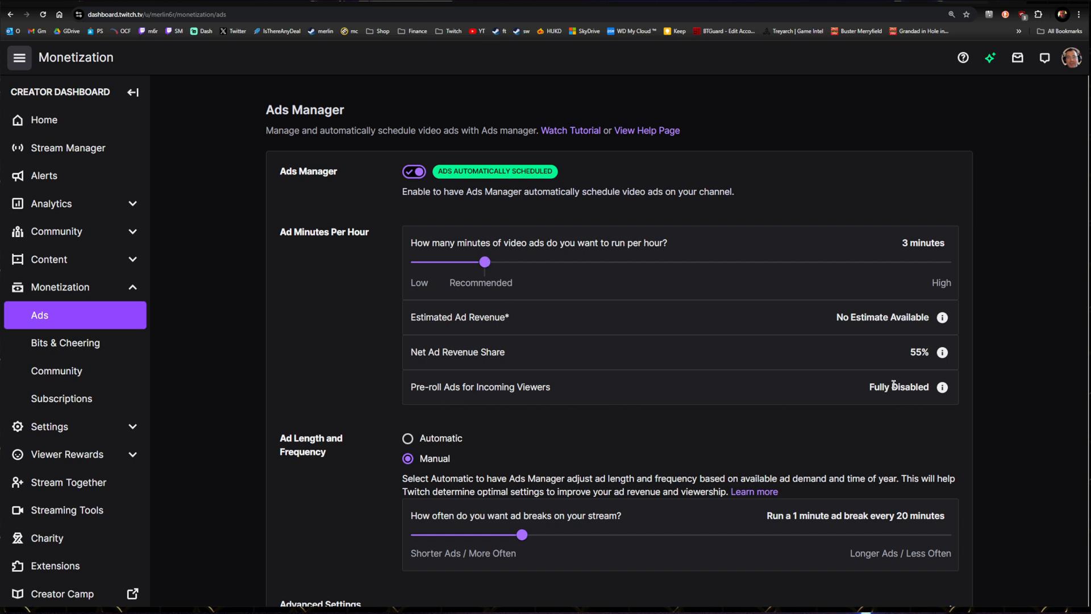
drag(486, 261, 467, 261)
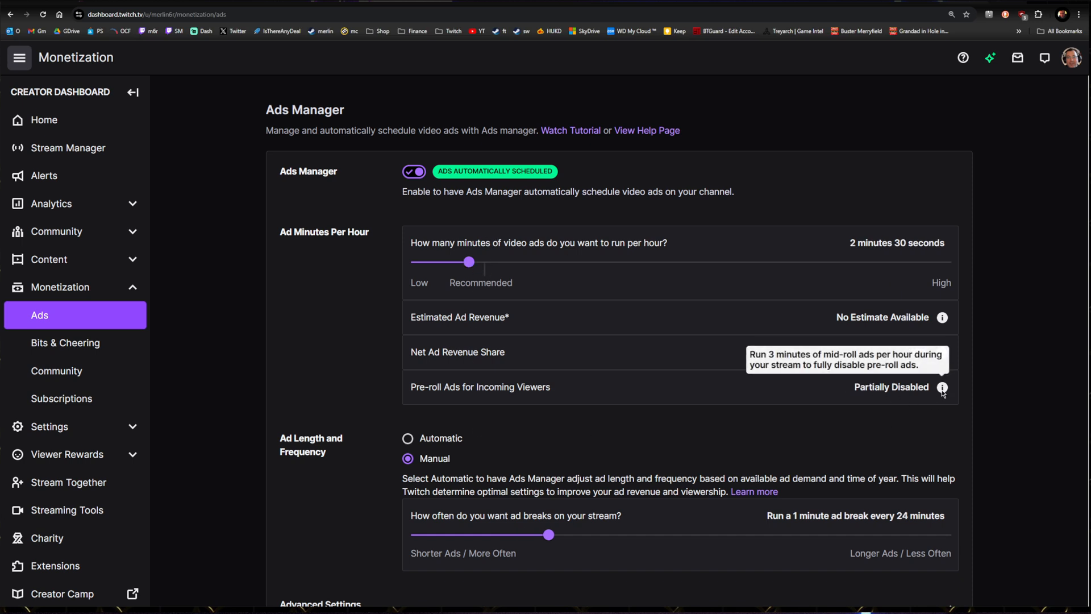
mouse_move(942, 386)
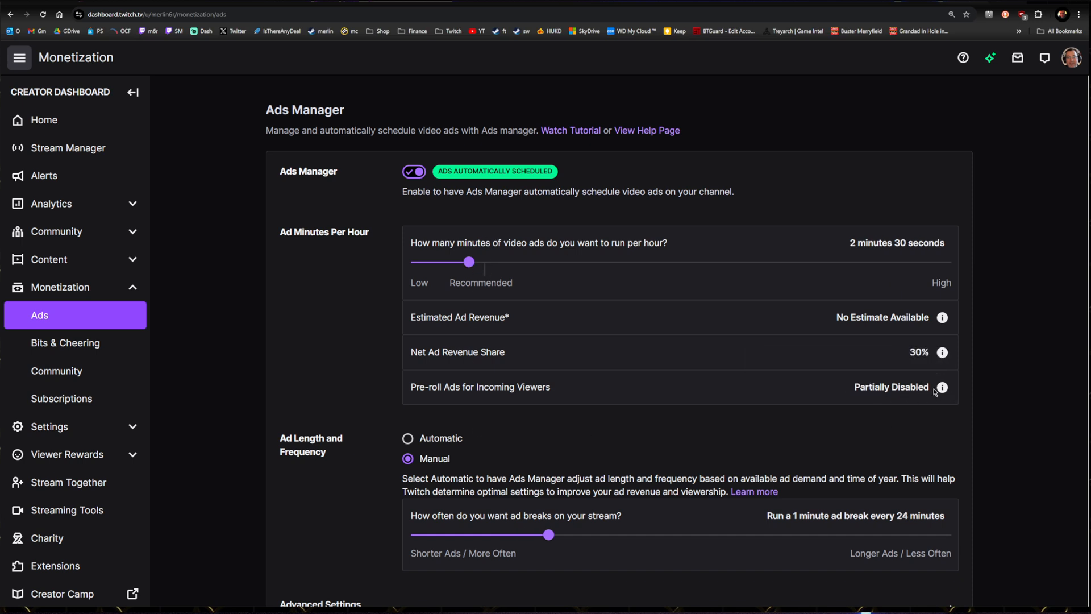
mouse_move(471, 271)
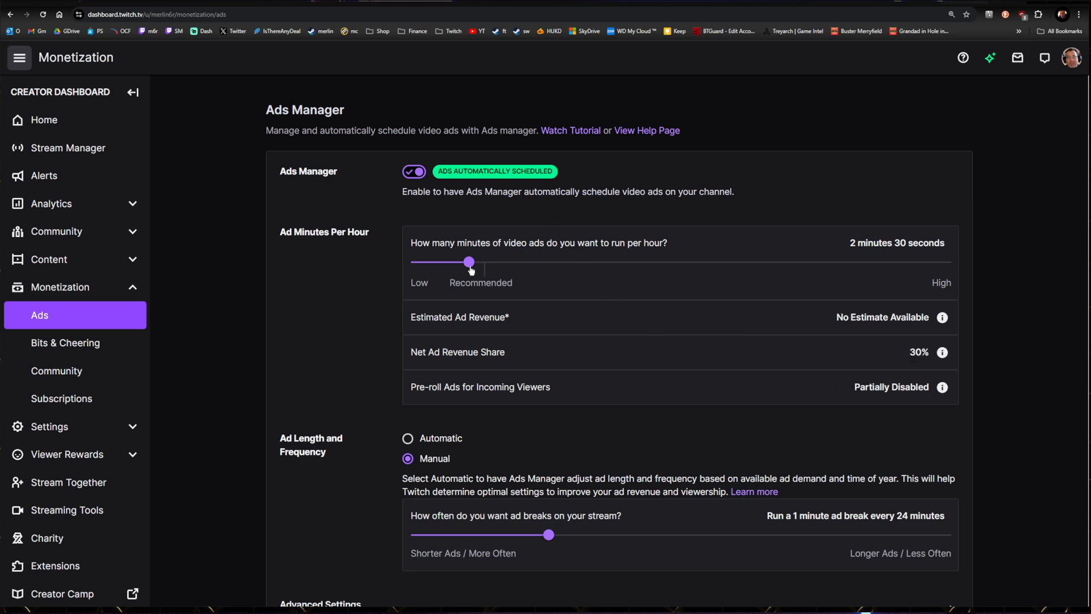
drag(469, 263, 484, 263)
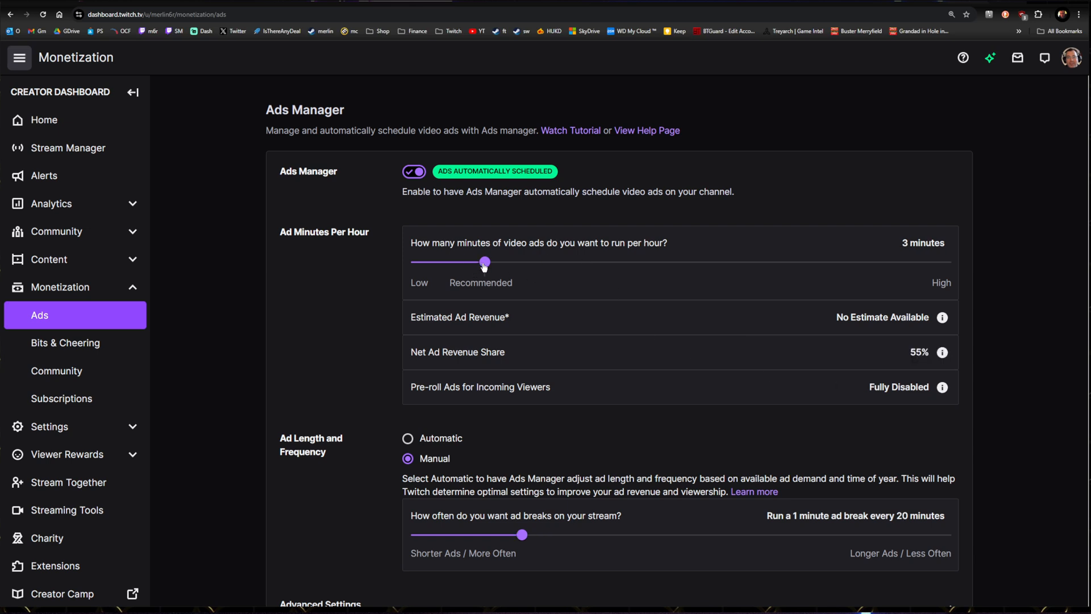
scroll(down, 3)
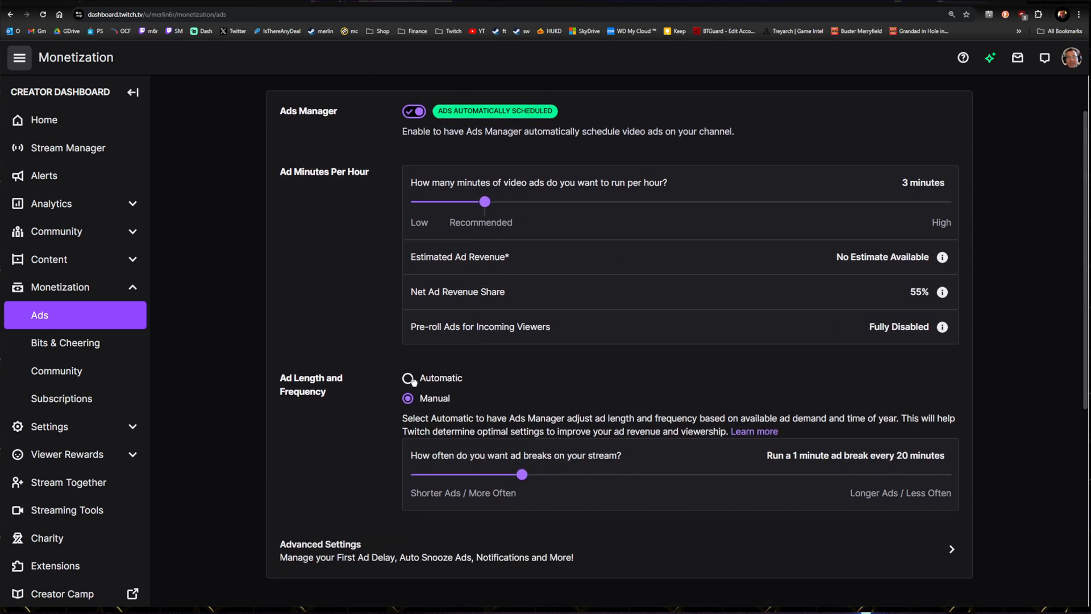
- Set ad length and frequency to Manual, trying 2.5/50 and 3/60 before settling on 0.5 minutes every 10 minutes
click(406, 377)
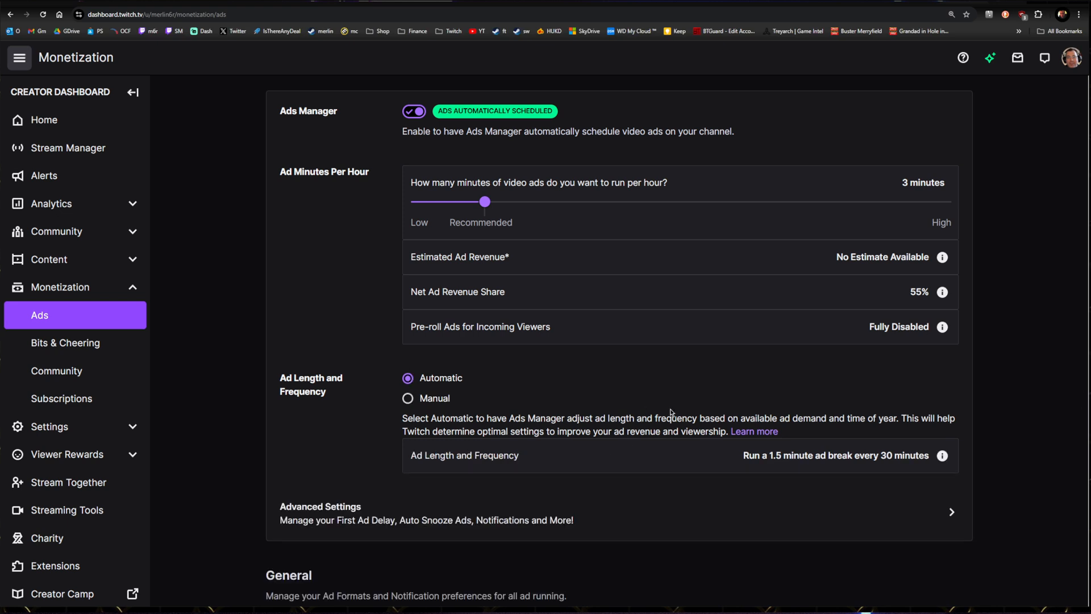
mouse_move(786, 471)
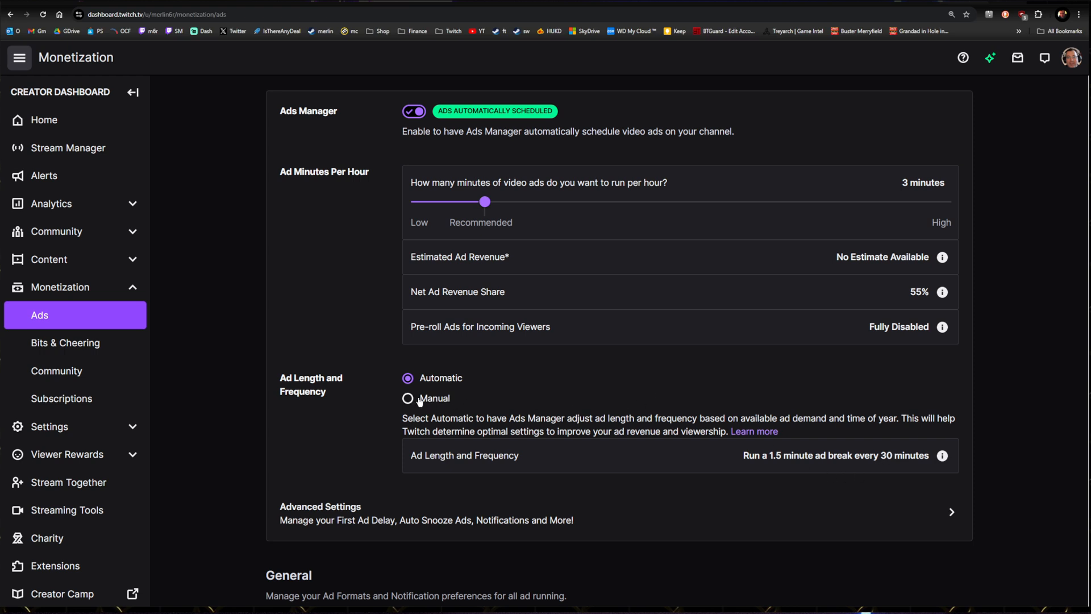
click(407, 397)
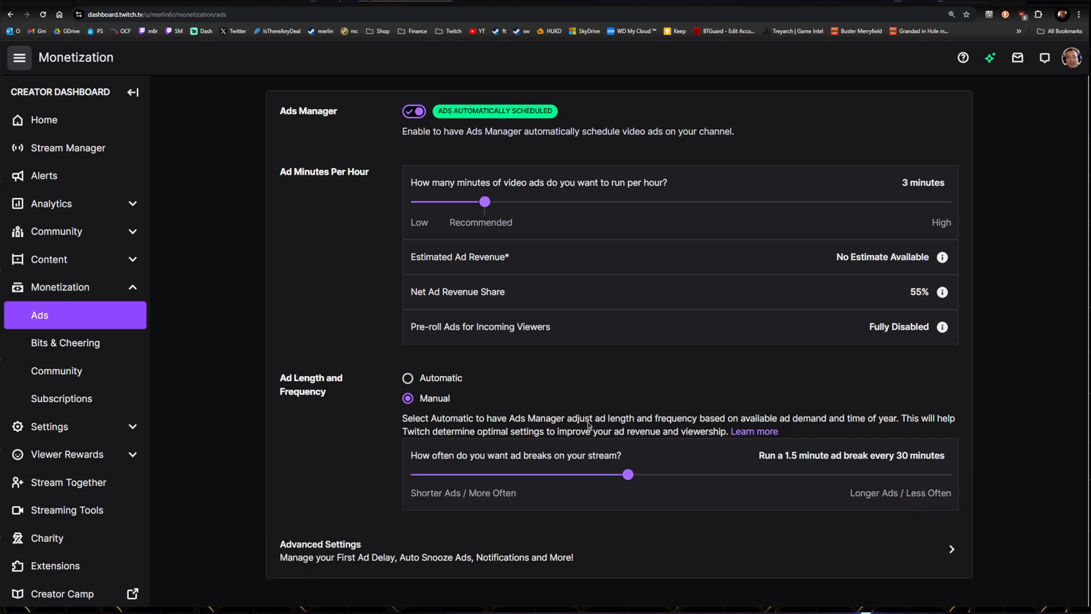
mouse_move(689, 492)
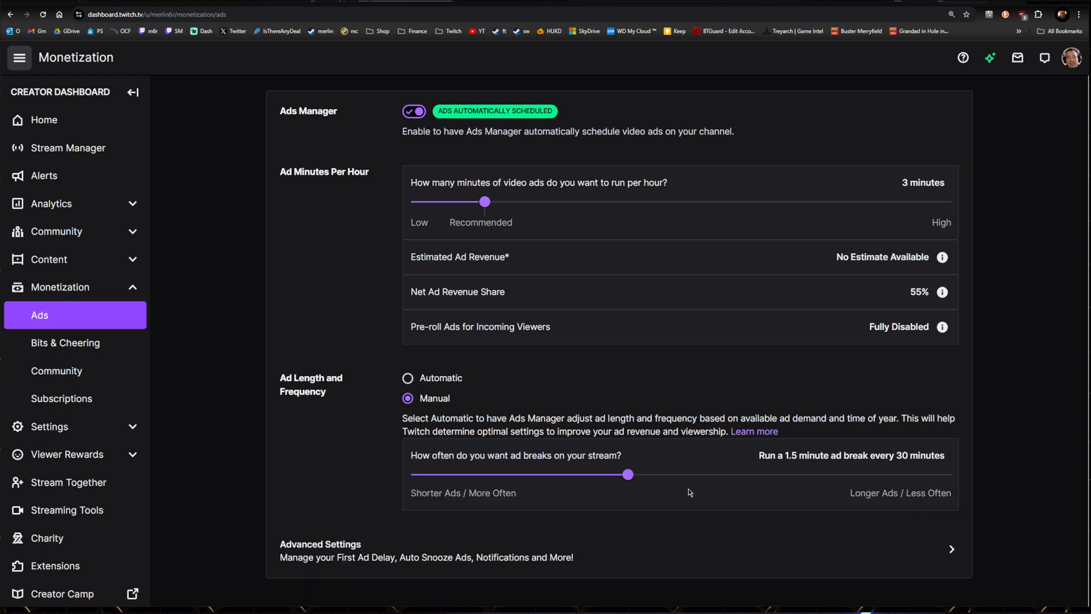
drag(627, 474, 839, 474)
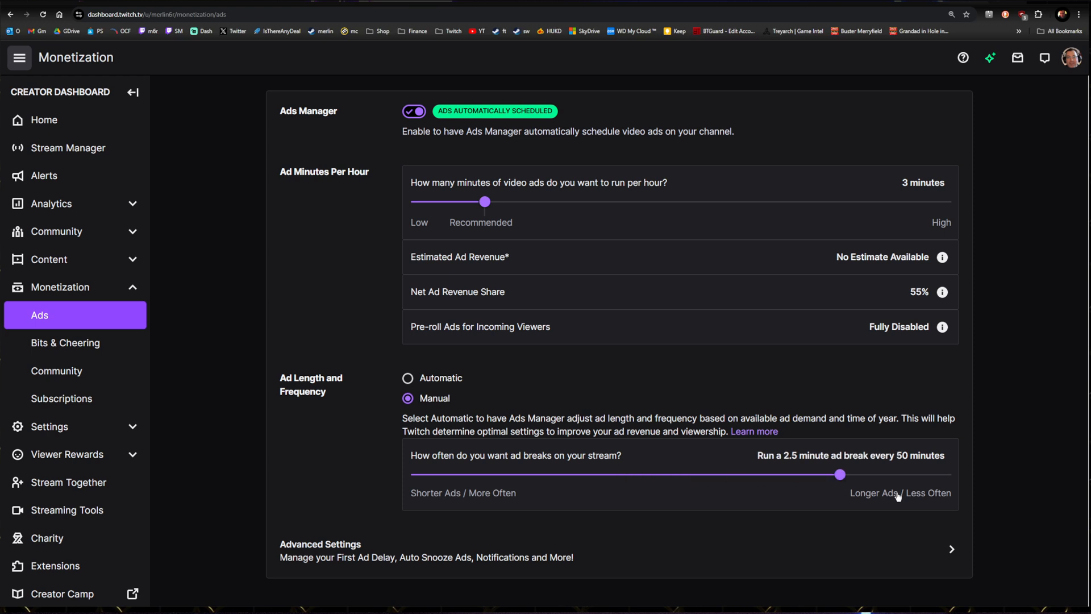
drag(840, 474, 945, 474)
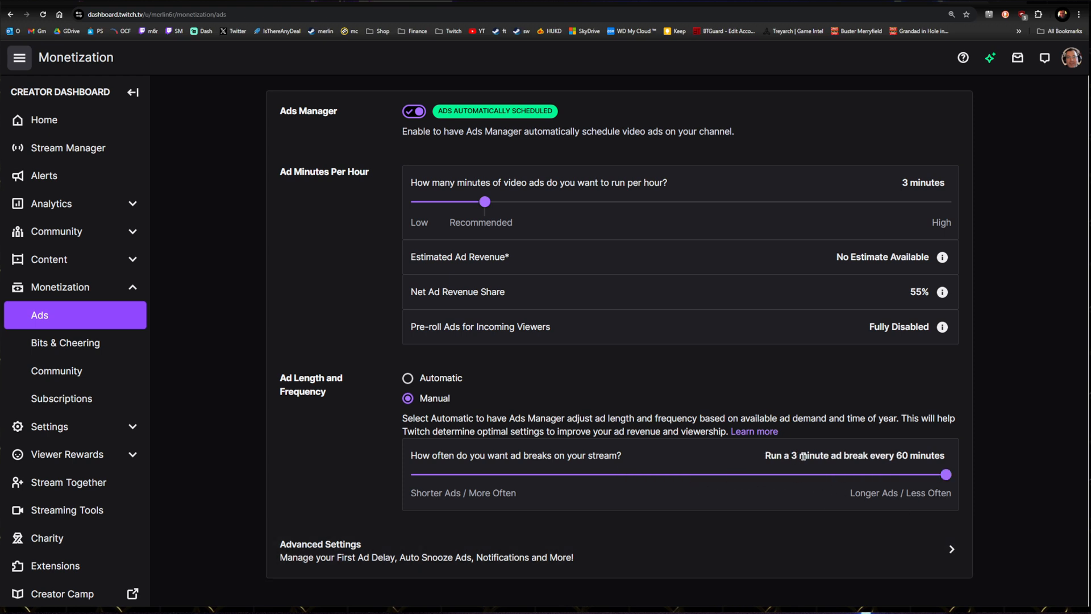
mouse_move(910, 455)
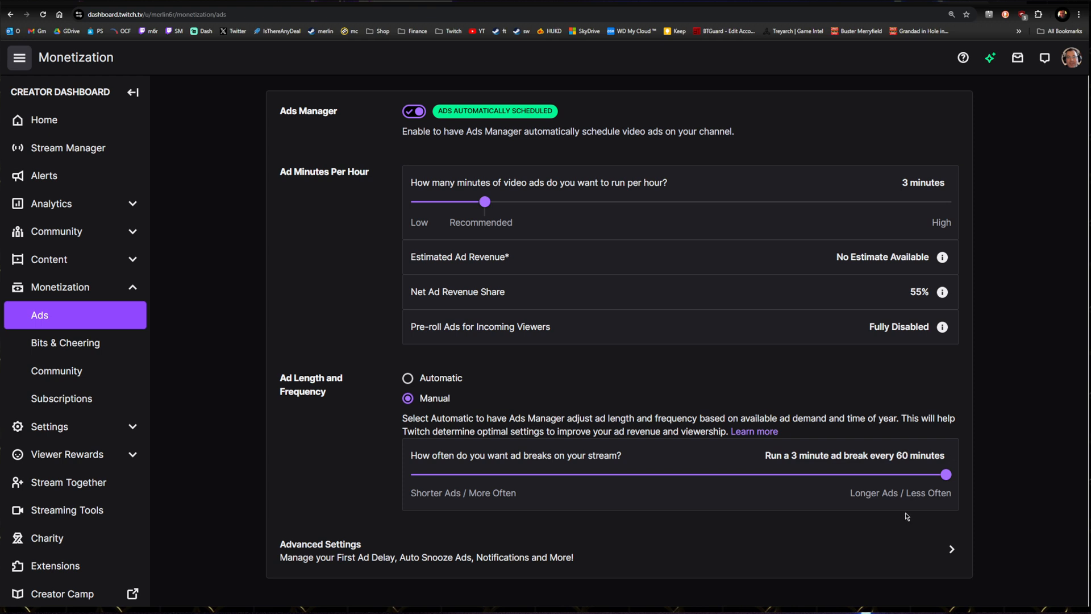
mouse_move(903, 479)
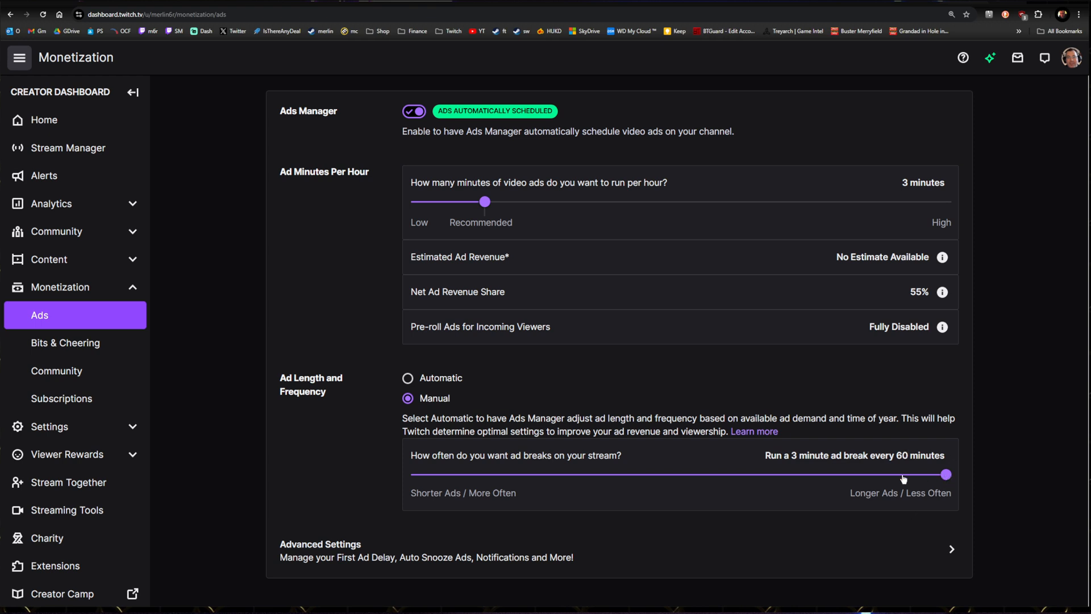
drag(944, 474, 416, 474)
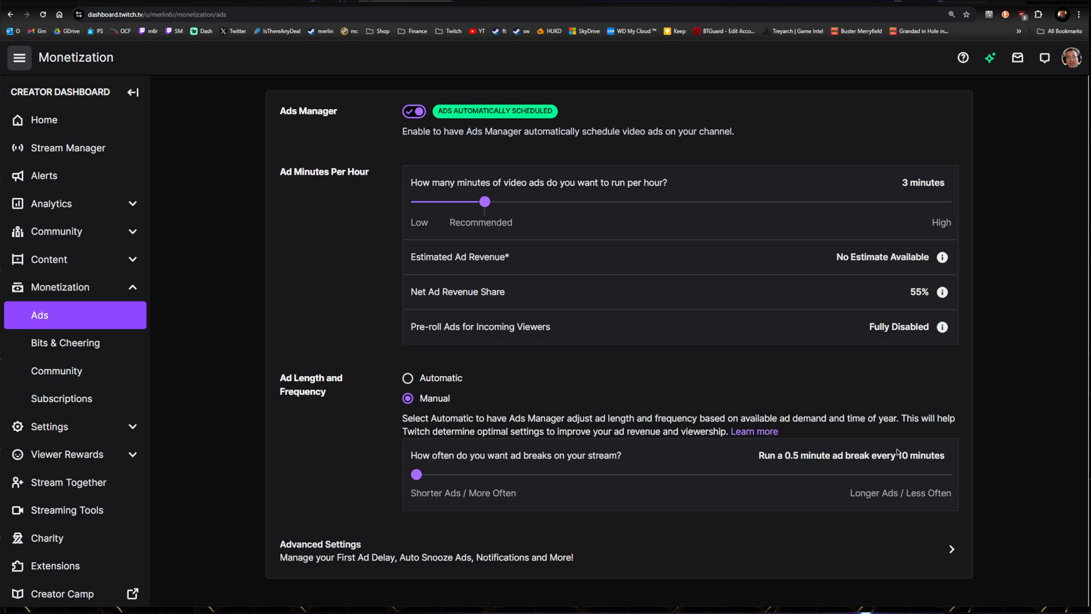
mouse_move(717, 447)
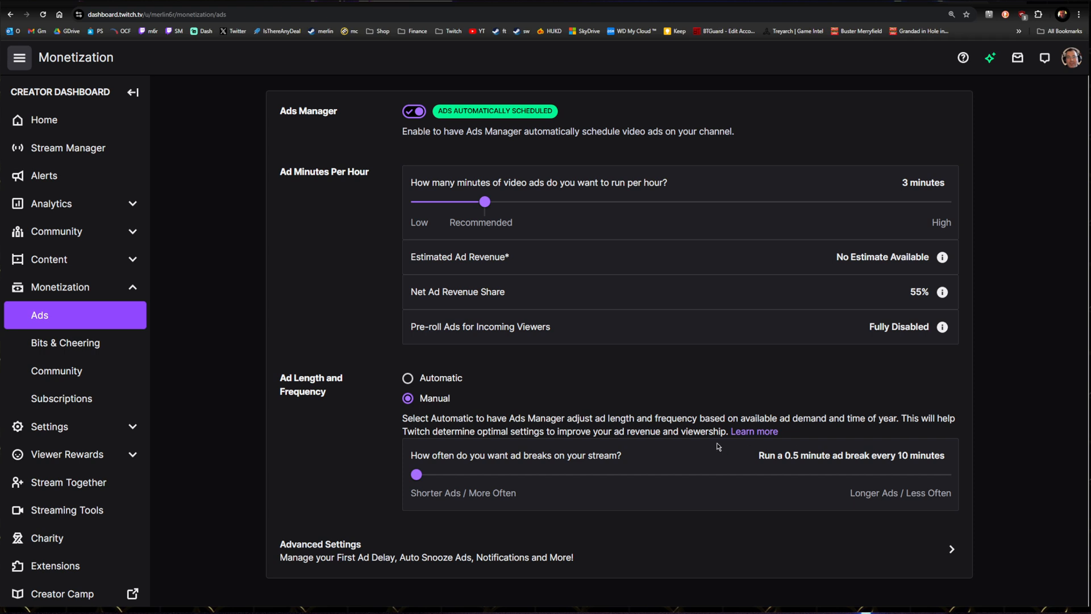
mouse_move(468, 460)
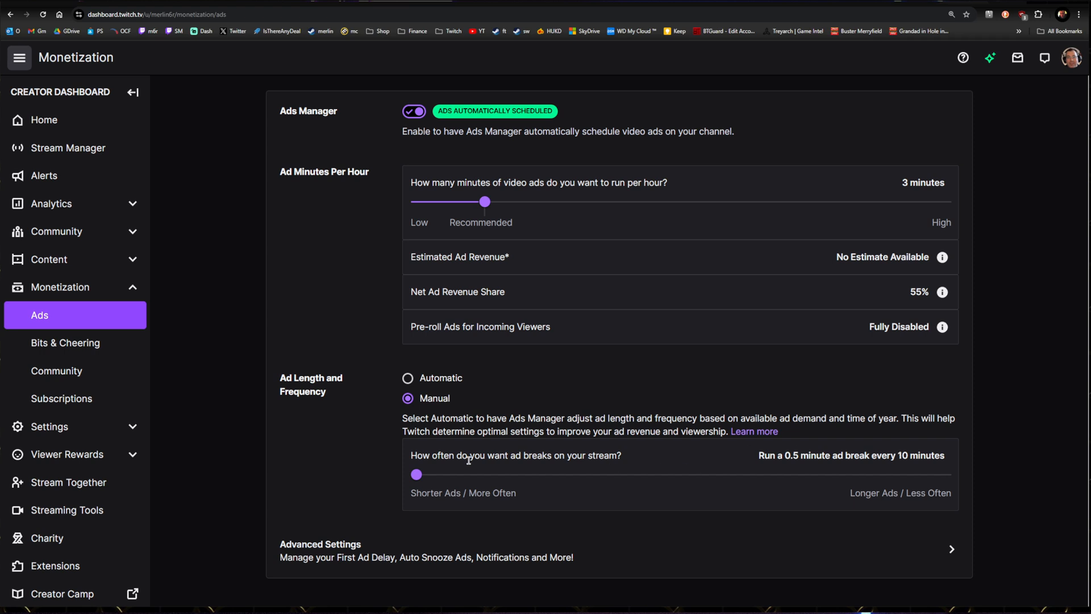
mouse_move(678, 447)
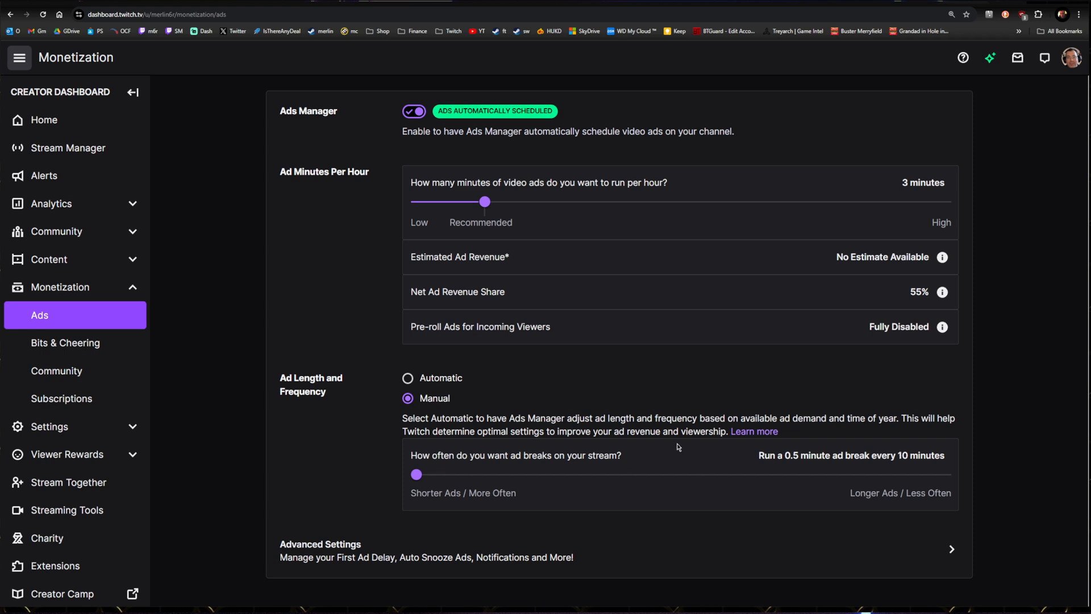
mouse_move(625, 476)
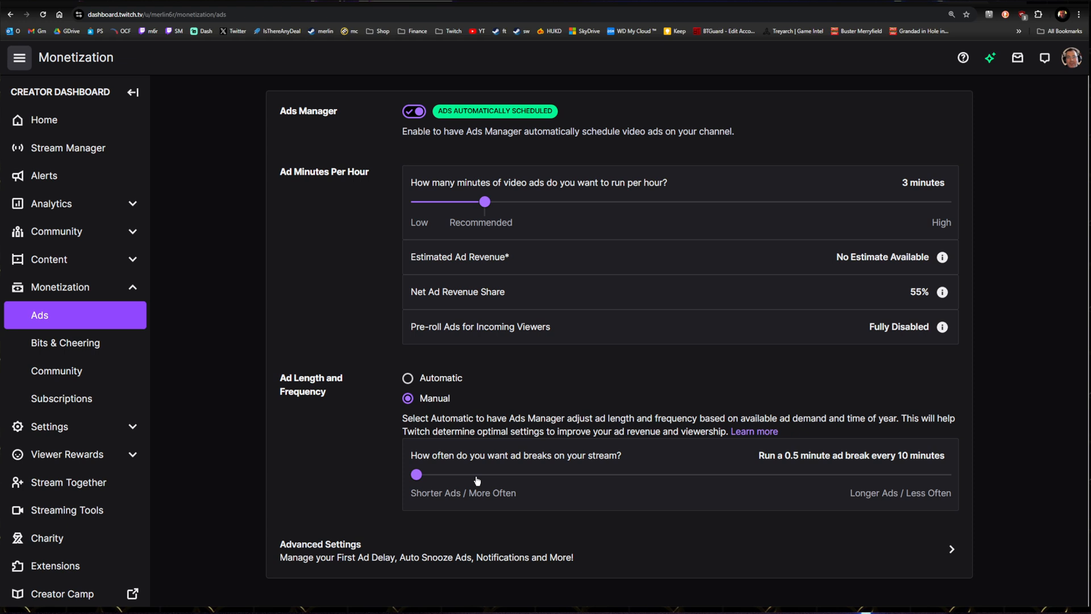
mouse_move(491, 479)
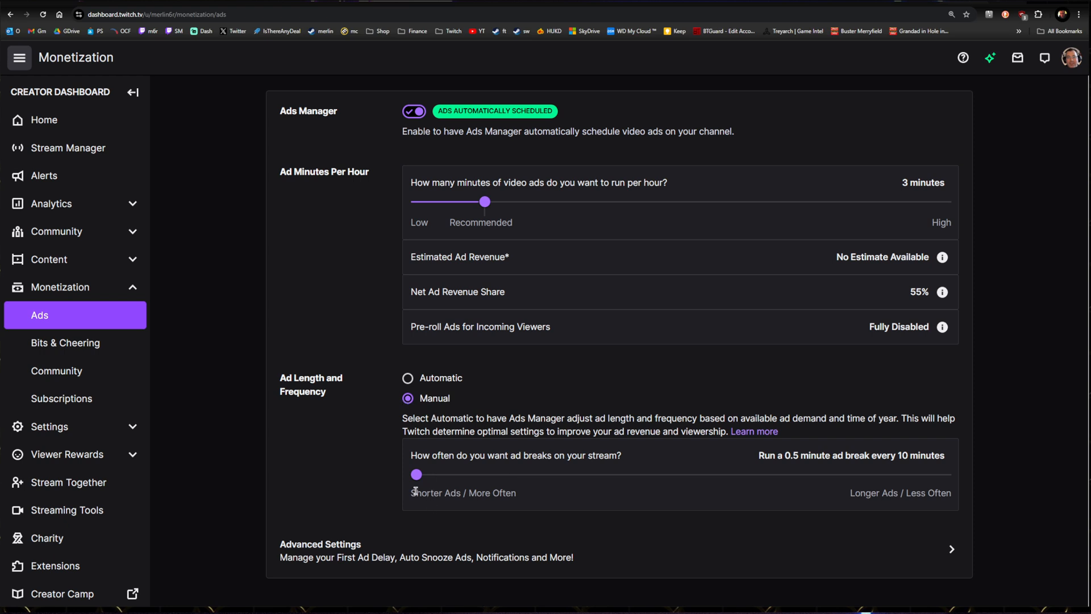
- Step the break slider through 1/20, 1.5/30, 2/40 and 2.5/50, returning to 0.5 minutes every 10 minutes
drag(416, 474, 522, 474)
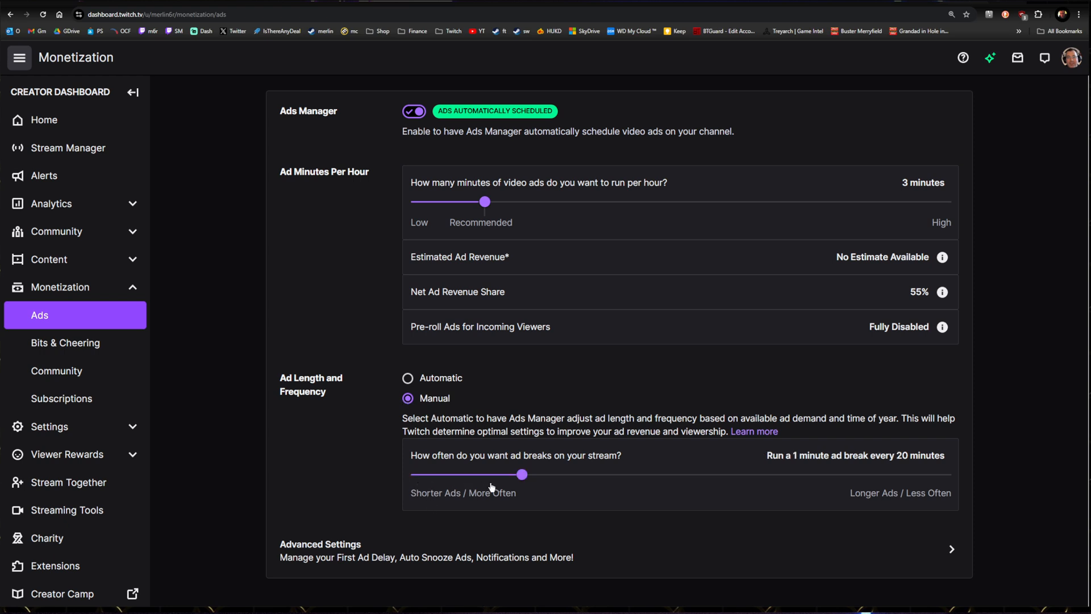
drag(522, 474, 627, 474)
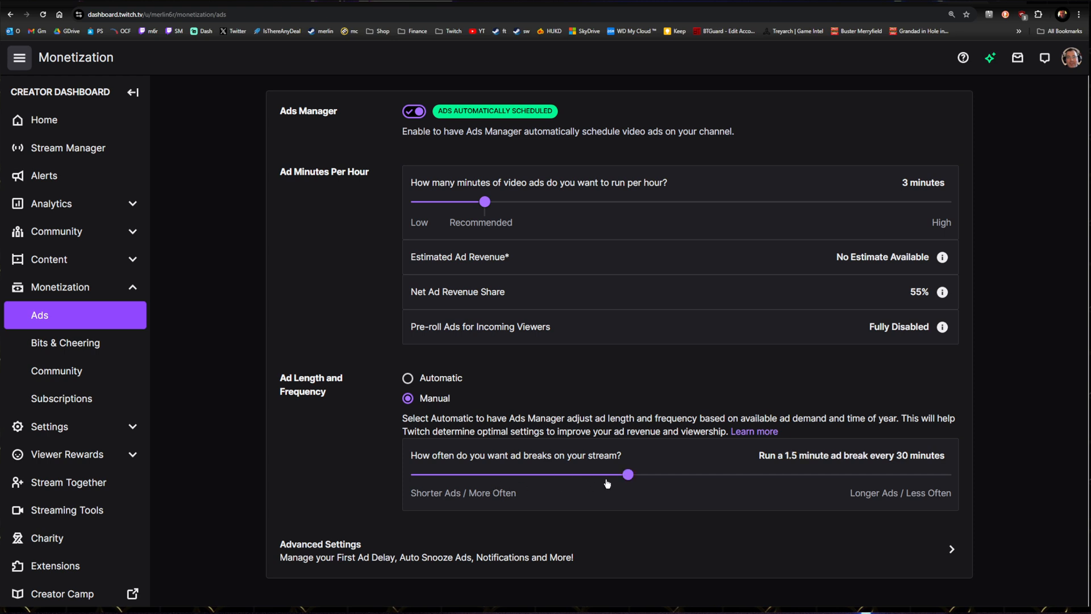
drag(627, 474, 734, 474)
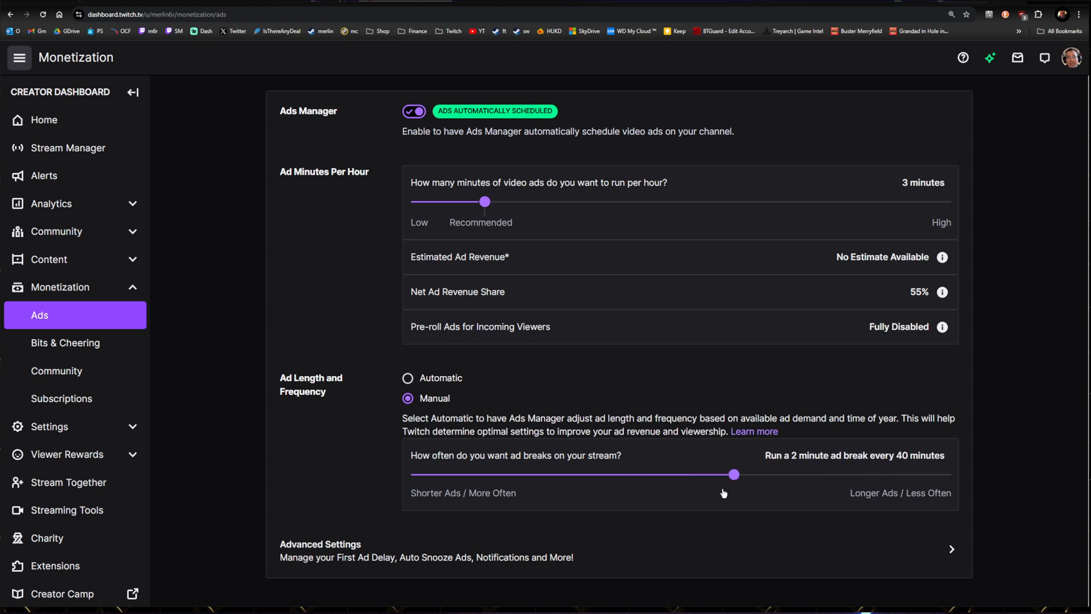
drag(735, 474, 838, 474)
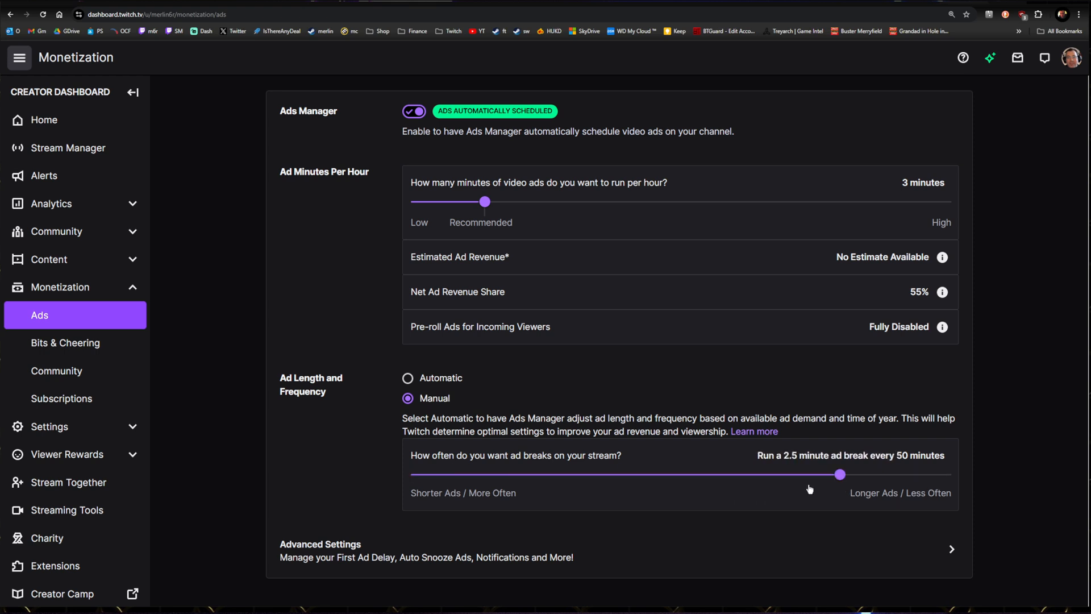
drag(840, 474, 628, 474)
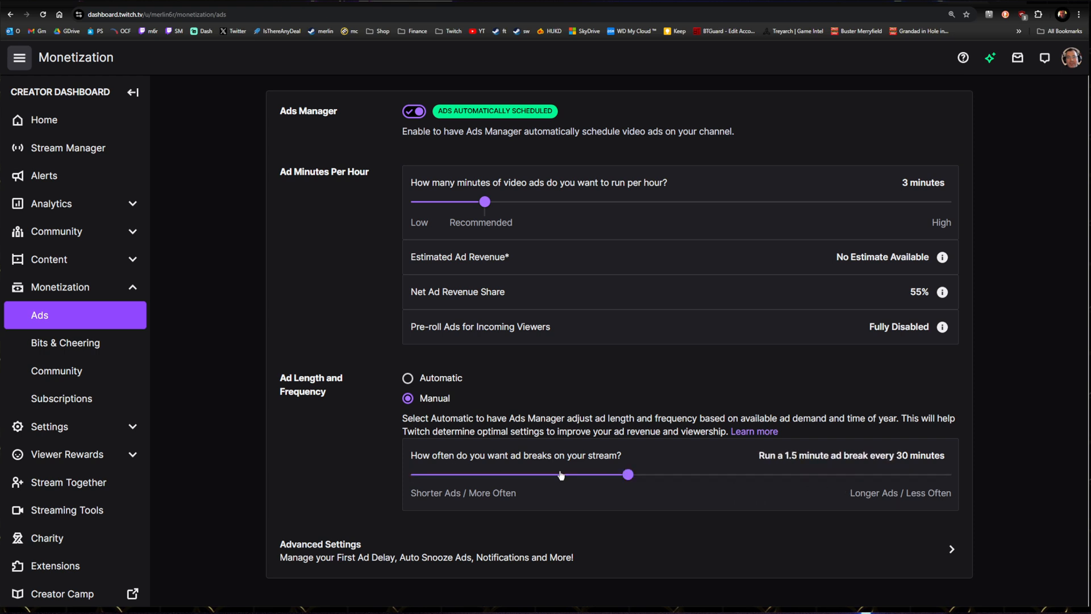
drag(628, 474, 416, 474)
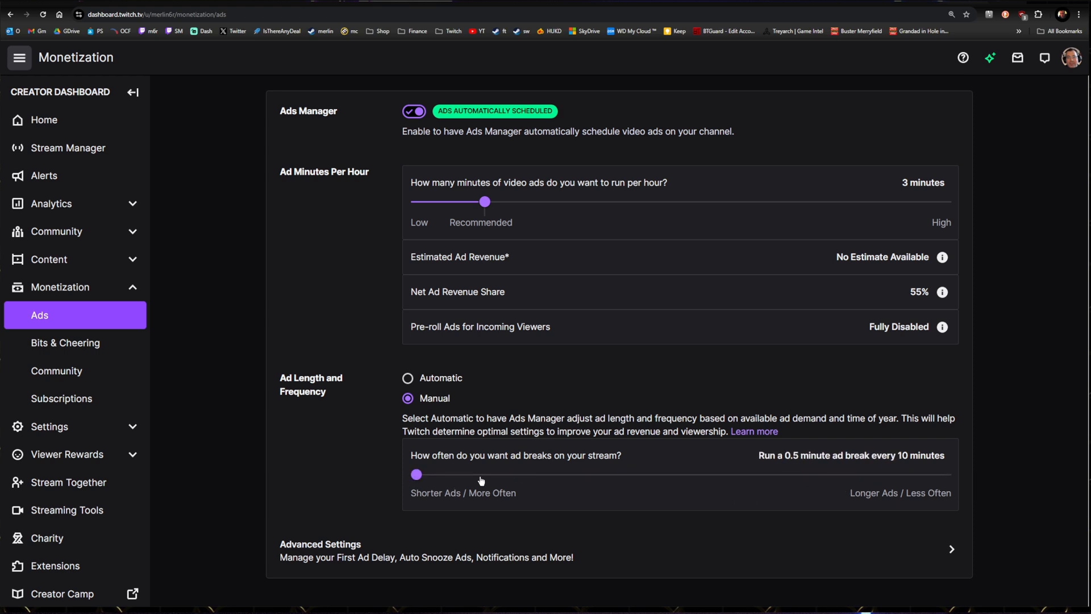
mouse_move(600, 504)
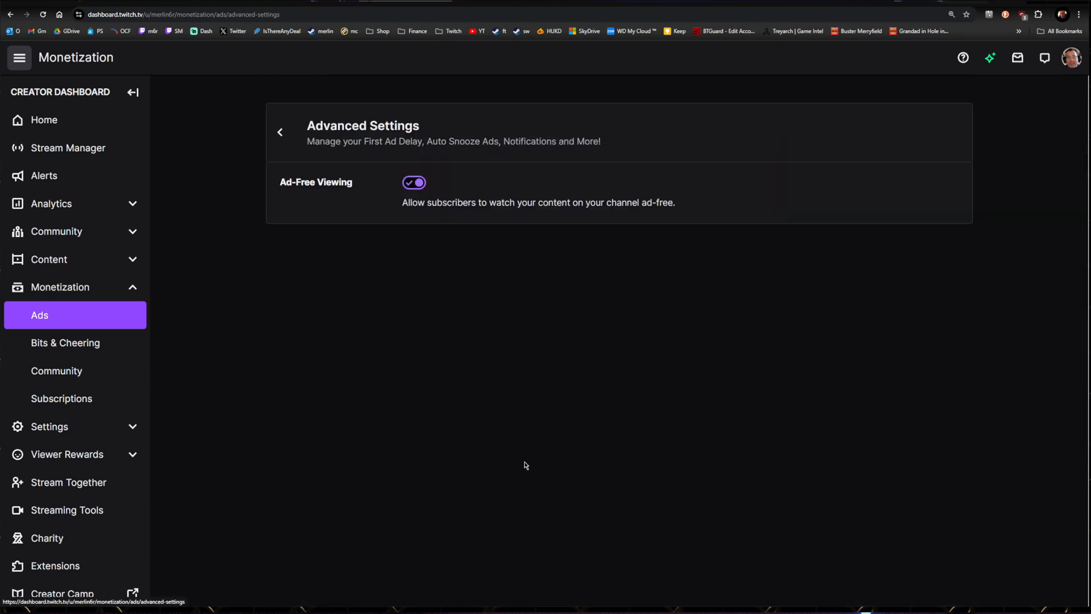
click(439, 185)
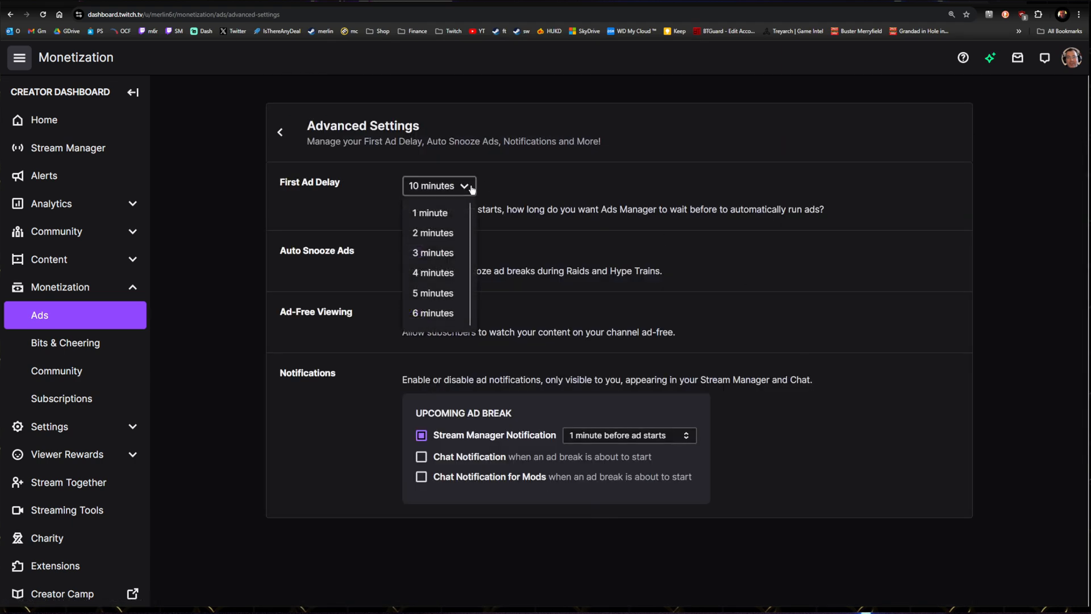
mouse_move(430, 213)
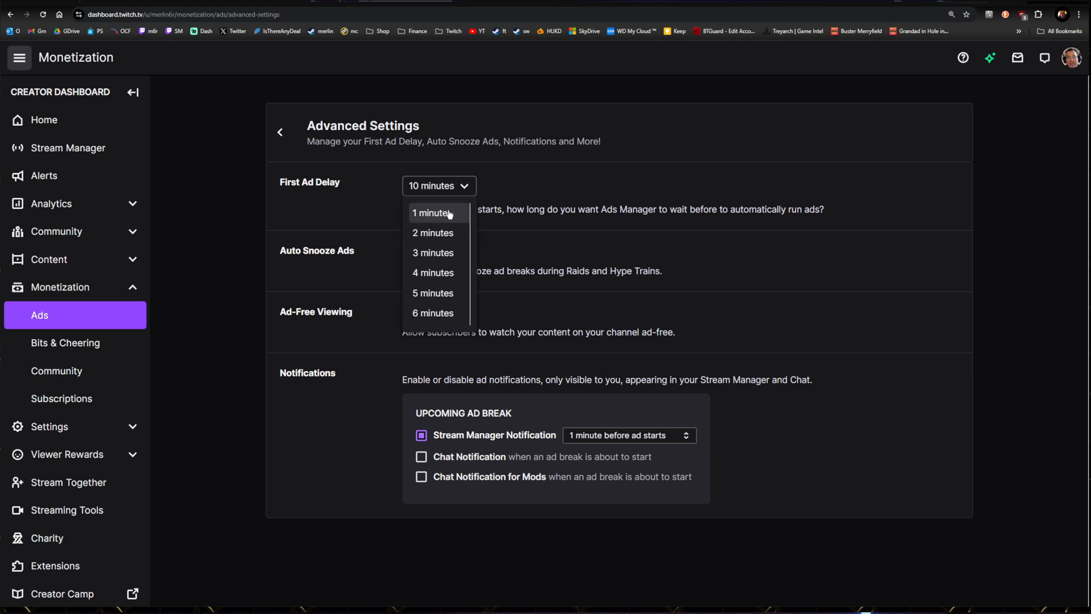
mouse_move(532, 183)
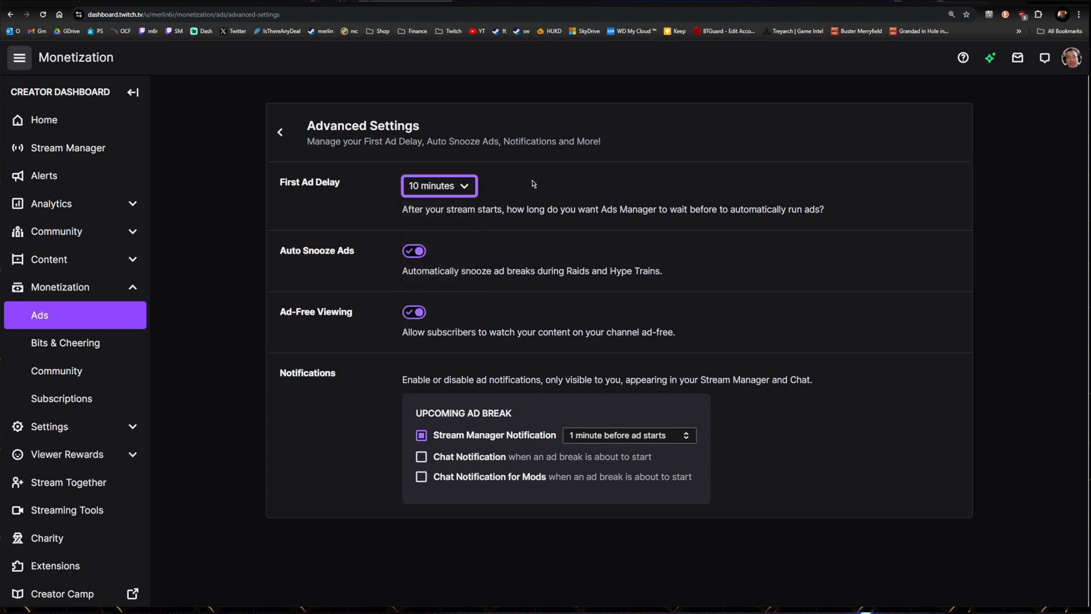
mouse_move(424, 200)
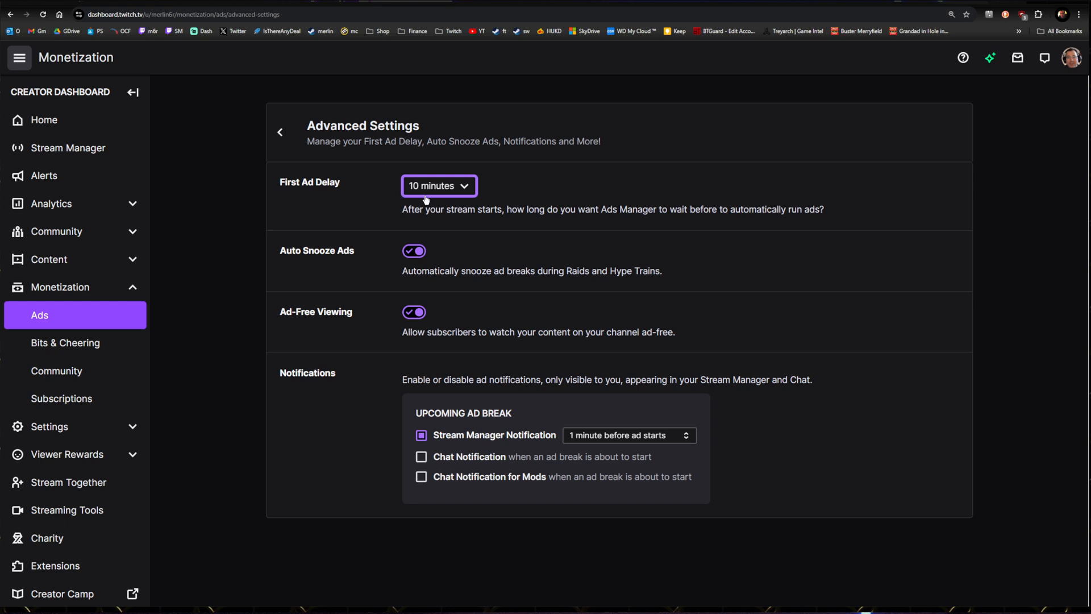
mouse_move(511, 192)
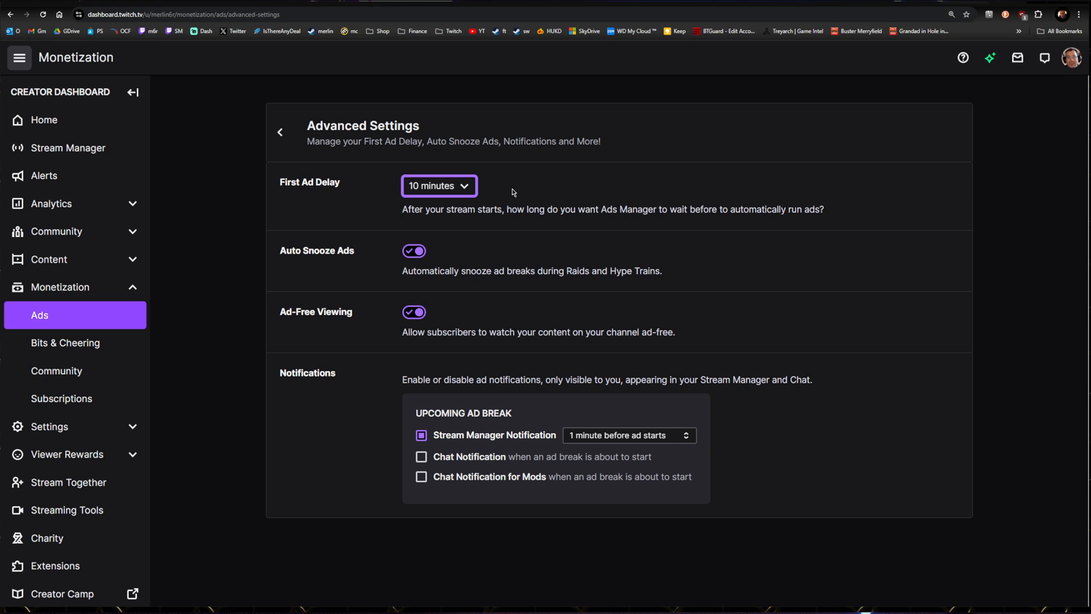
mouse_move(433, 189)
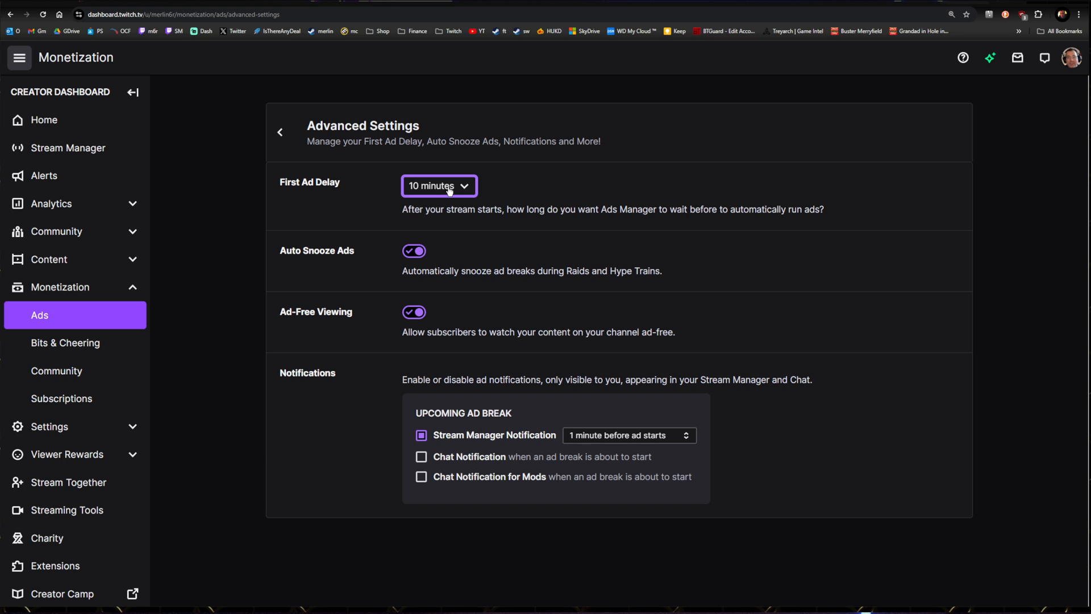
mouse_move(457, 238)
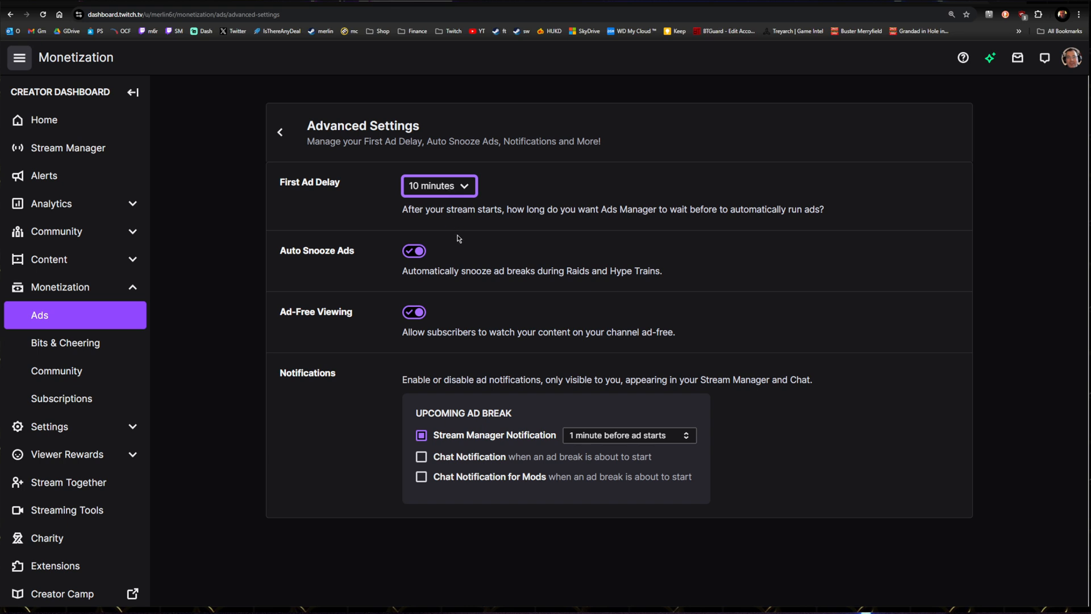
mouse_move(507, 240)
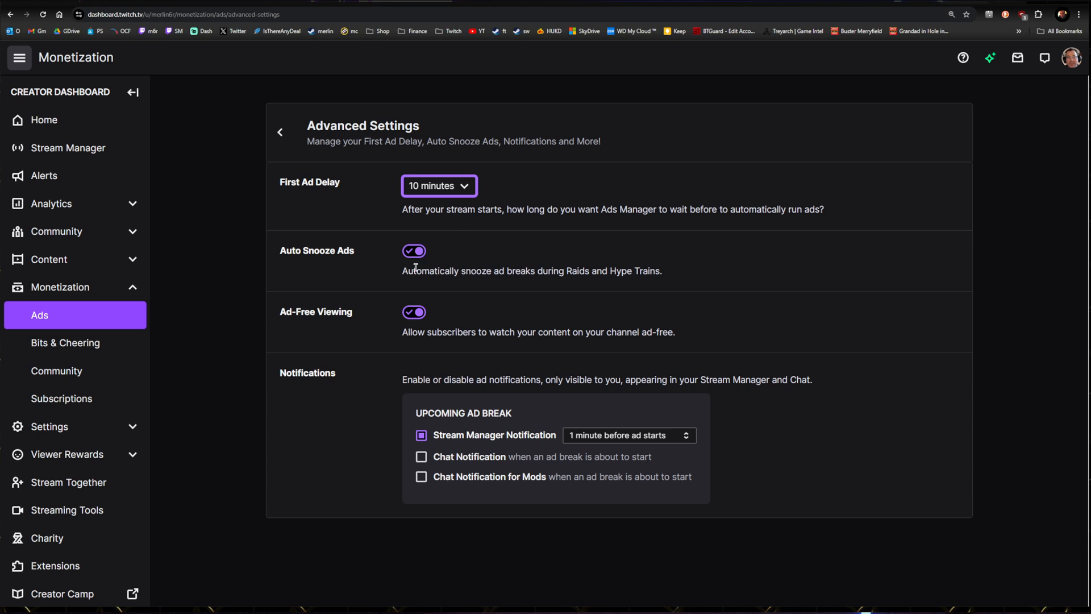
mouse_move(441, 283)
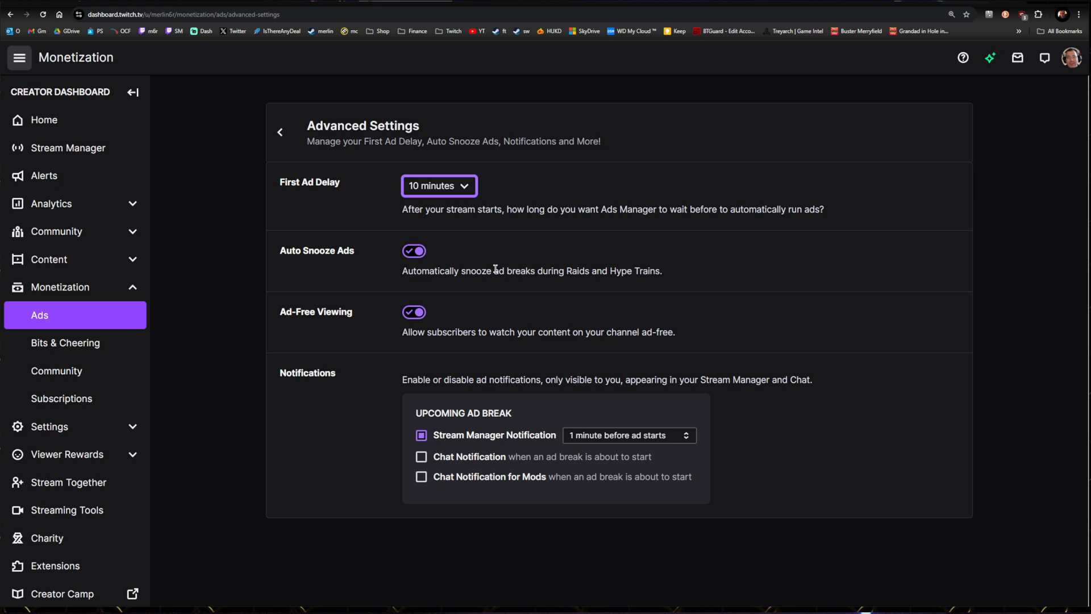
mouse_move(507, 351)
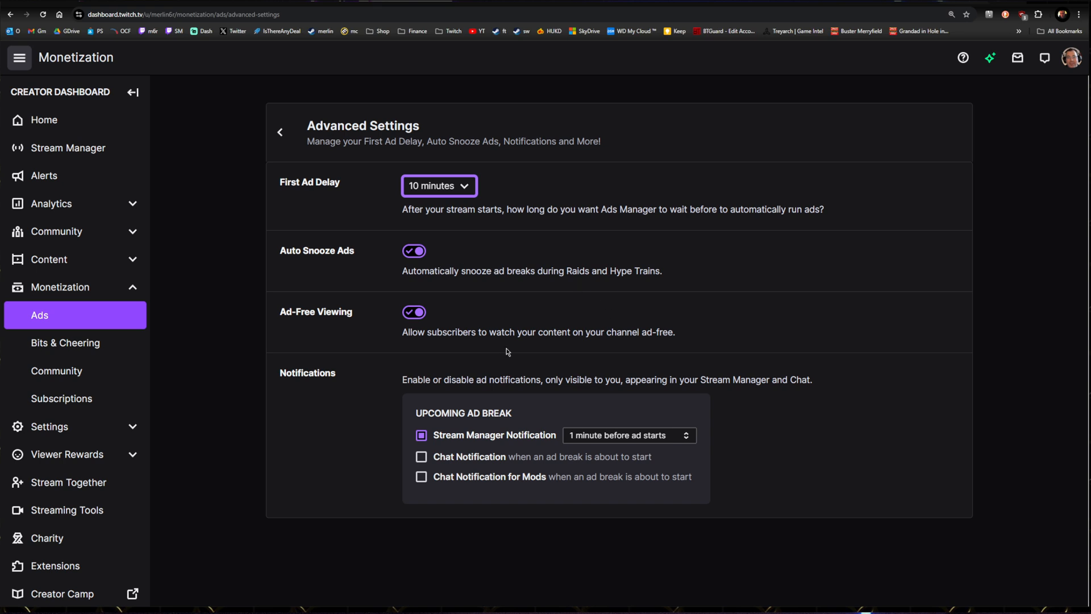
mouse_move(414, 327)
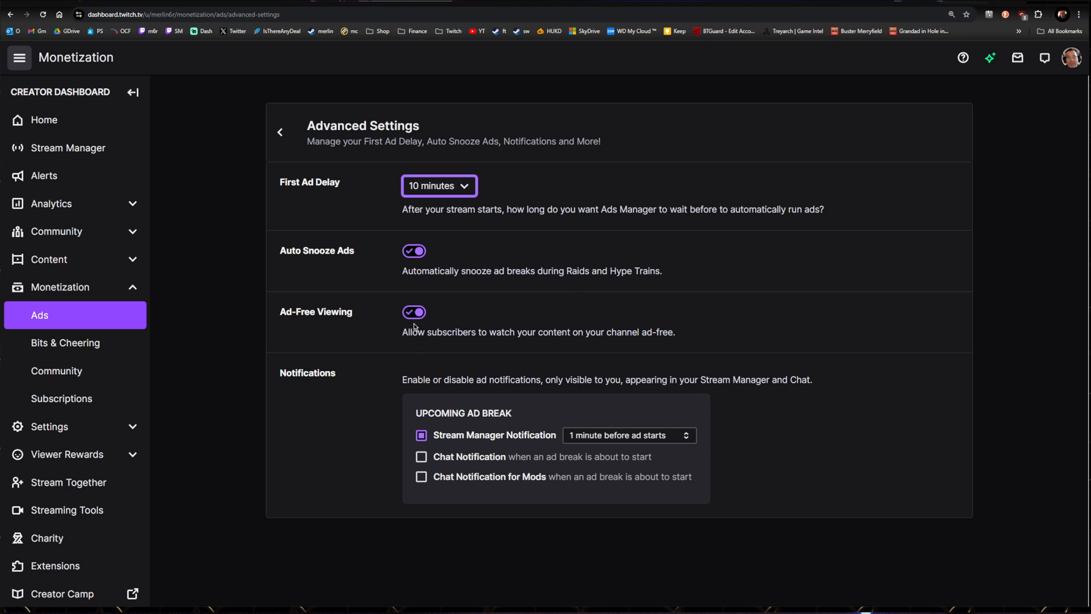
mouse_move(373, 331)
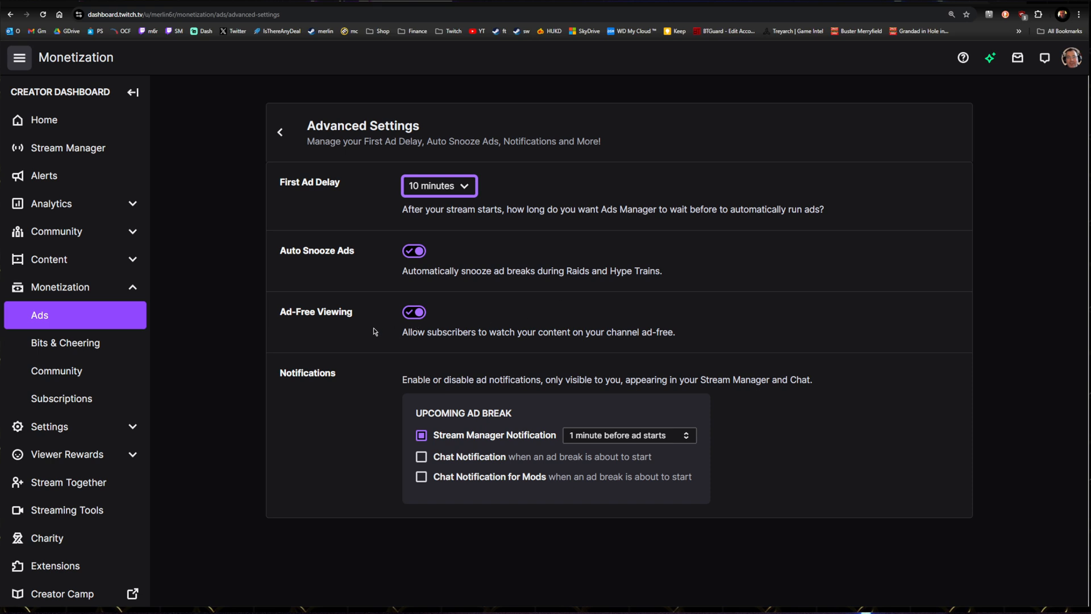
mouse_move(602, 351)
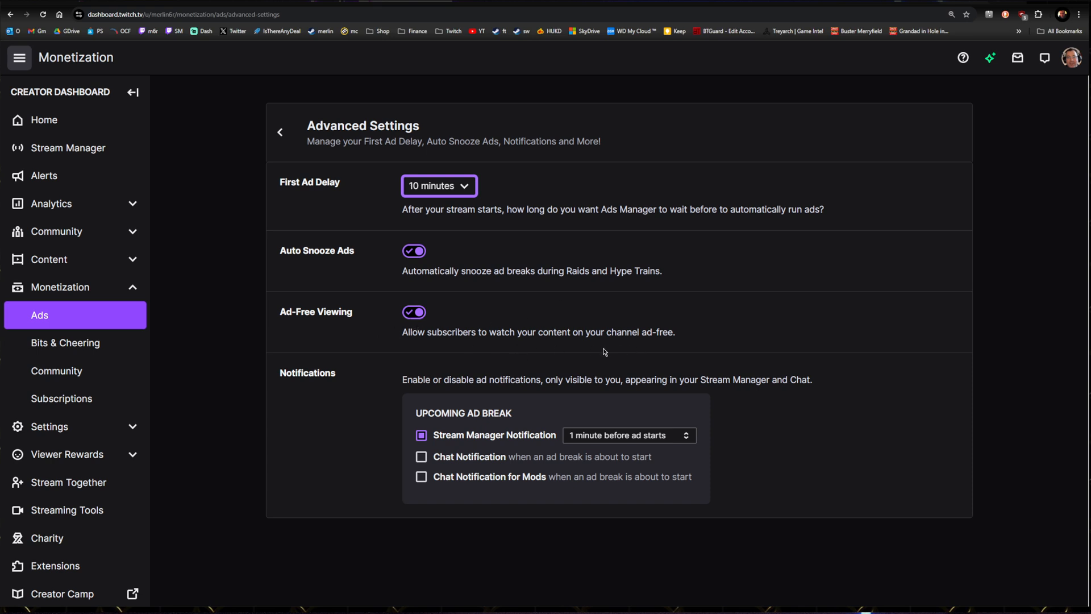
mouse_move(573, 328)
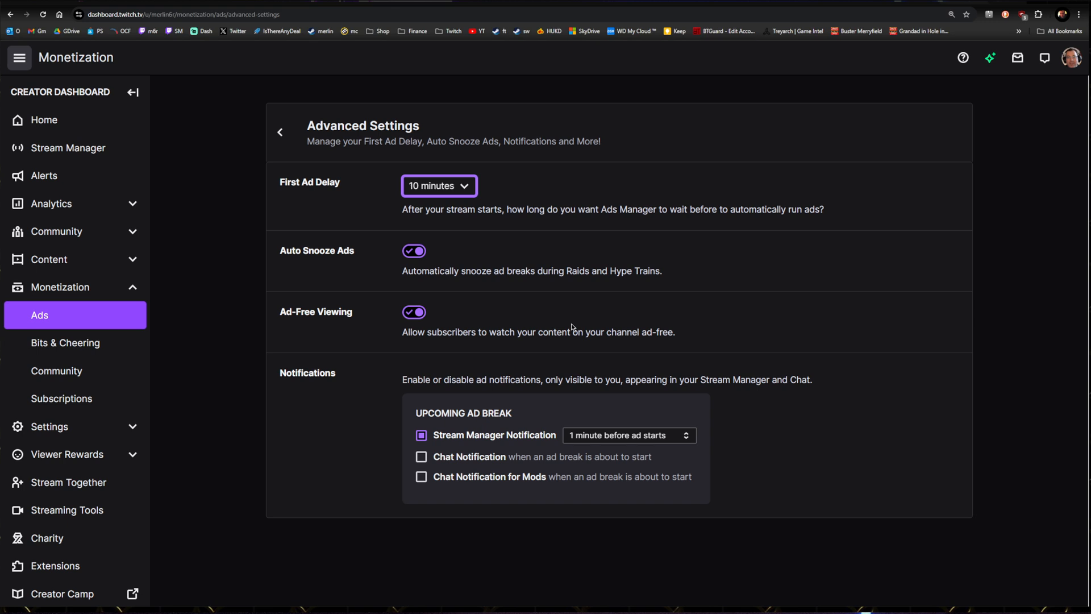
mouse_move(416, 328)
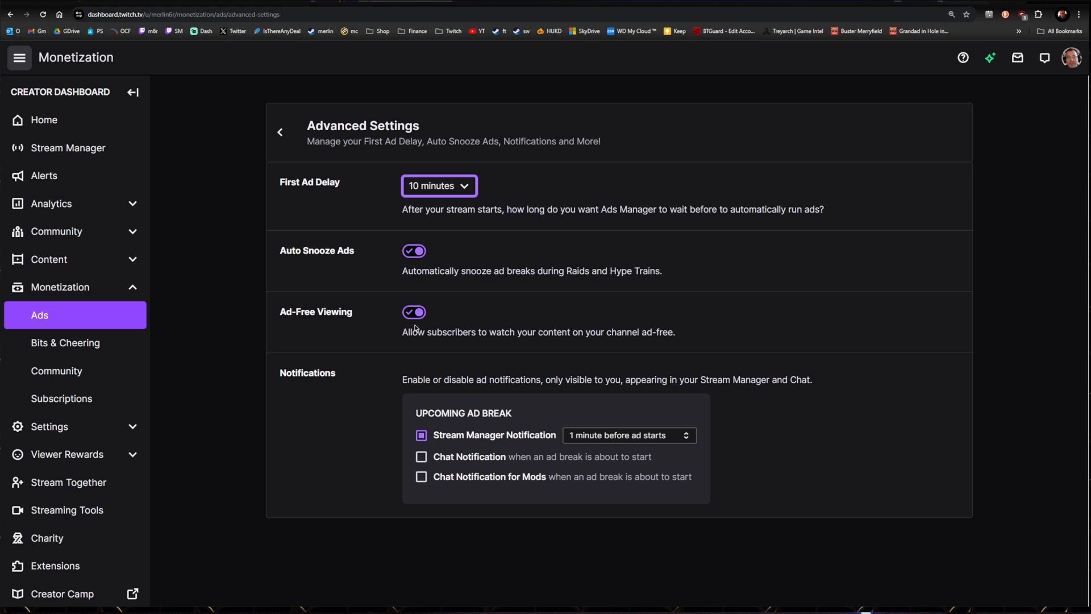
mouse_move(576, 320)
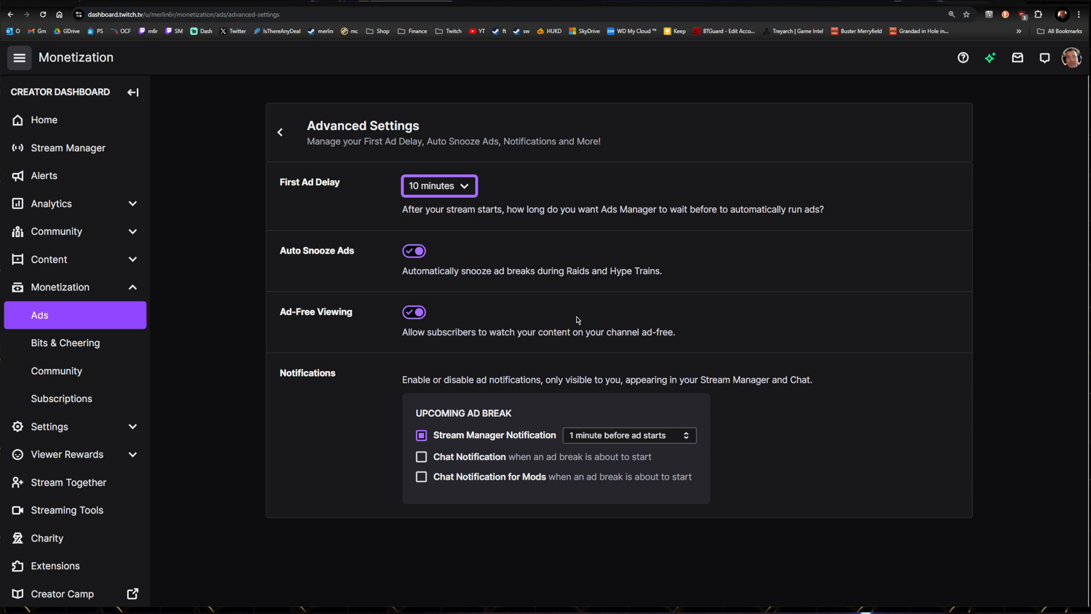
mouse_move(565, 330)
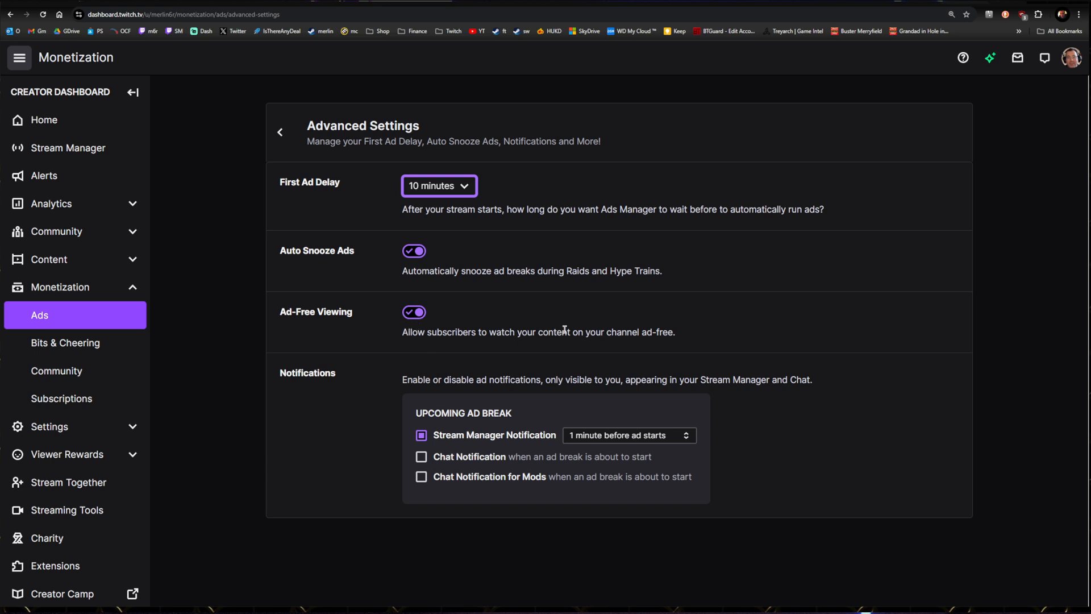
mouse_move(727, 494)
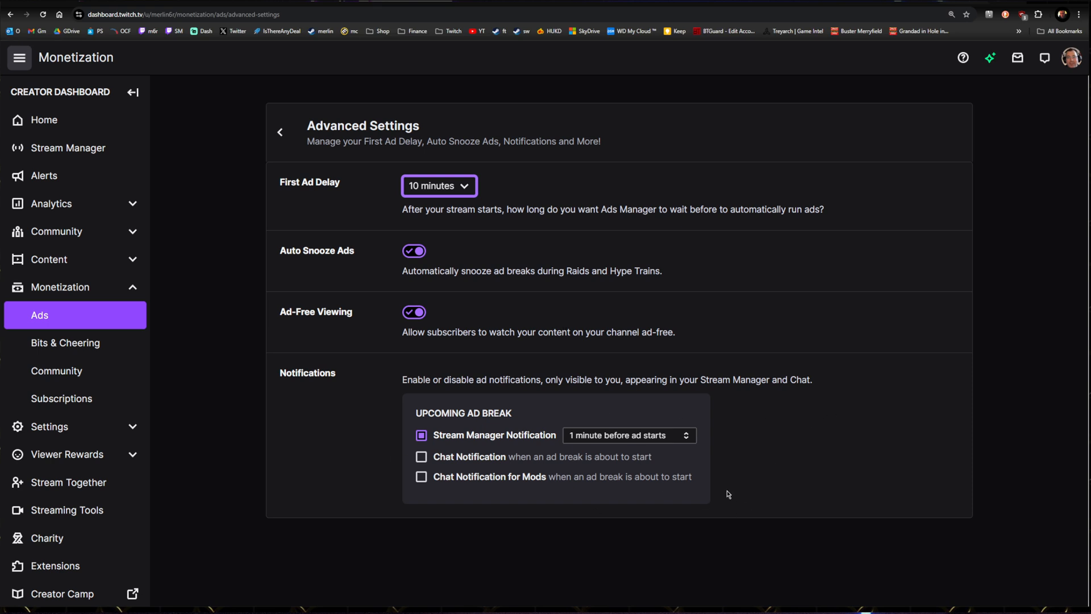
- Try chat ad-break notifications then turn them off, keeping the 1-minute Stream Manager warning, and return to Ads
click(421, 457)
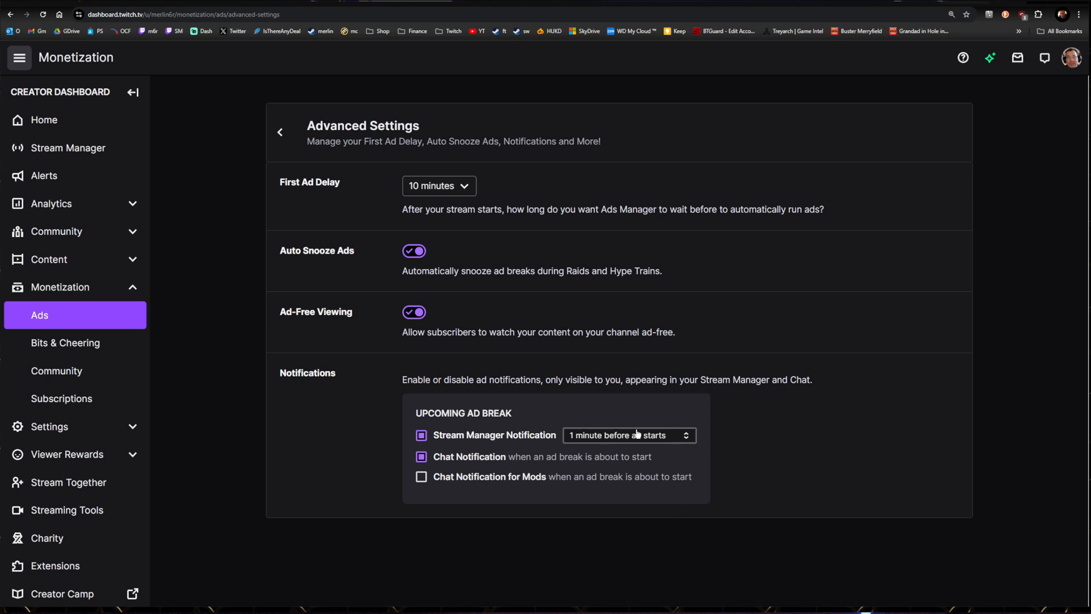
click(627, 435)
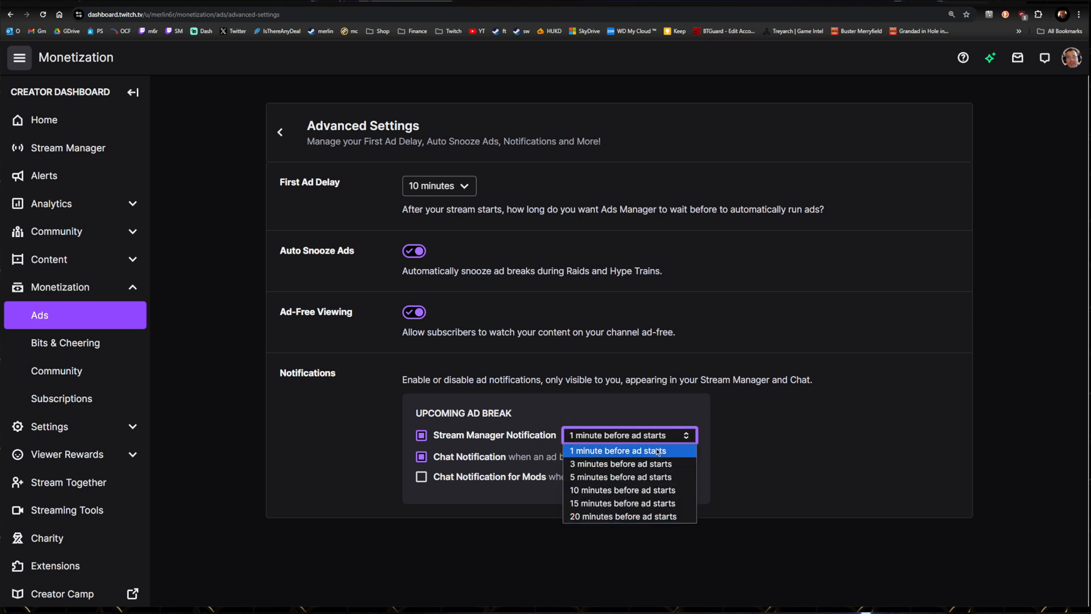
click(620, 450)
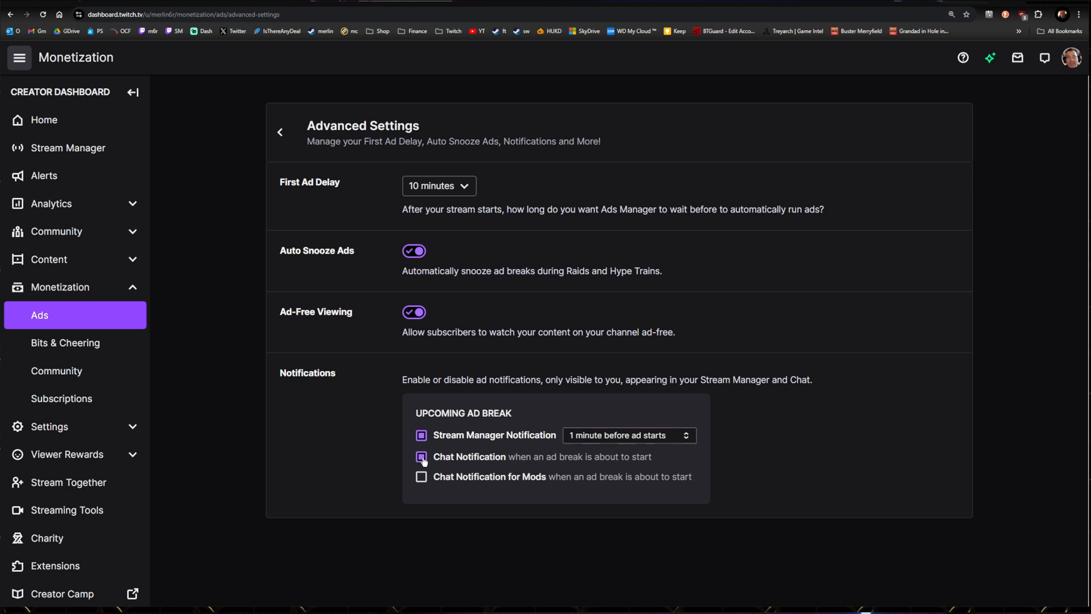
click(421, 457)
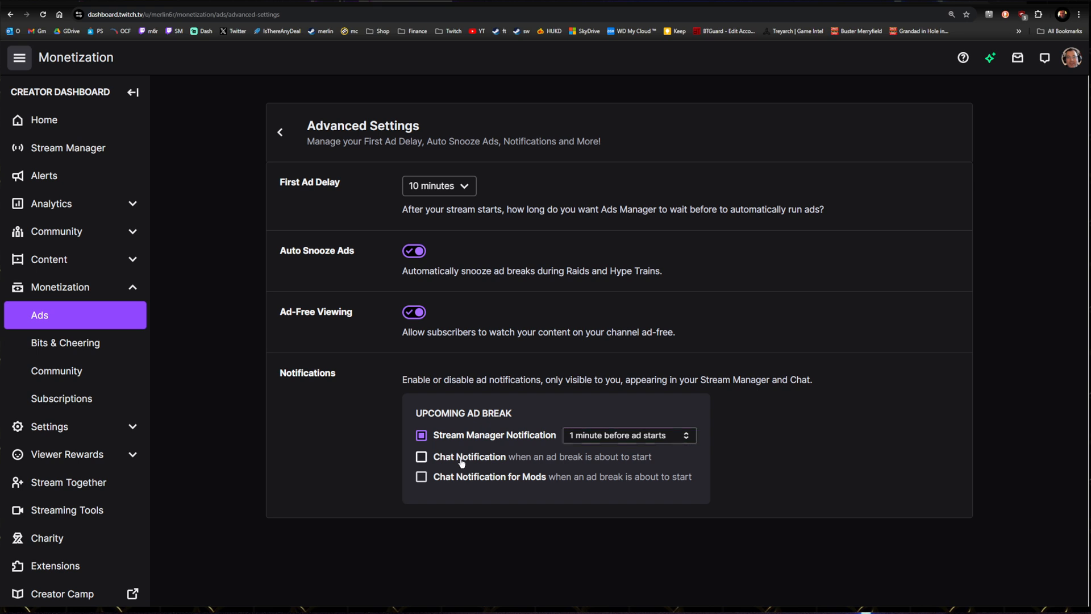
mouse_move(460, 463)
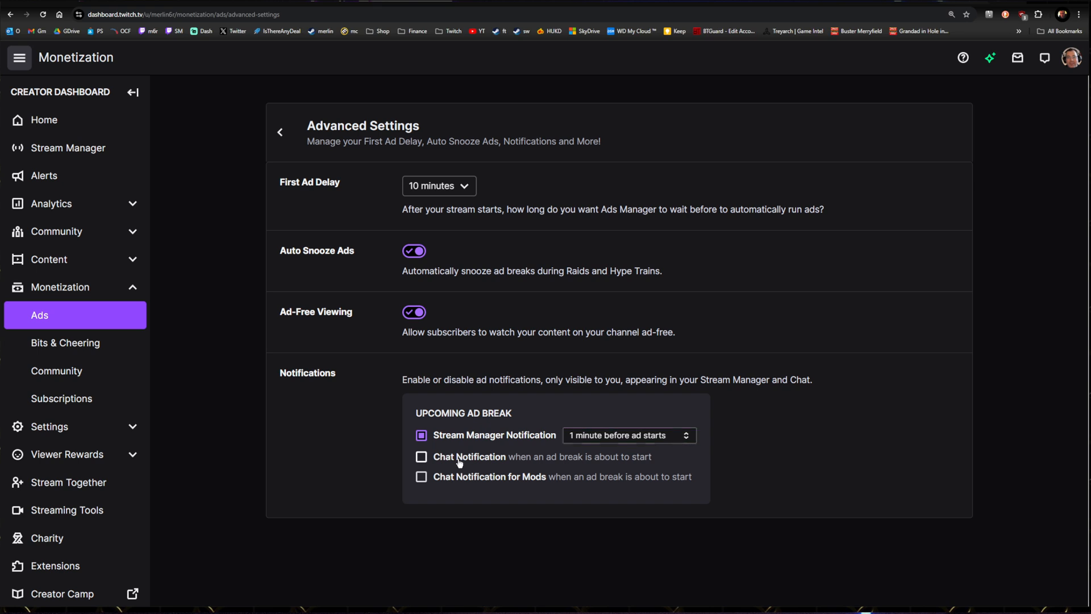
mouse_move(492, 437)
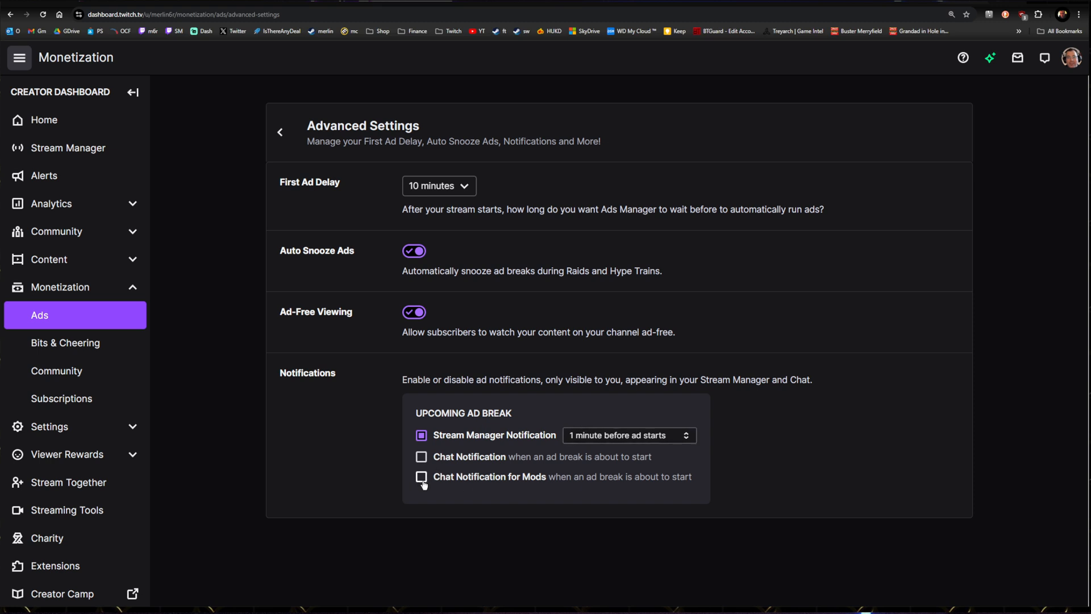
mouse_move(428, 479)
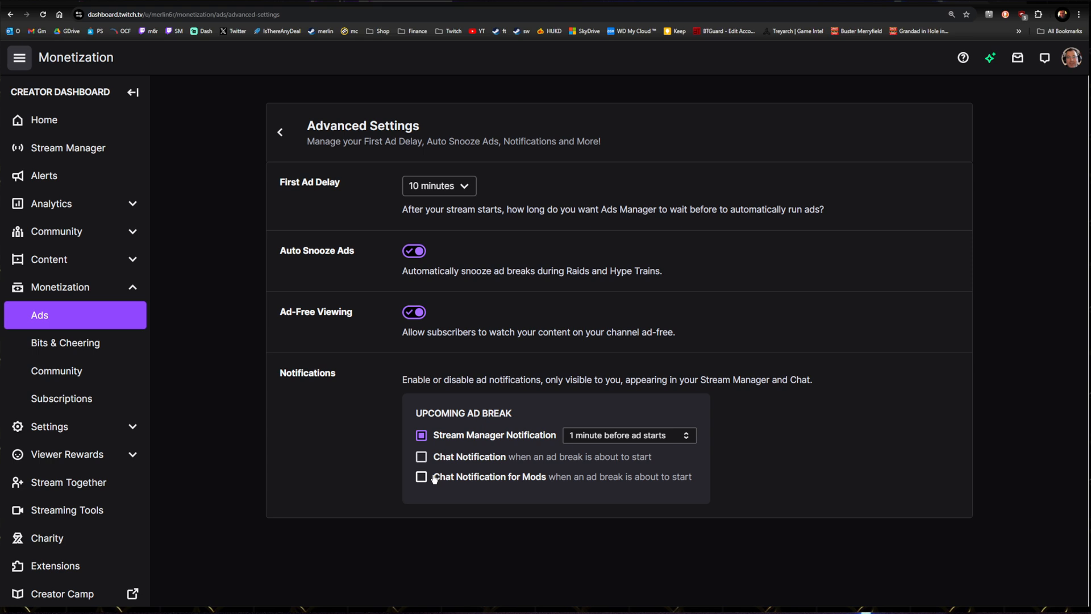
click(279, 131)
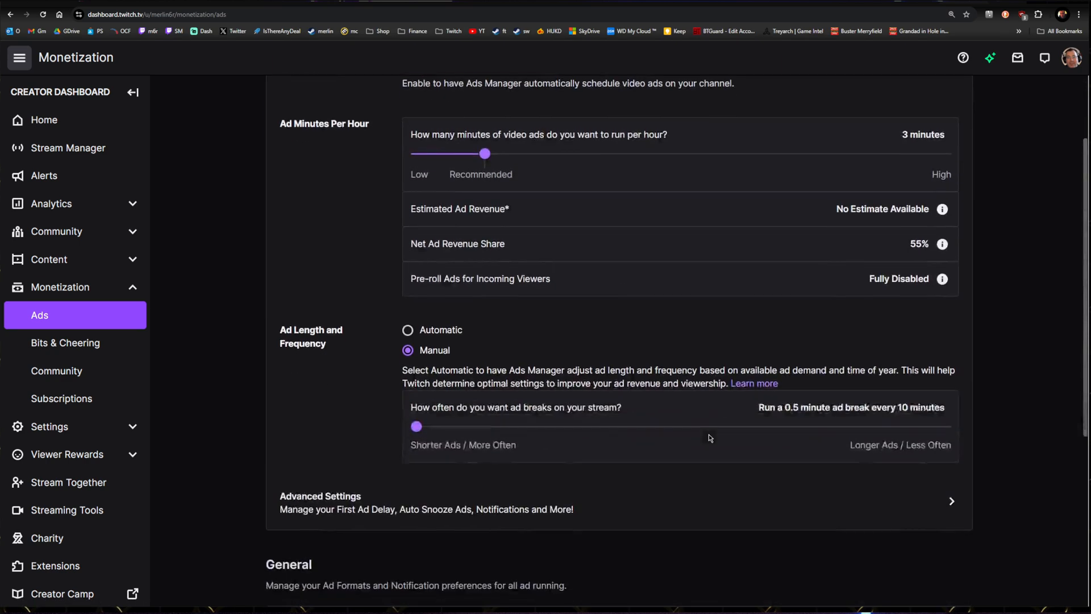
scroll(down, 3)
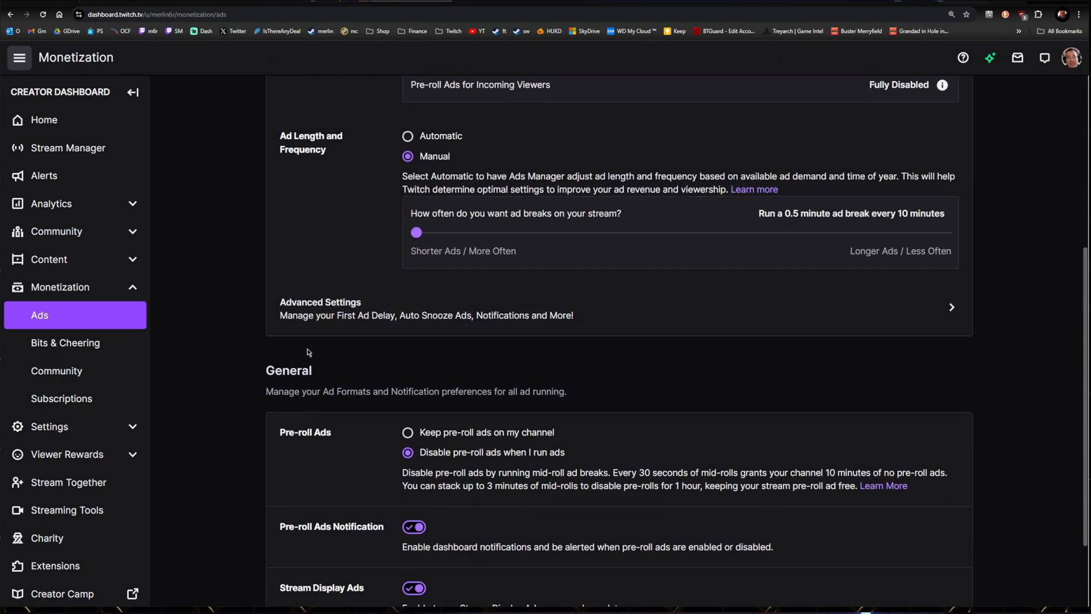
scroll(down, 3)
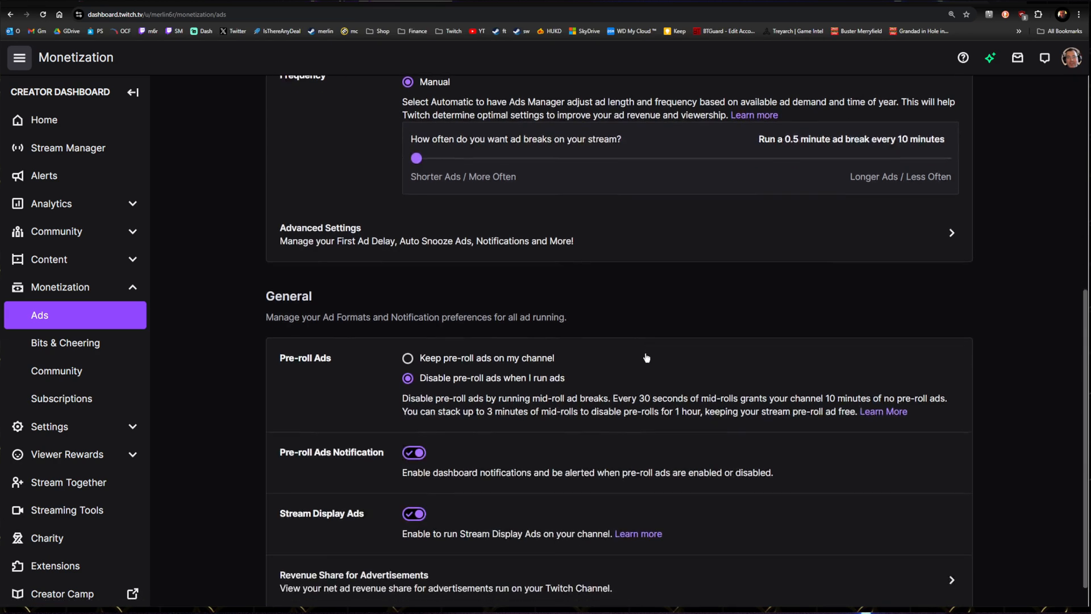
scroll(down, 3)
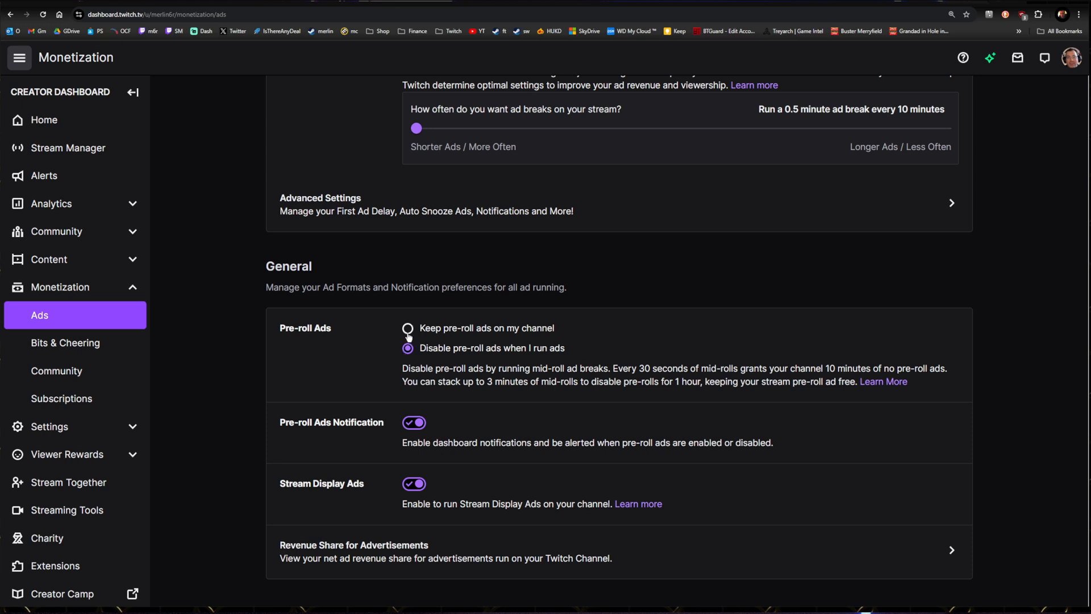
click(407, 348)
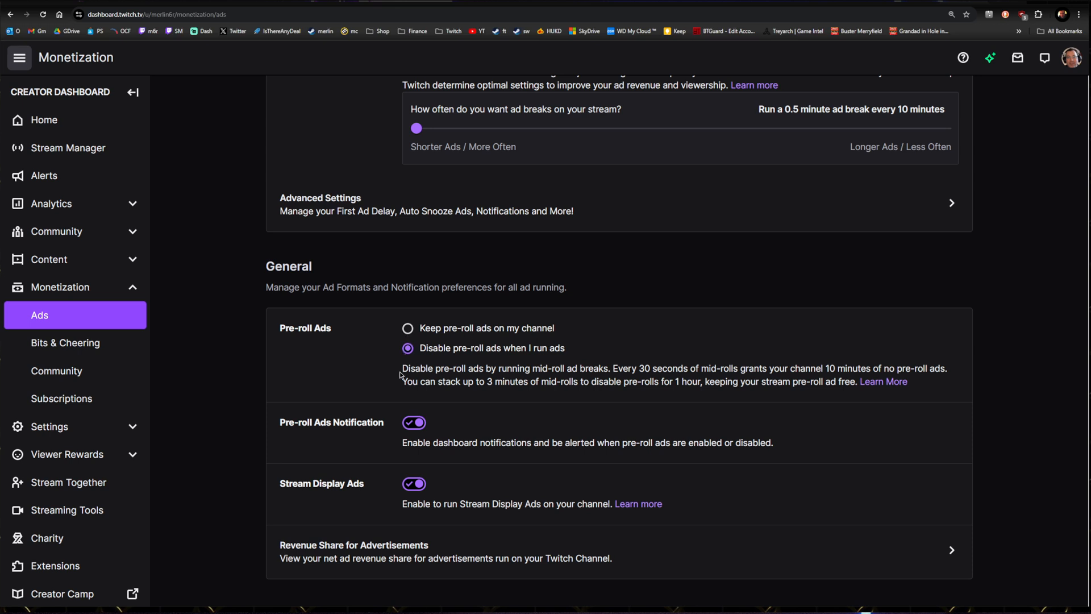
mouse_move(417, 365)
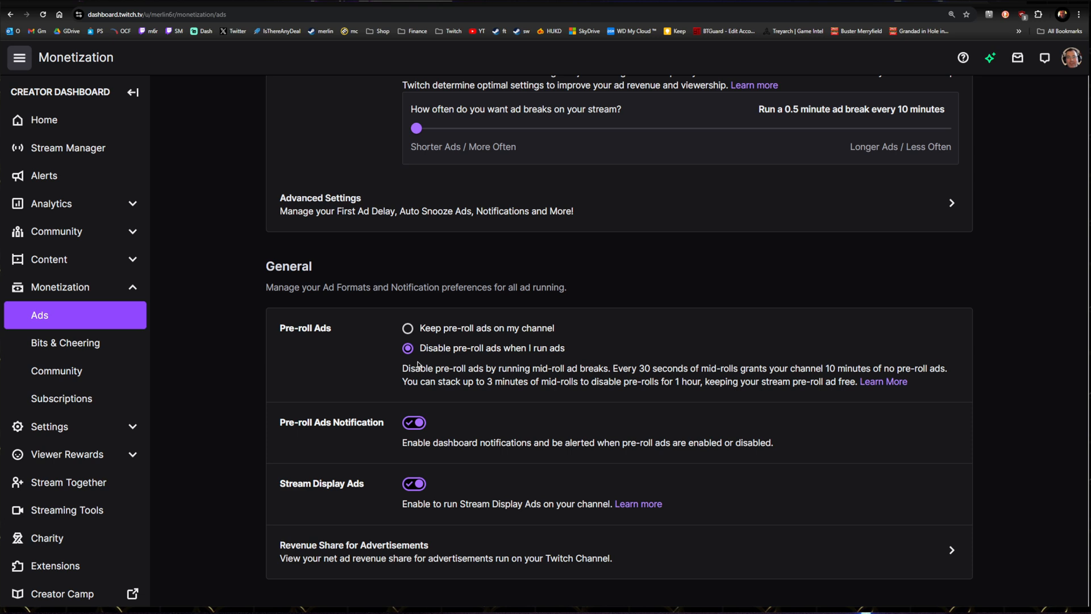
mouse_move(445, 359)
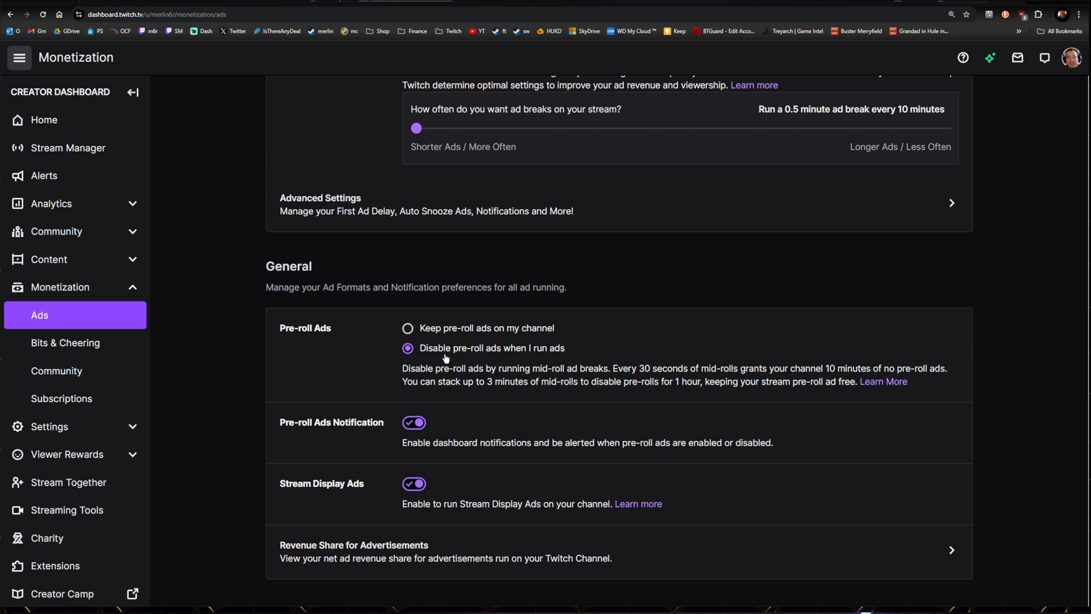
mouse_move(446, 367)
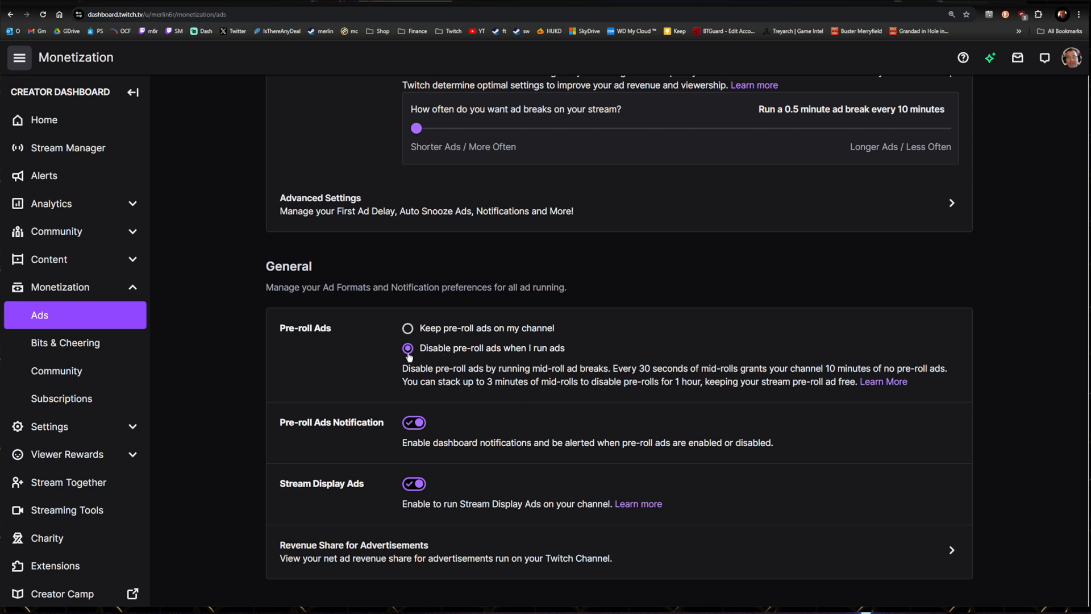
mouse_move(536, 354)
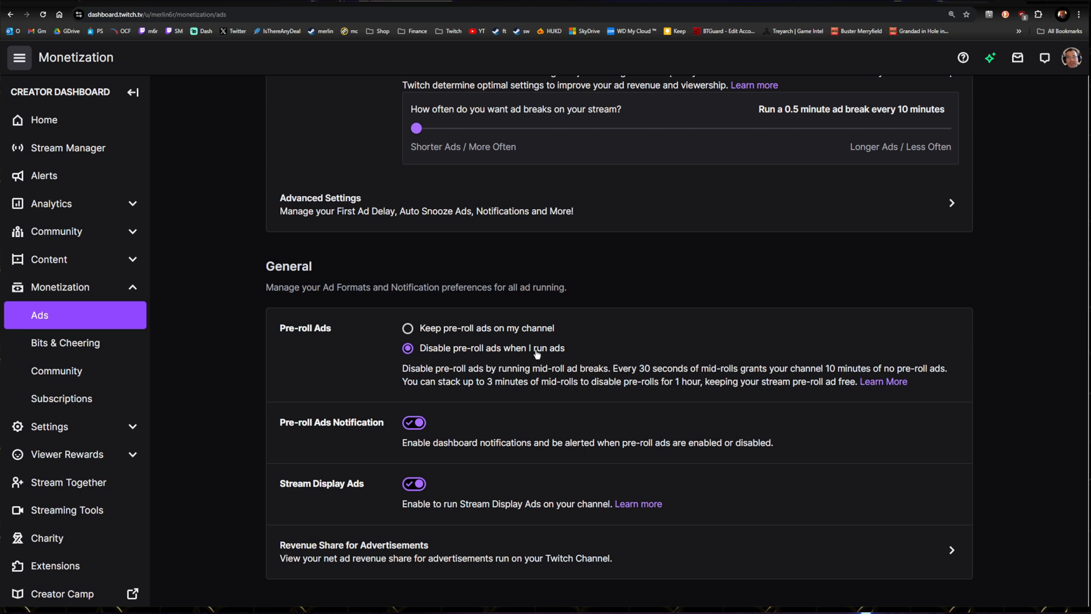
mouse_move(557, 355)
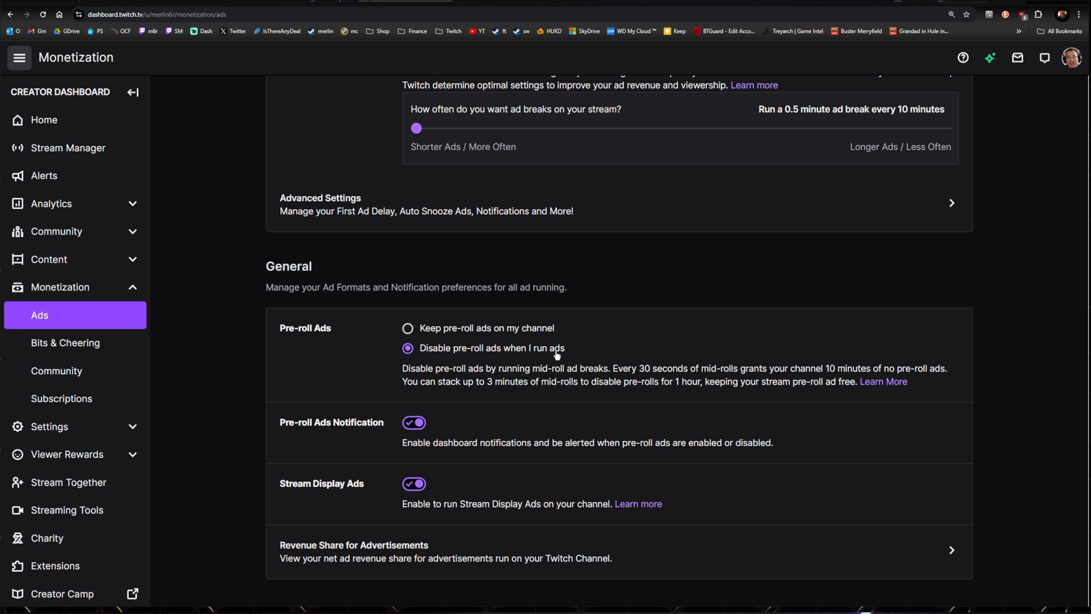
mouse_move(426, 395)
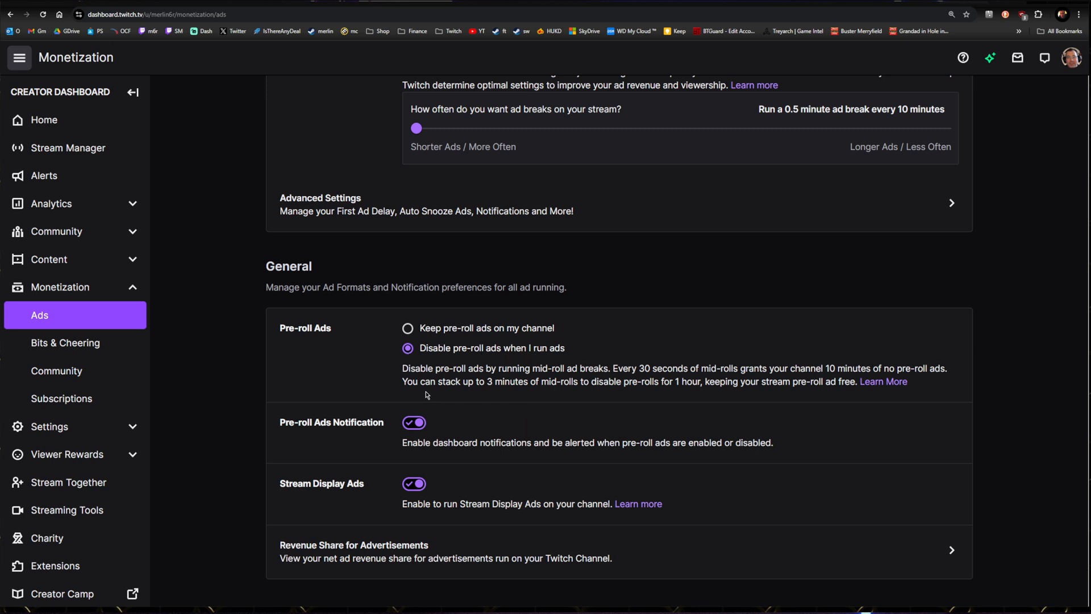
mouse_move(554, 373)
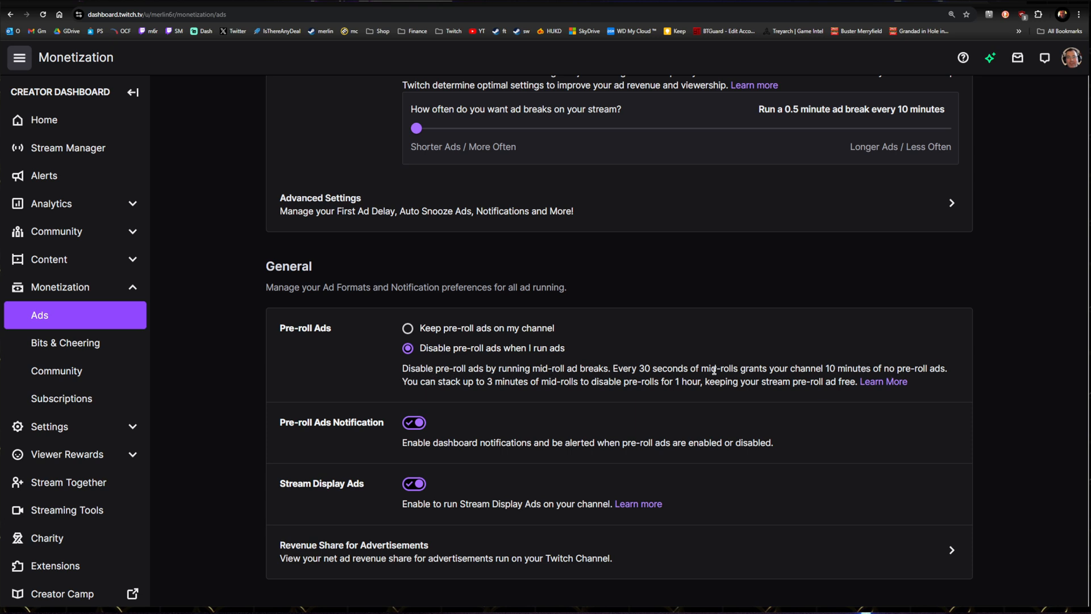
mouse_move(640, 373)
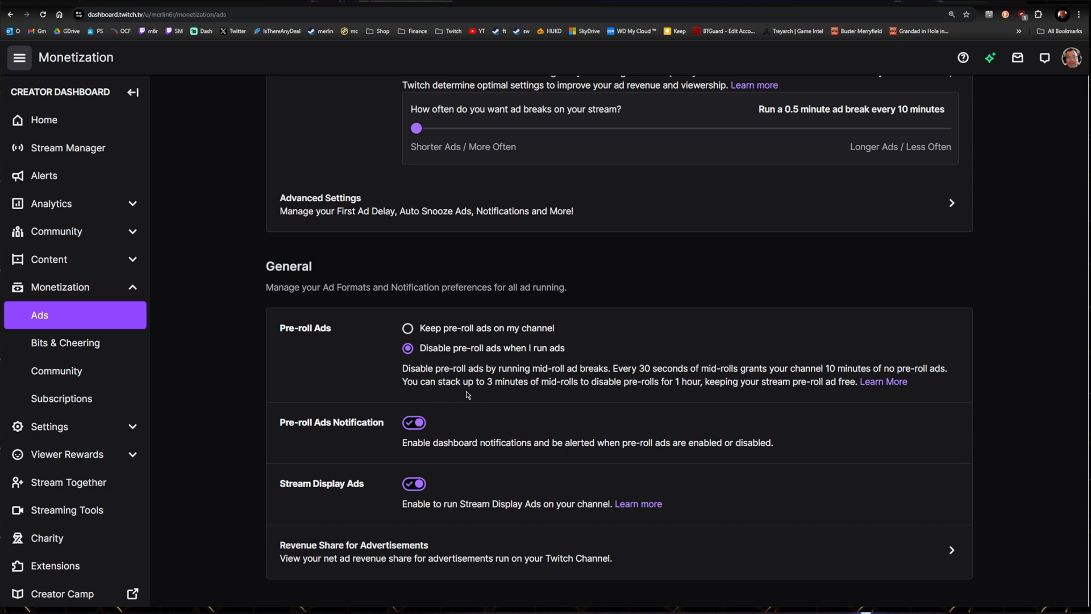
mouse_move(679, 383)
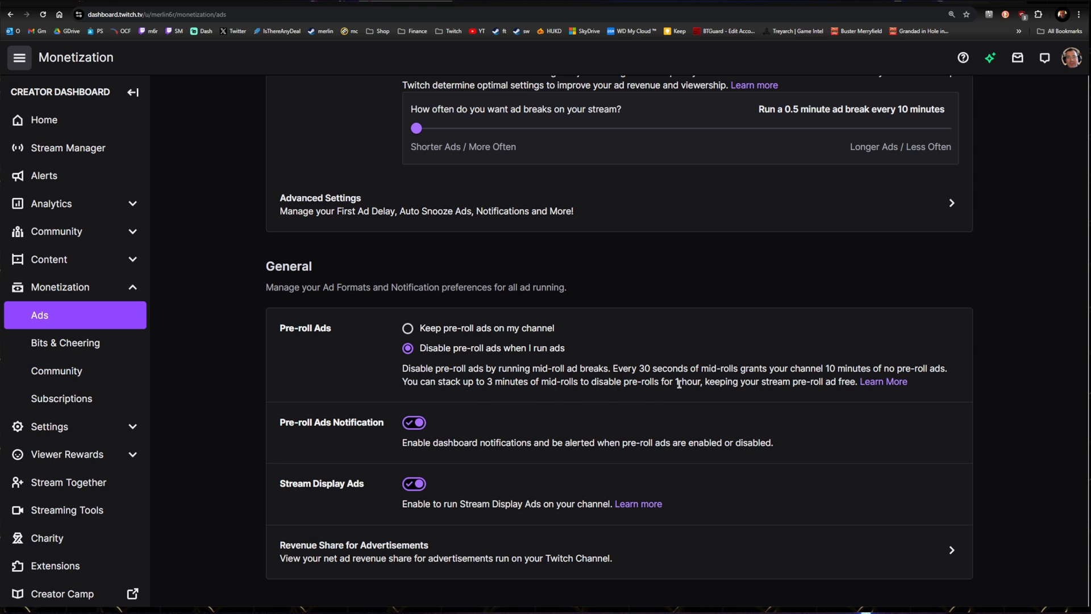
mouse_move(701, 384)
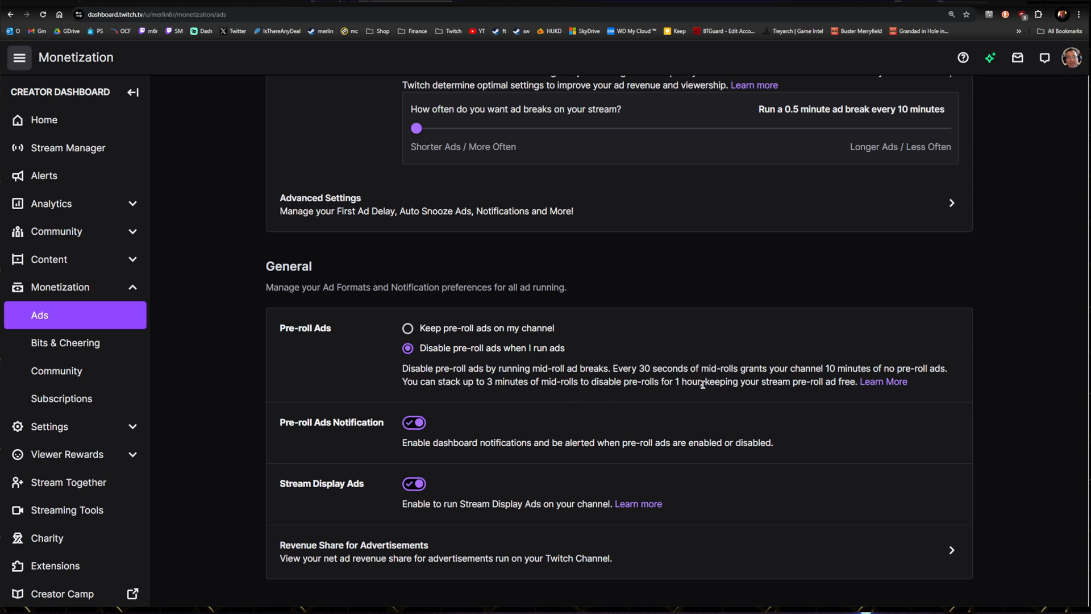
mouse_move(732, 390)
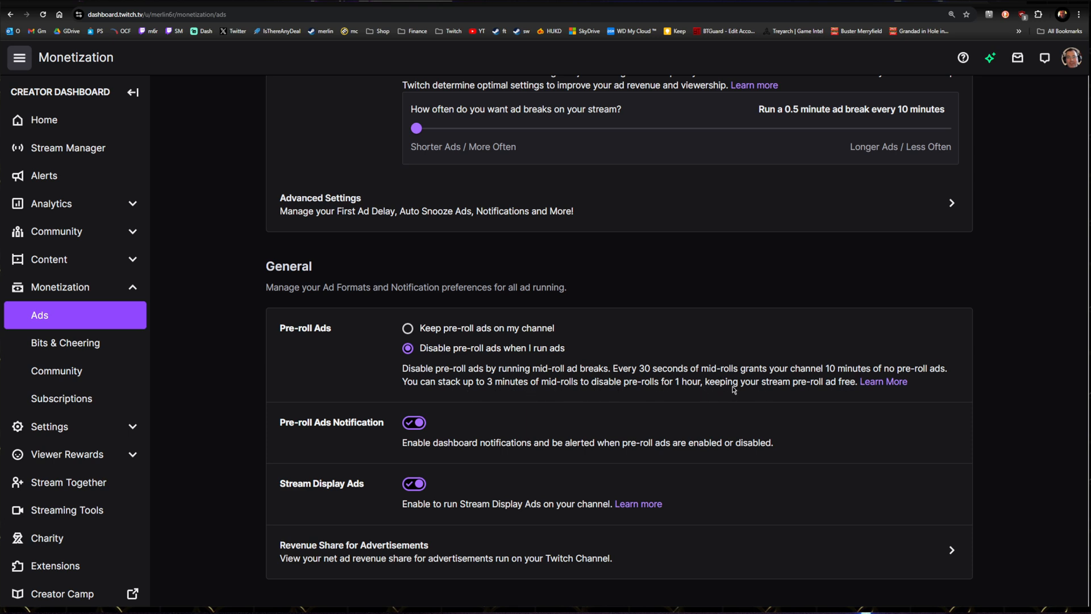
mouse_move(729, 385)
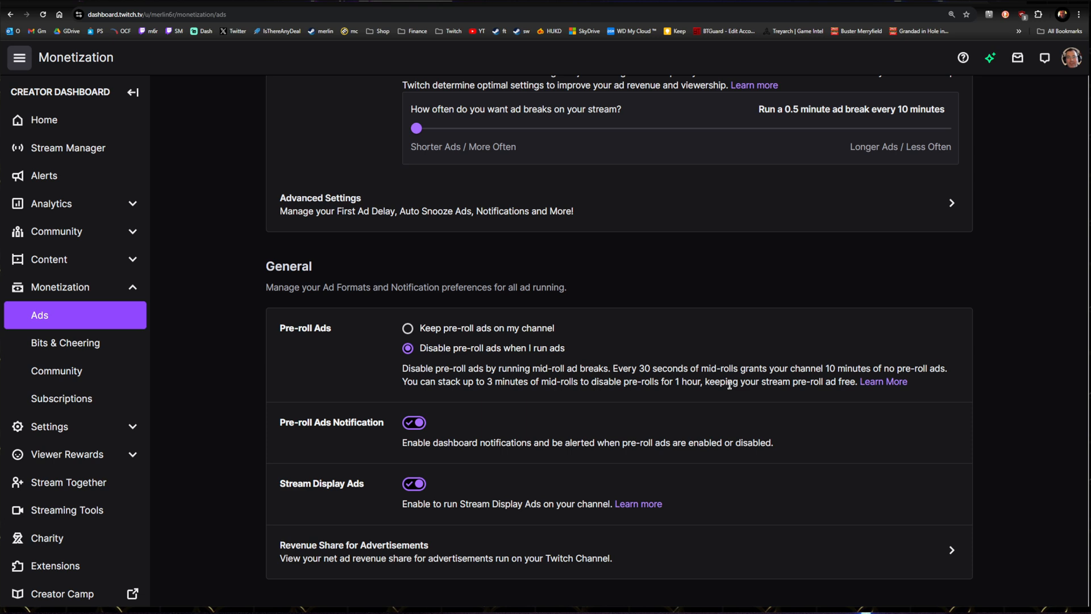
mouse_move(715, 424)
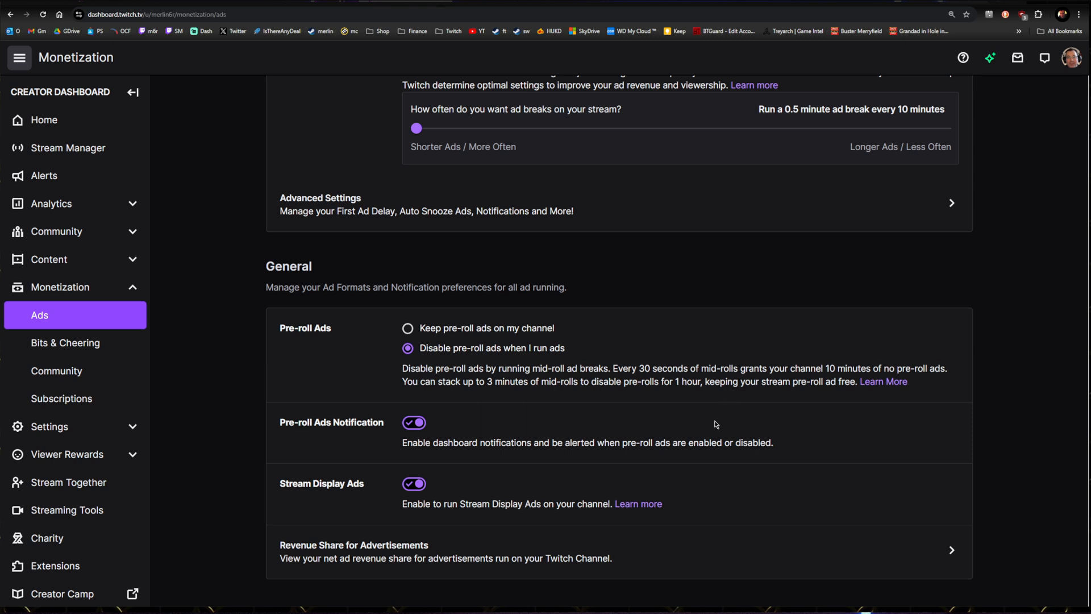
mouse_move(768, 498)
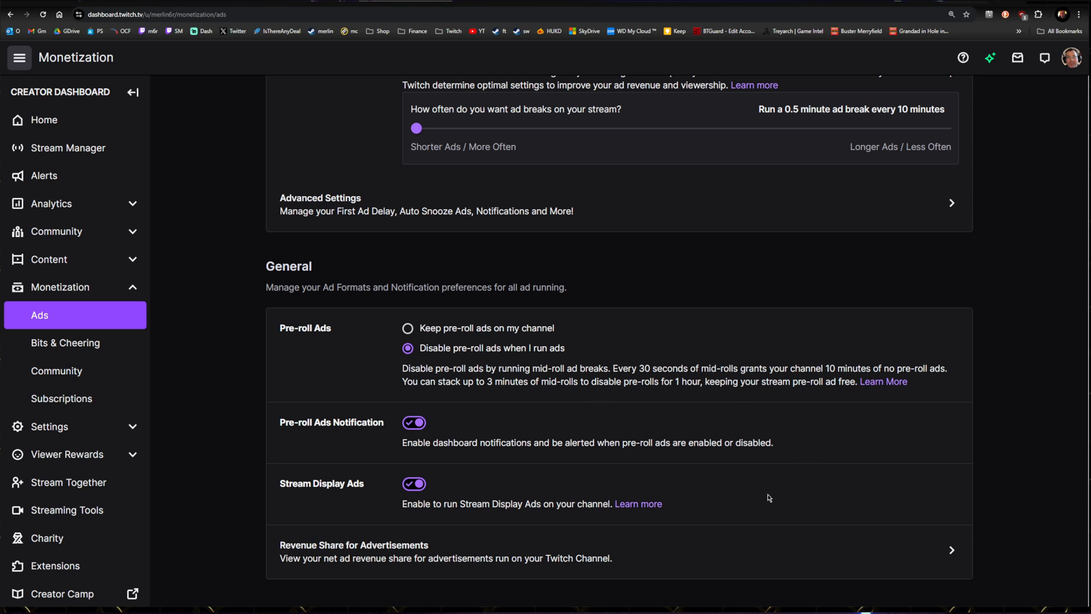
mouse_move(317, 435)
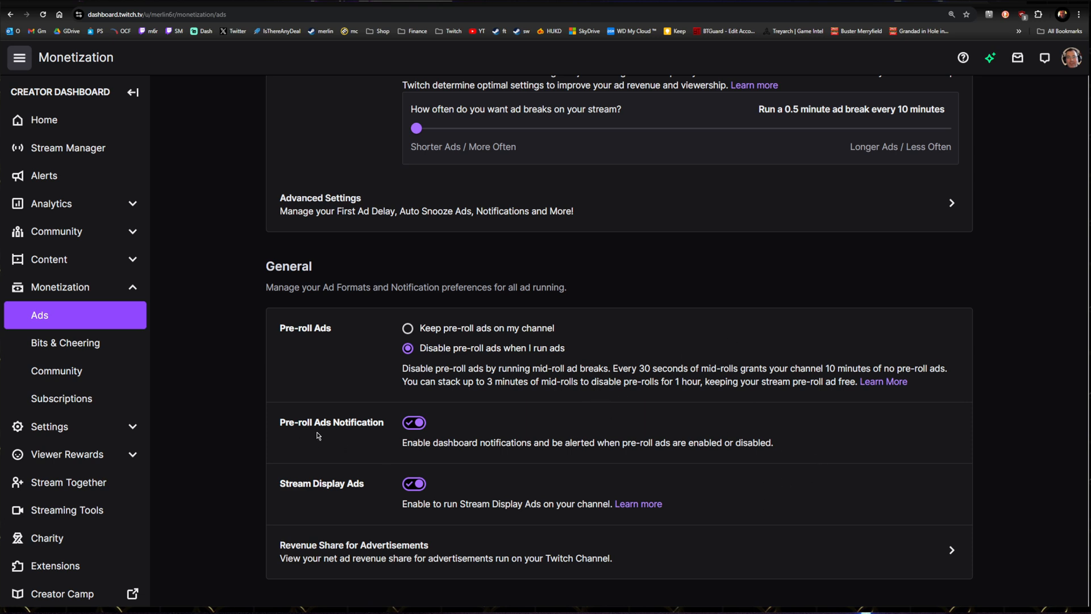
mouse_move(510, 453)
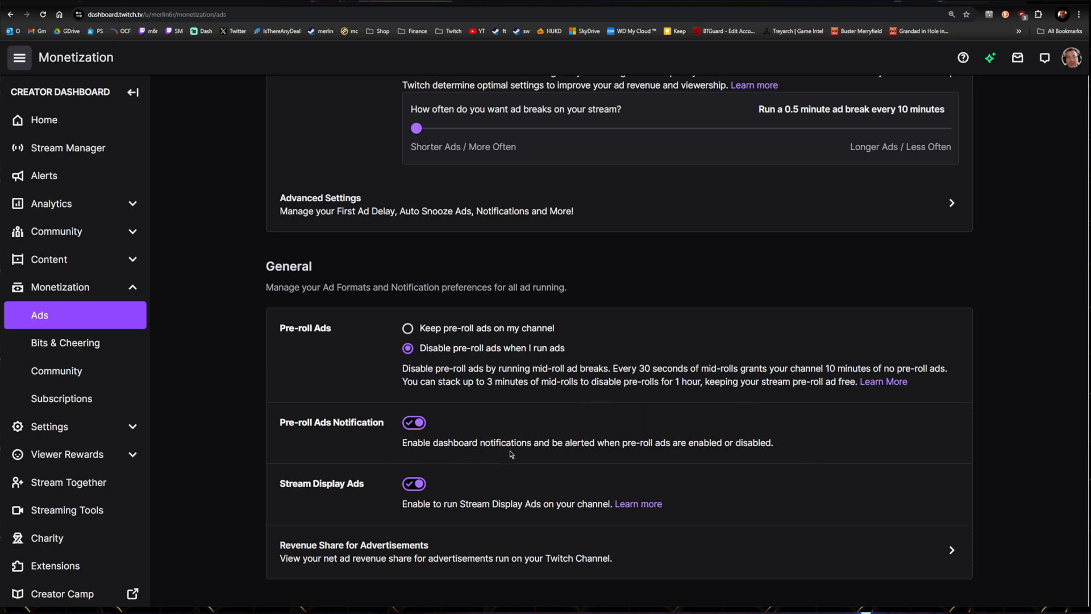
mouse_move(753, 452)
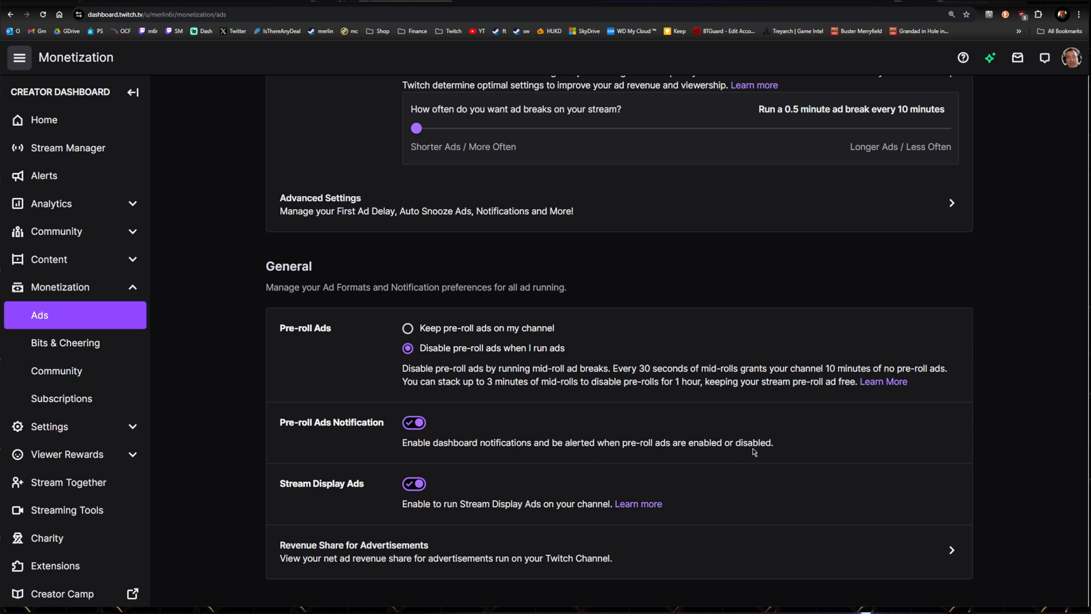
mouse_move(761, 452)
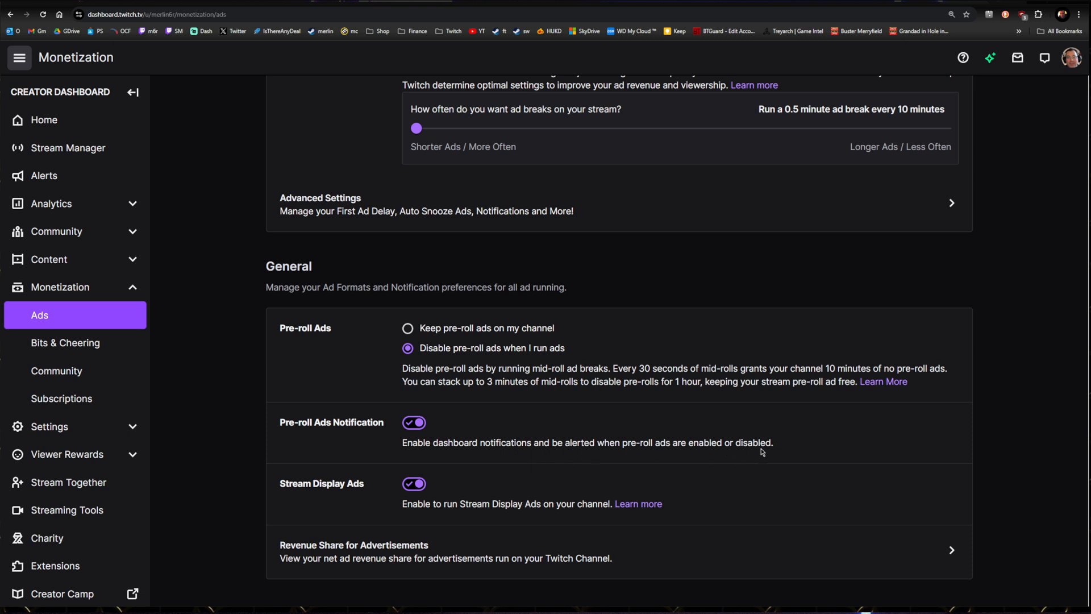
mouse_move(436, 436)
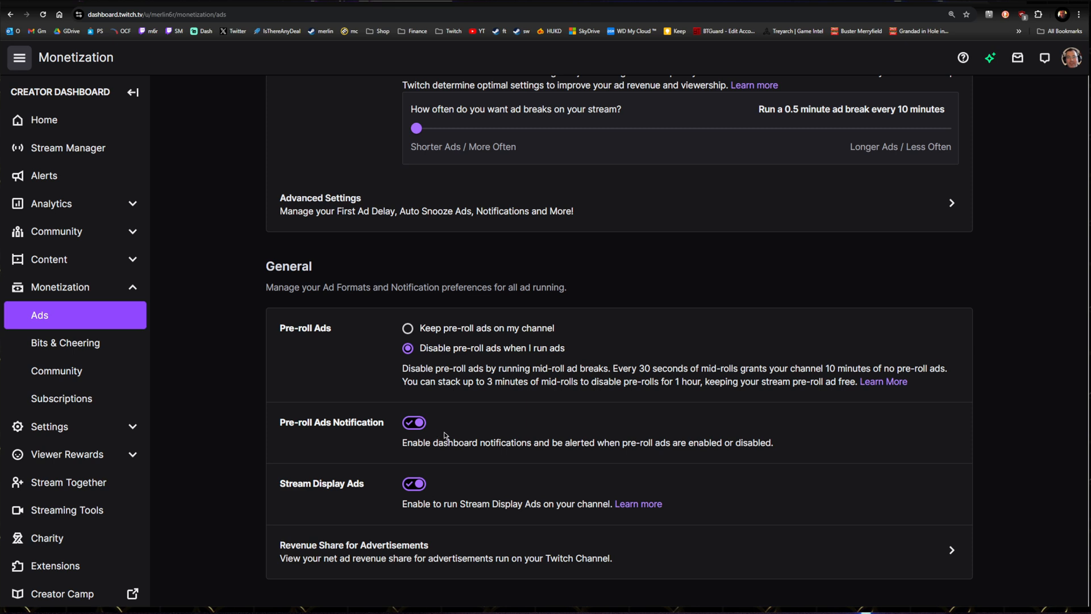
mouse_move(499, 432)
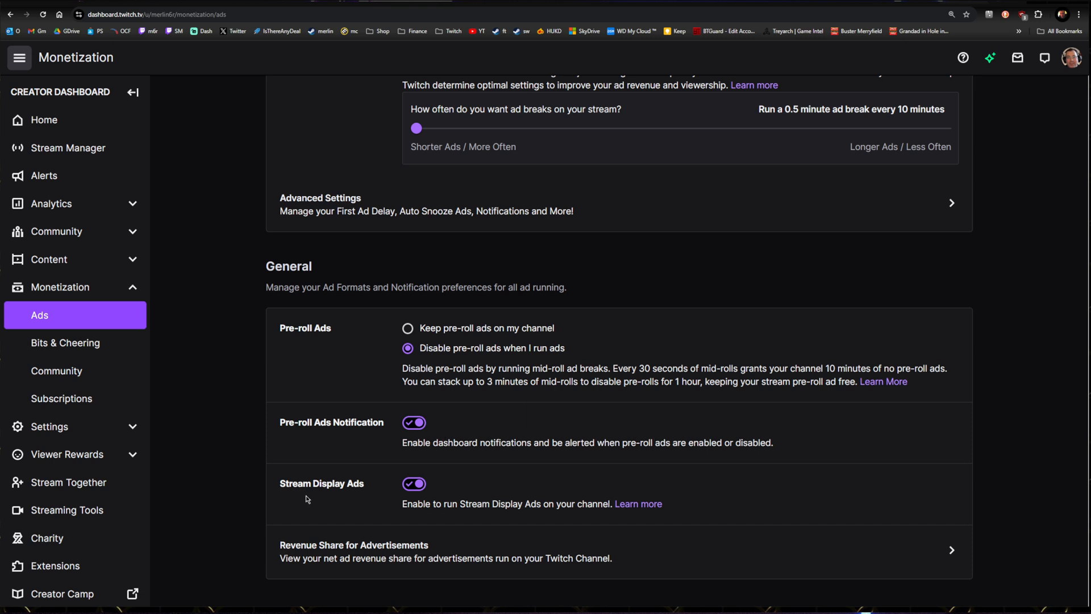
mouse_move(467, 490)
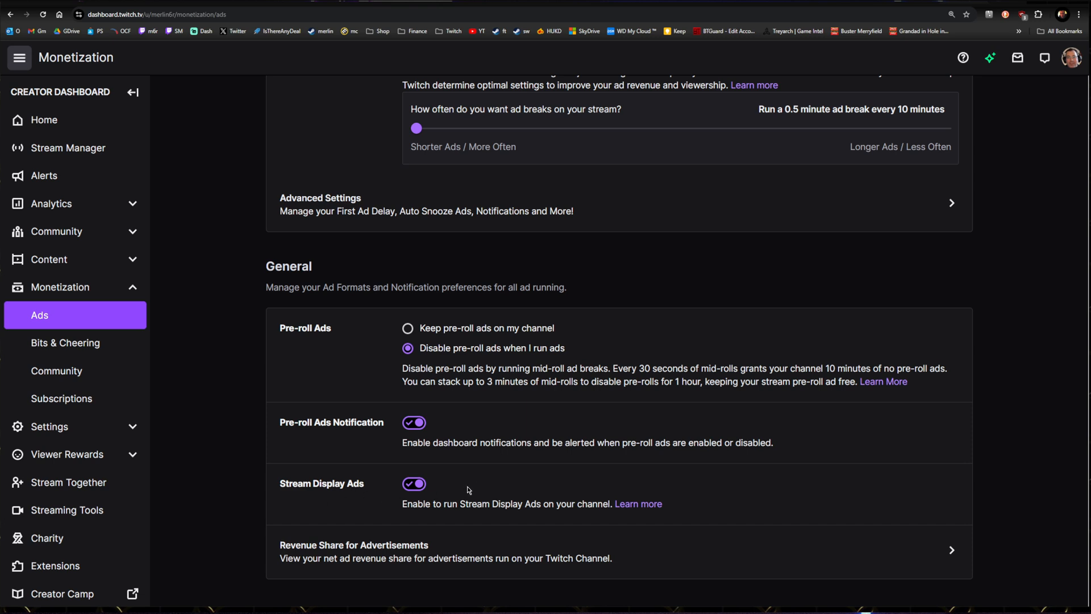
mouse_move(518, 492)
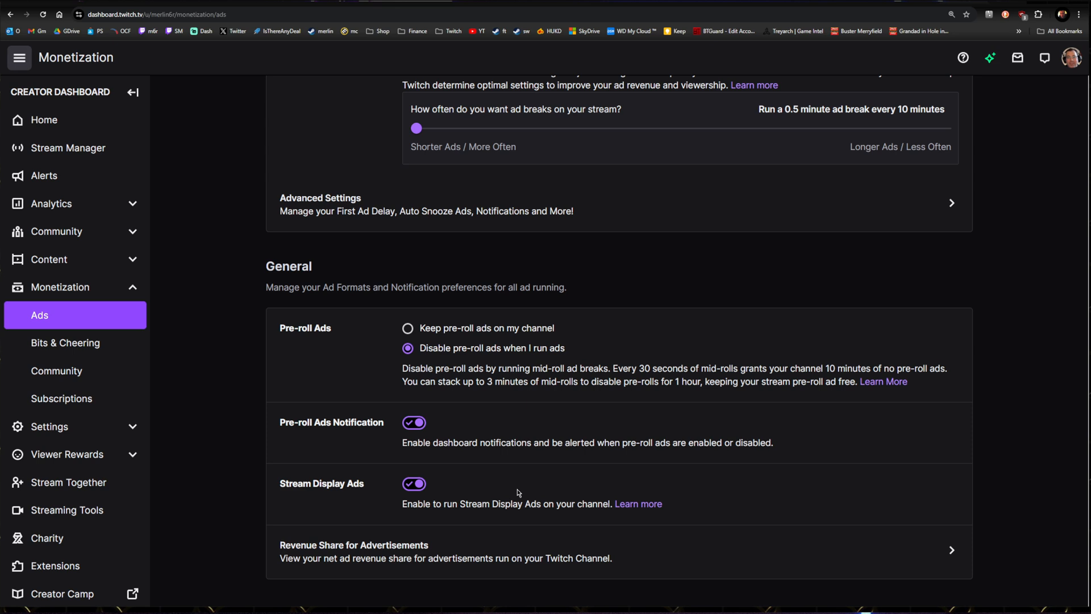
mouse_move(553, 481)
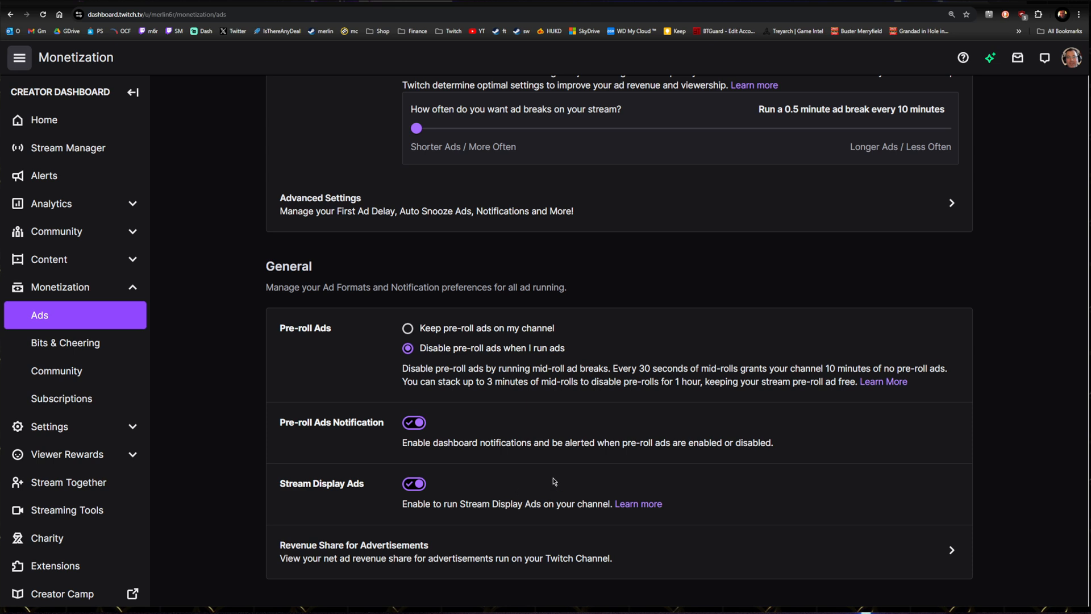
mouse_move(659, 459)
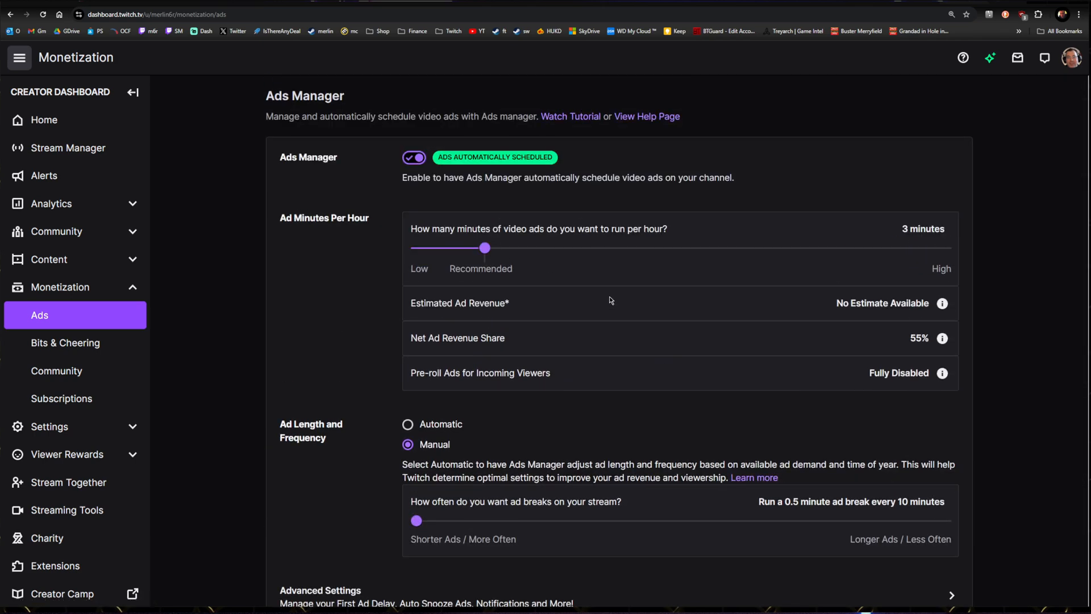
mouse_move(427, 339)
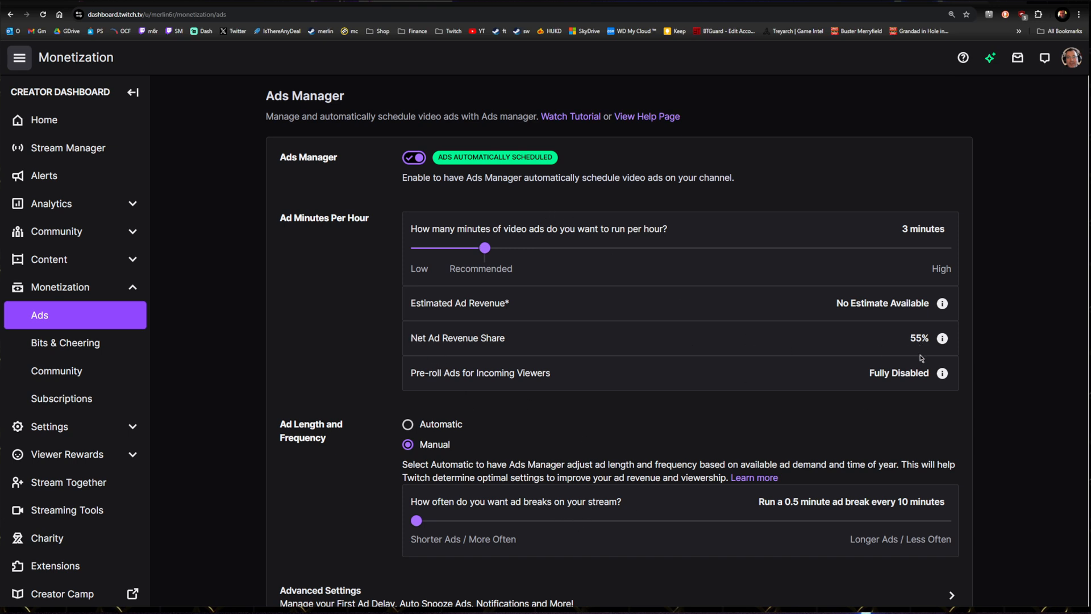
mouse_move(839, 411)
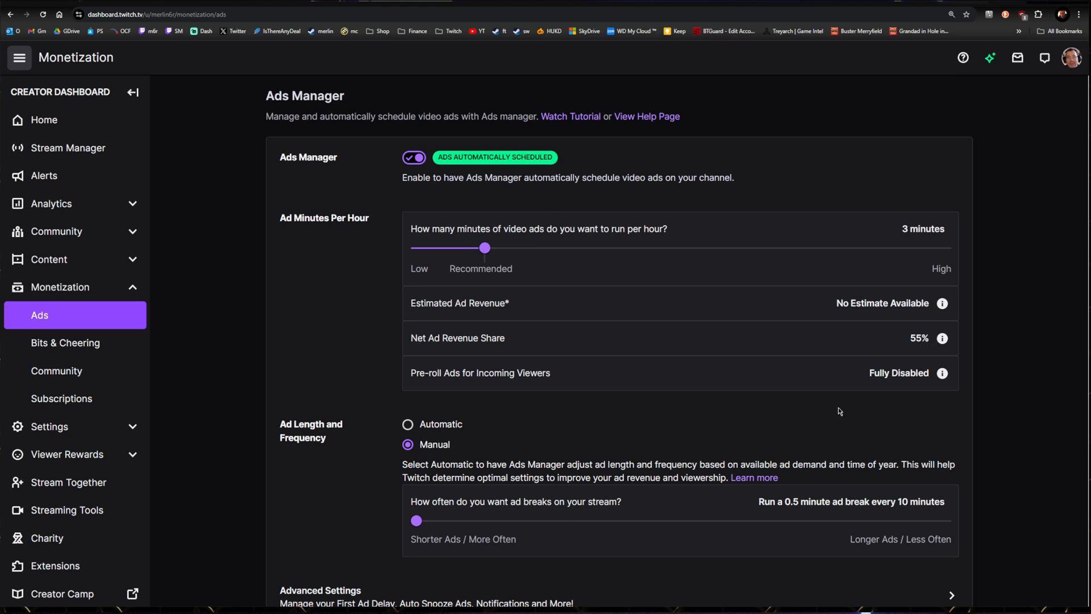
- Scroll through the remaining Ads Manager settings, then switch to Stream Manager
scroll(down, 3)
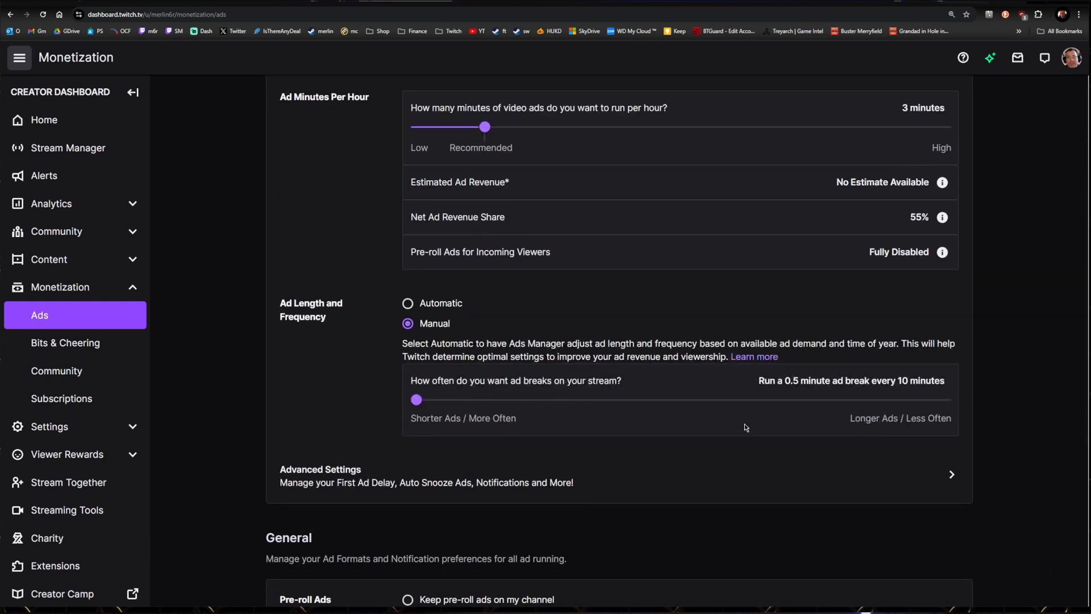
scroll(down, 3)
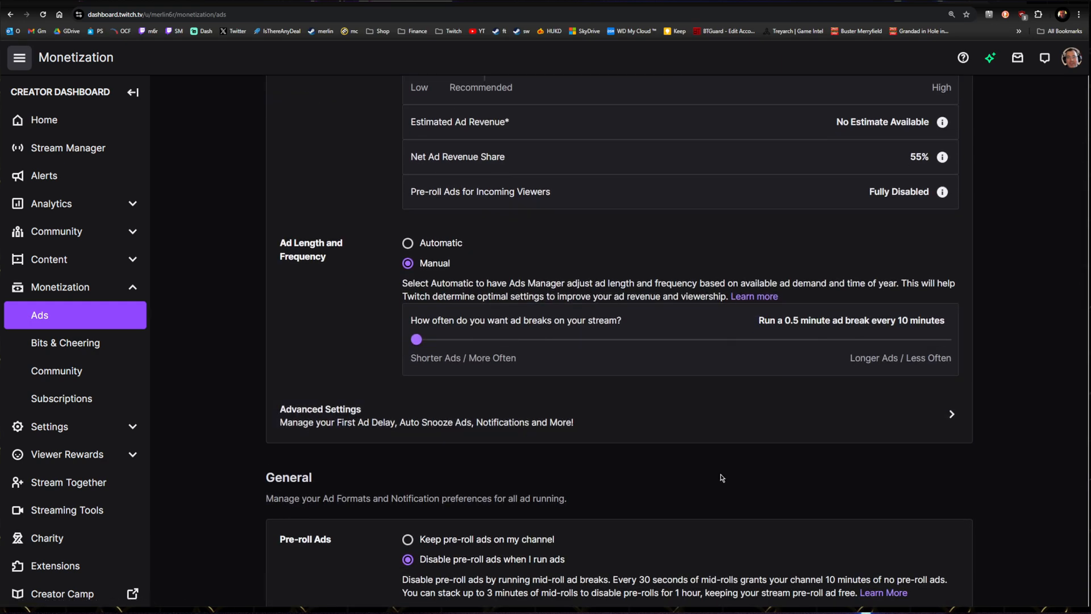
scroll(down, 3)
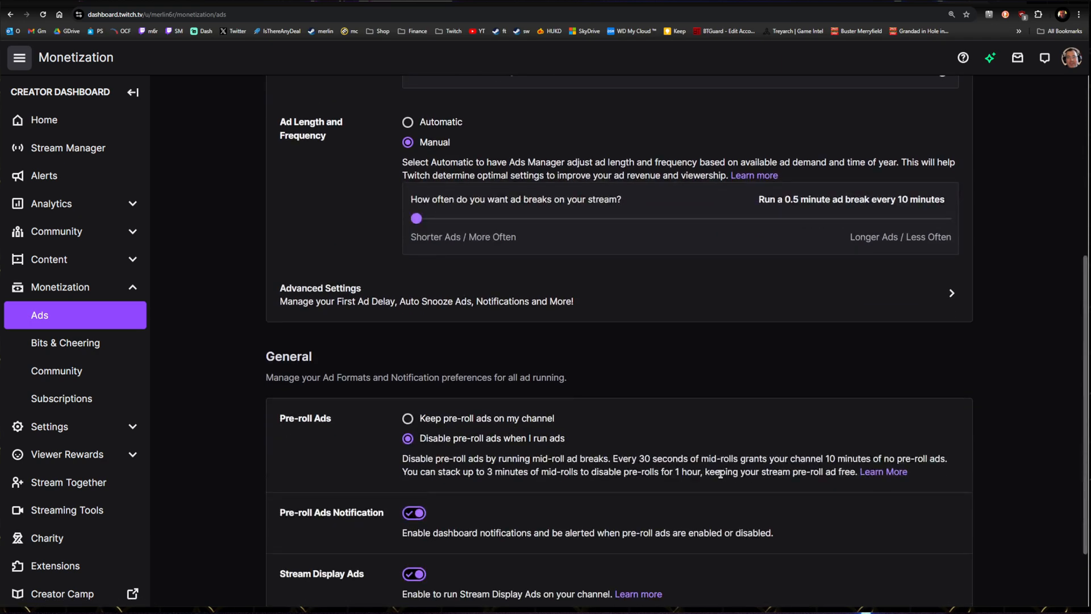
scroll(down, 3)
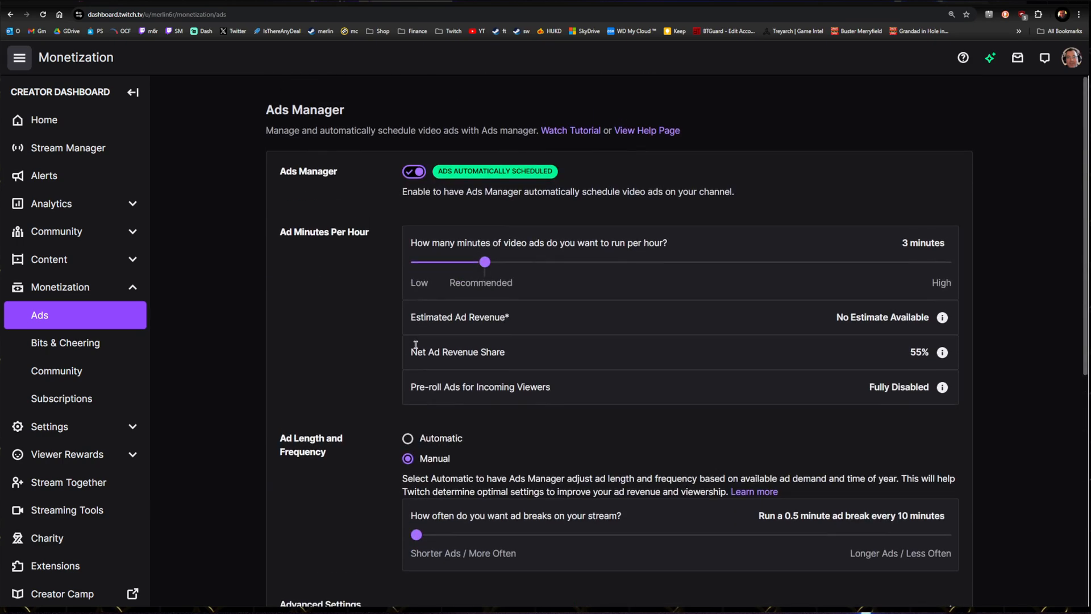
click(68, 148)
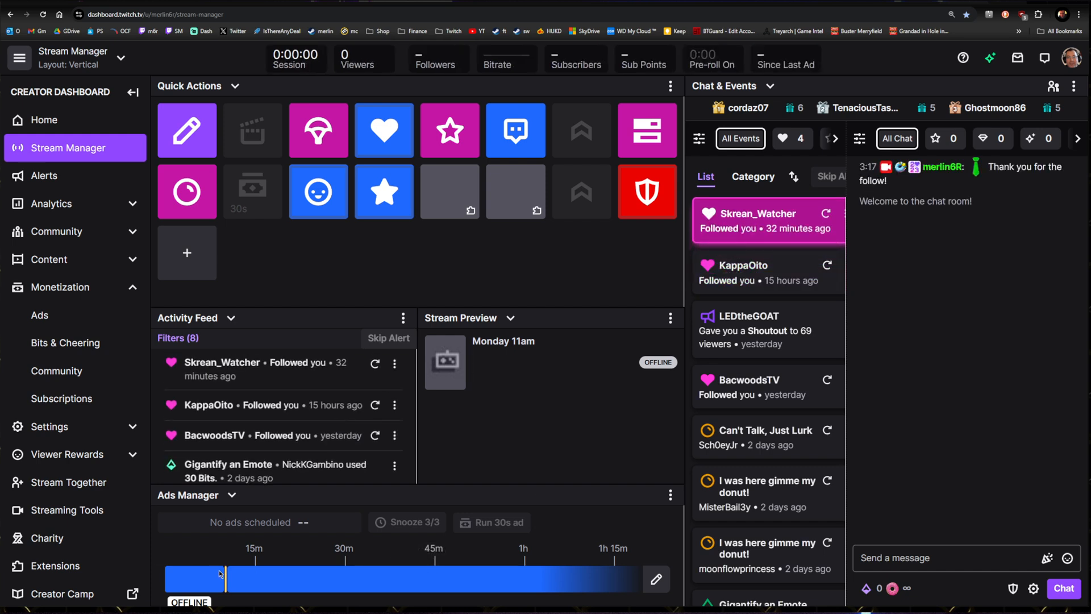
mouse_move(379, 569)
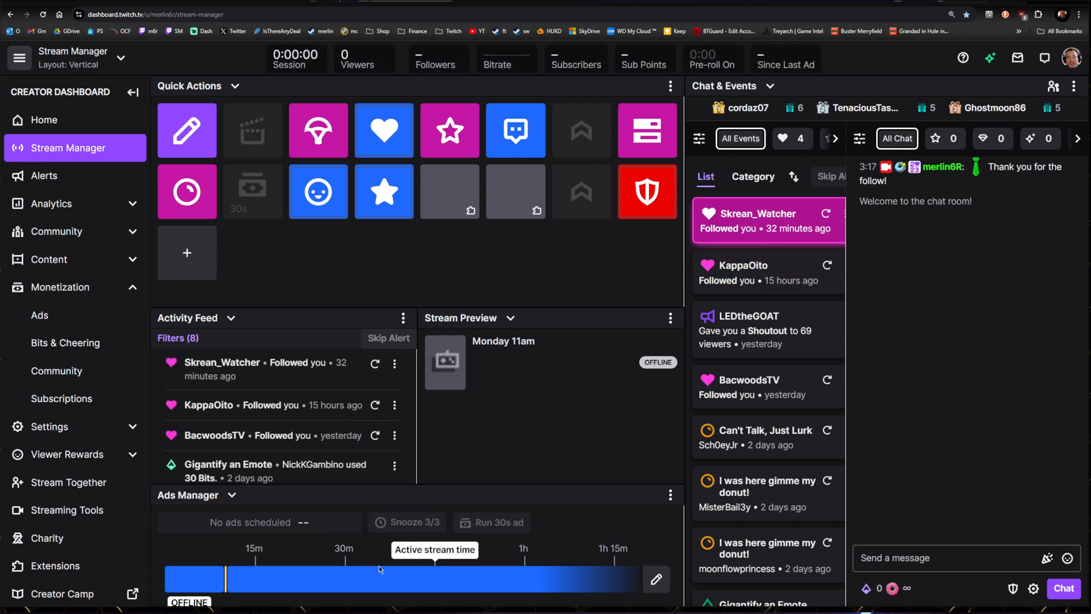
mouse_move(554, 576)
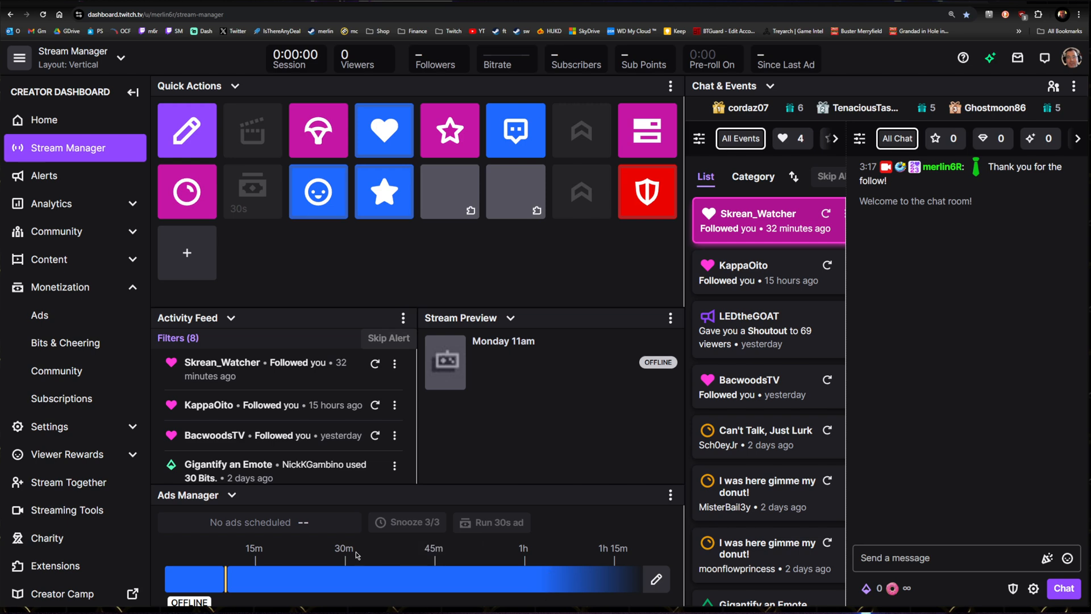
mouse_move(493, 583)
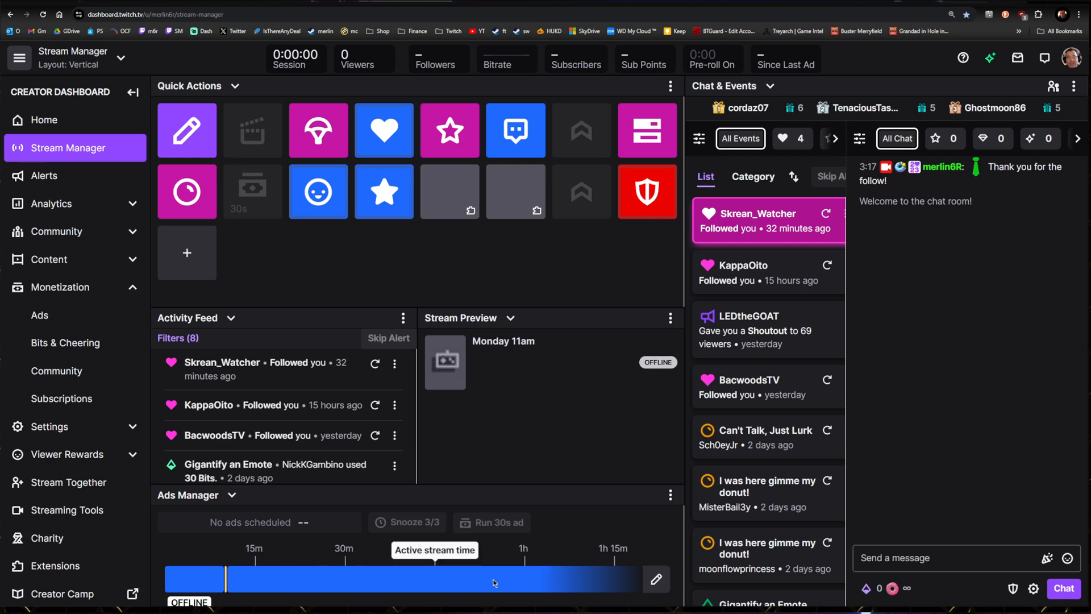
mouse_move(500, 577)
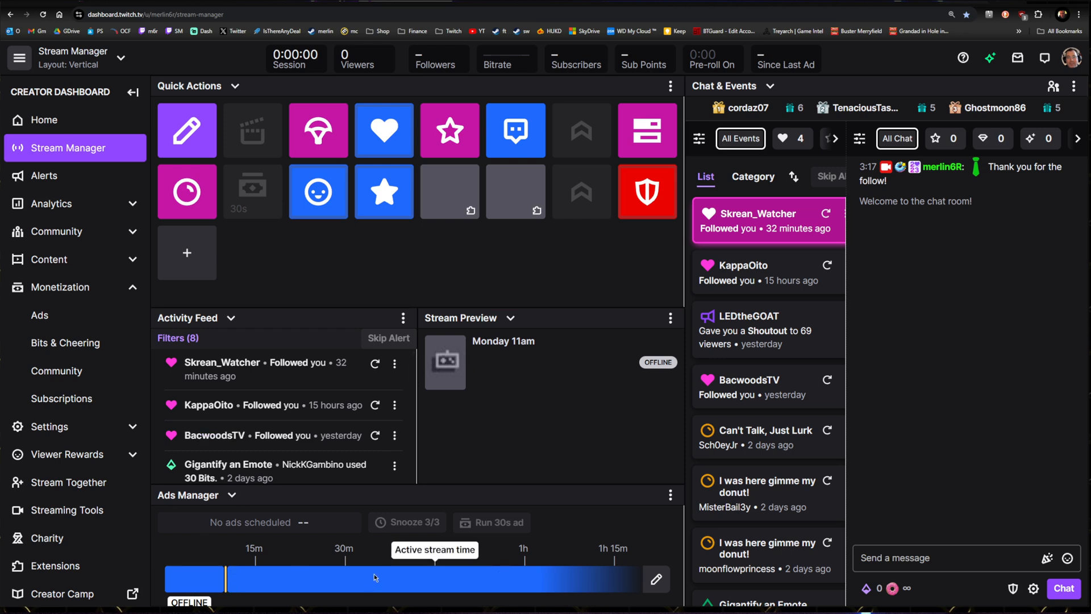
mouse_move(418, 599)
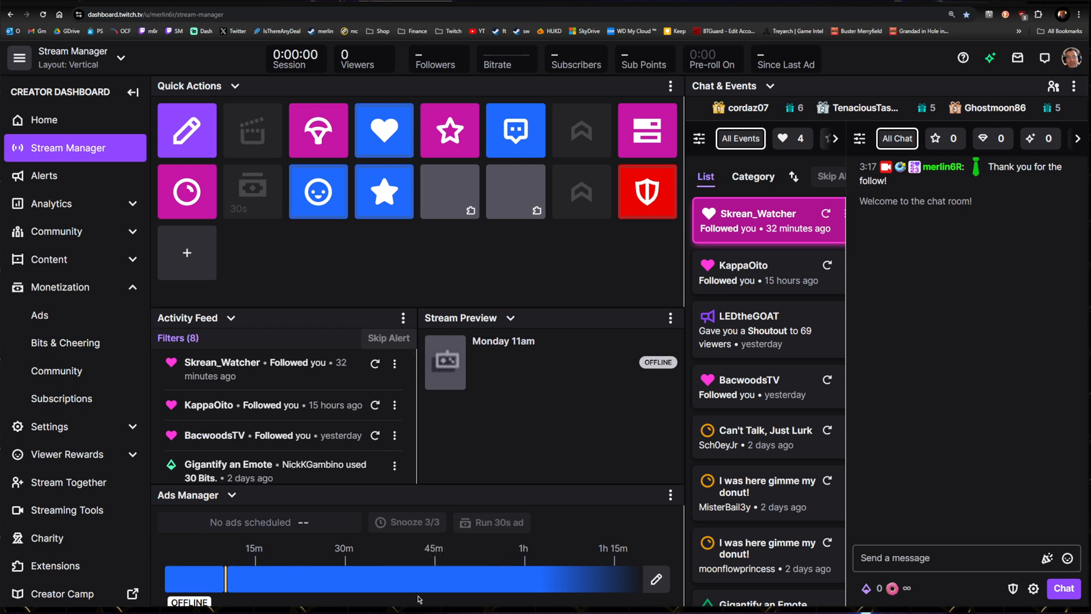
mouse_move(512, 528)
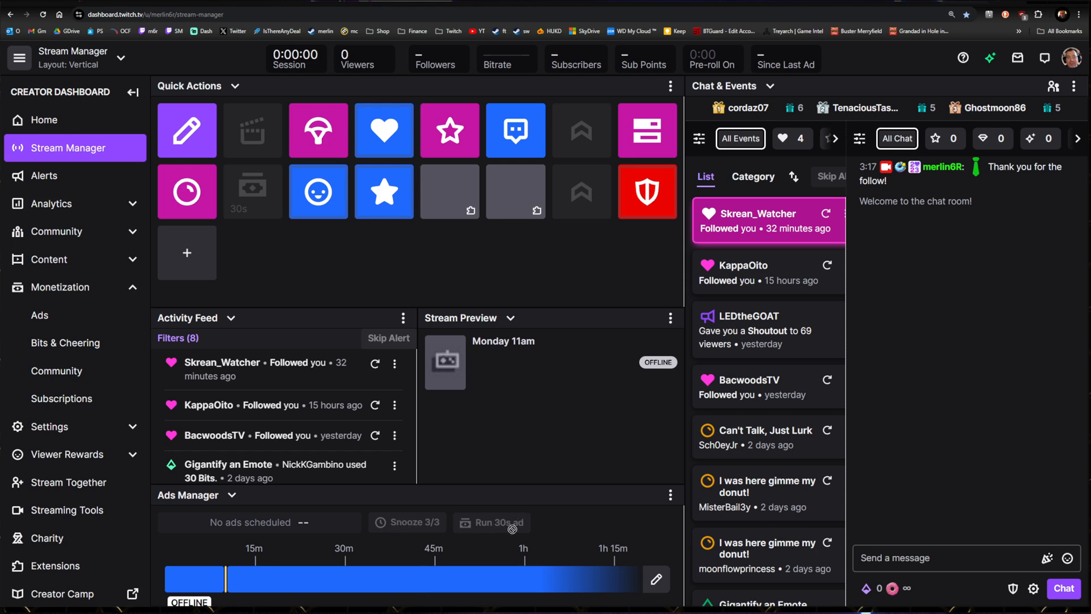
mouse_move(502, 536)
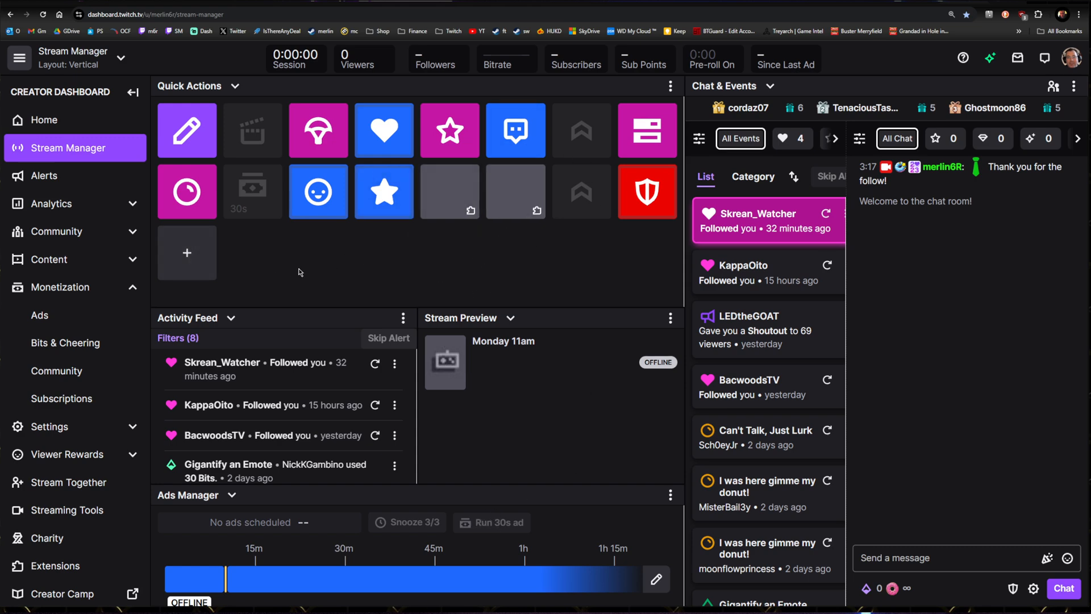
- Bring up the Add Quick Actions catalogue scrolled to its Monetize Your Stream ad-break actions
click(187, 252)
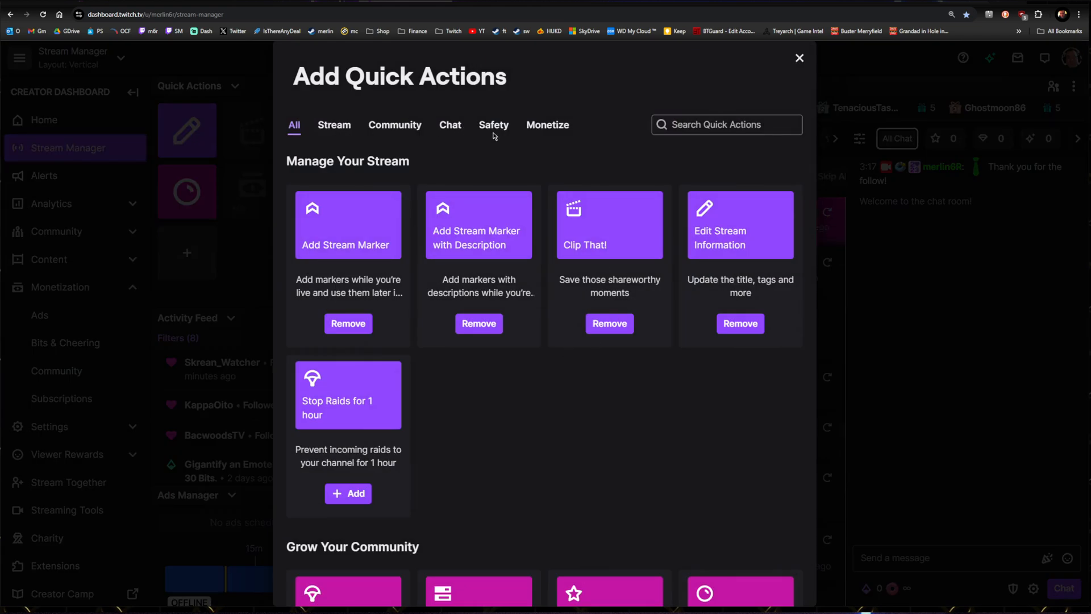
scroll(down, 3)
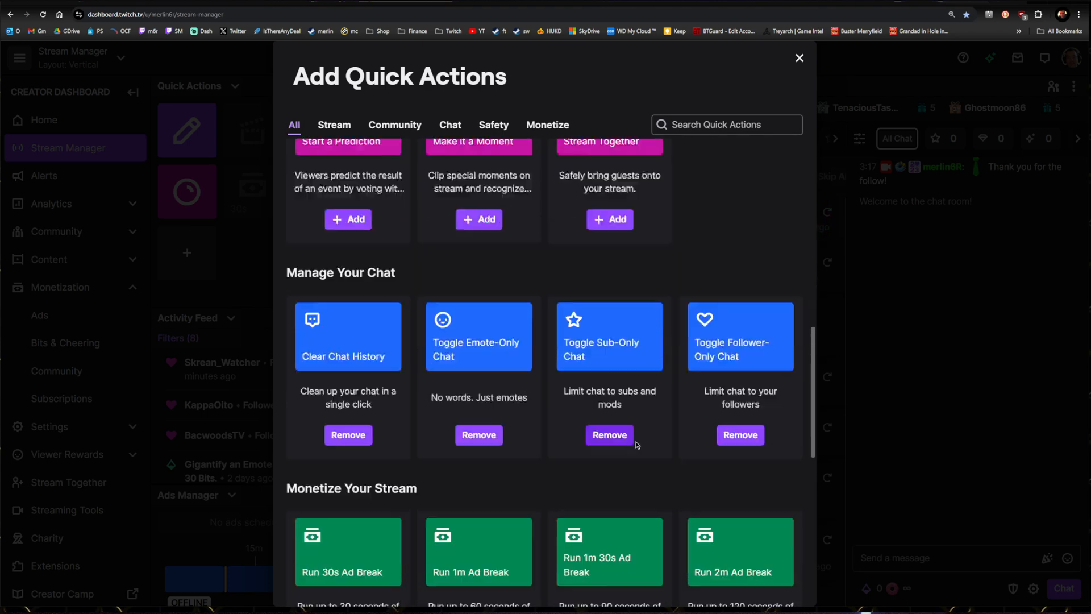
scroll(down, 3)
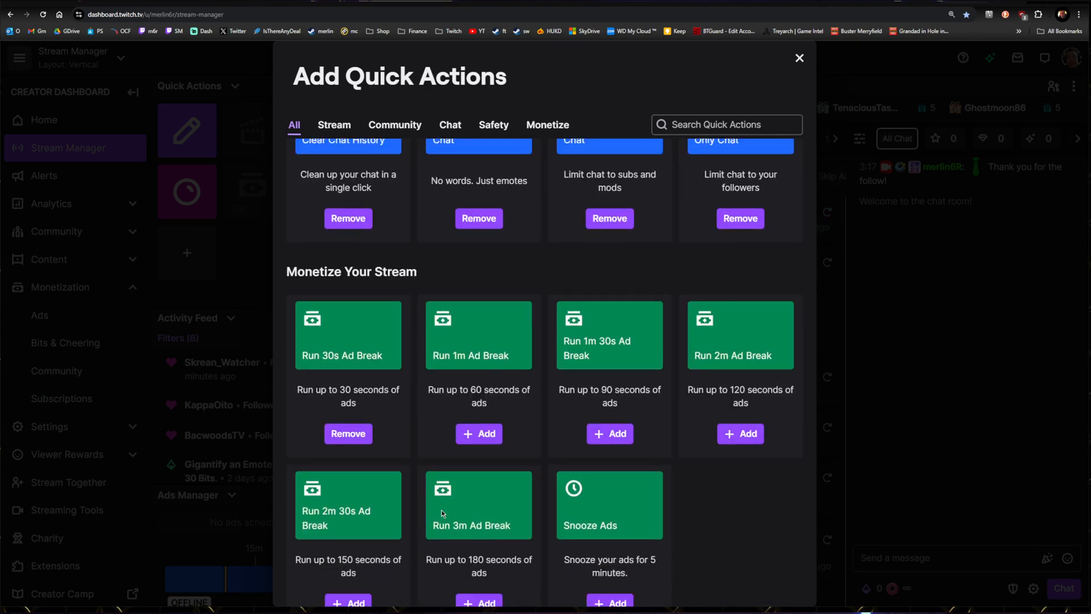